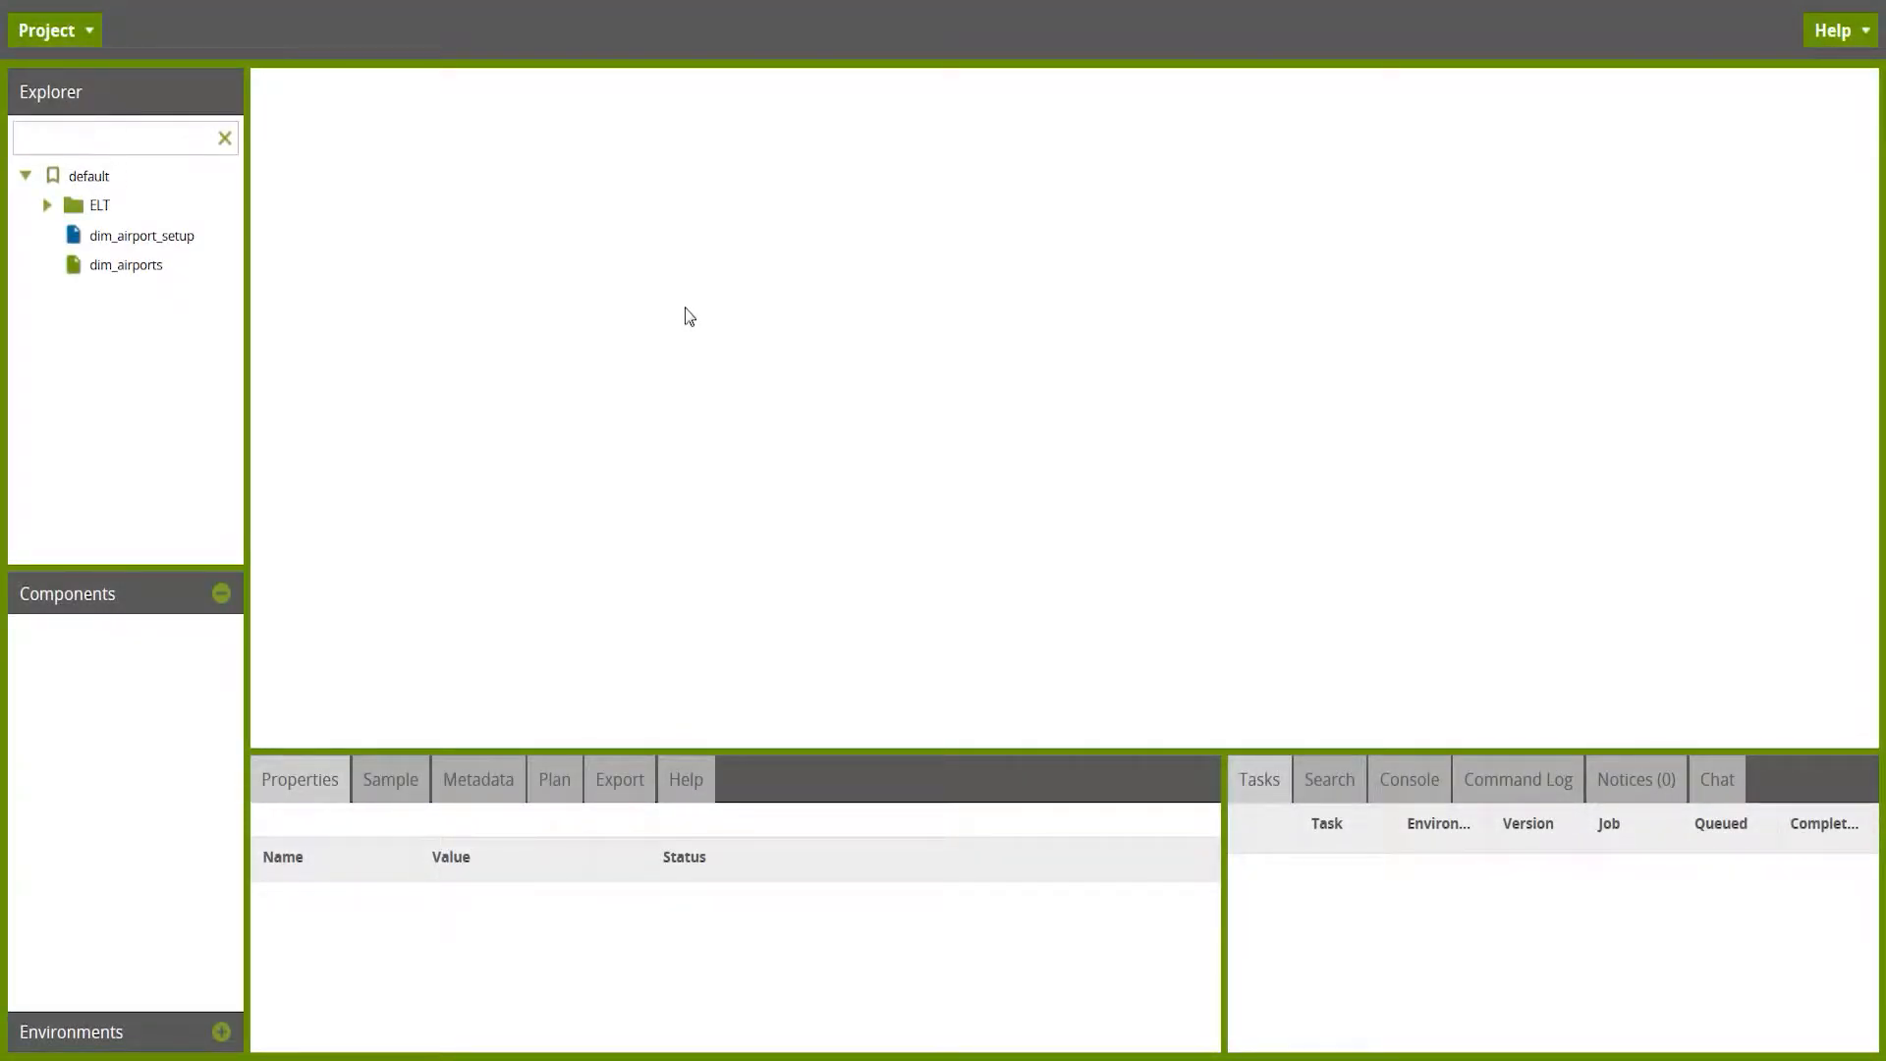
- Run the dim_airport_setup orchestration job successfully, then open the dim_airports transformation job
left_click(140, 235)
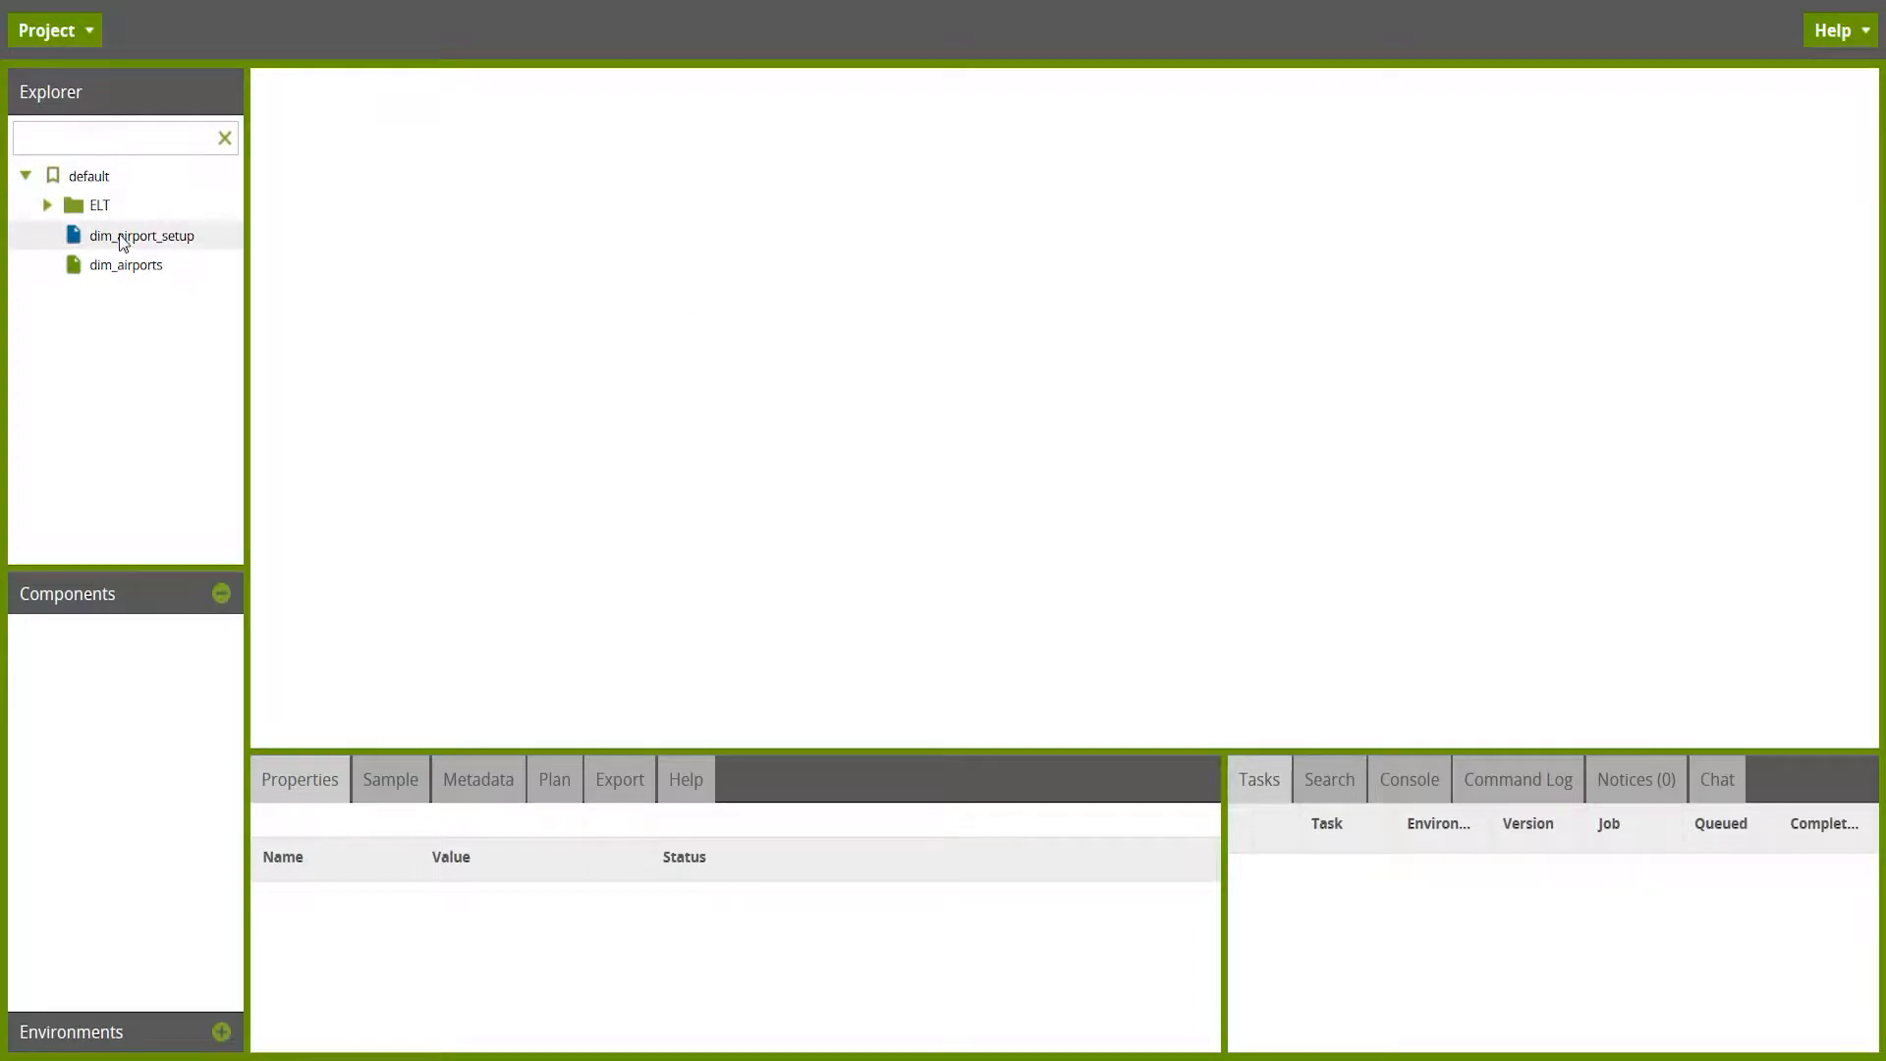
double_click(140, 234)
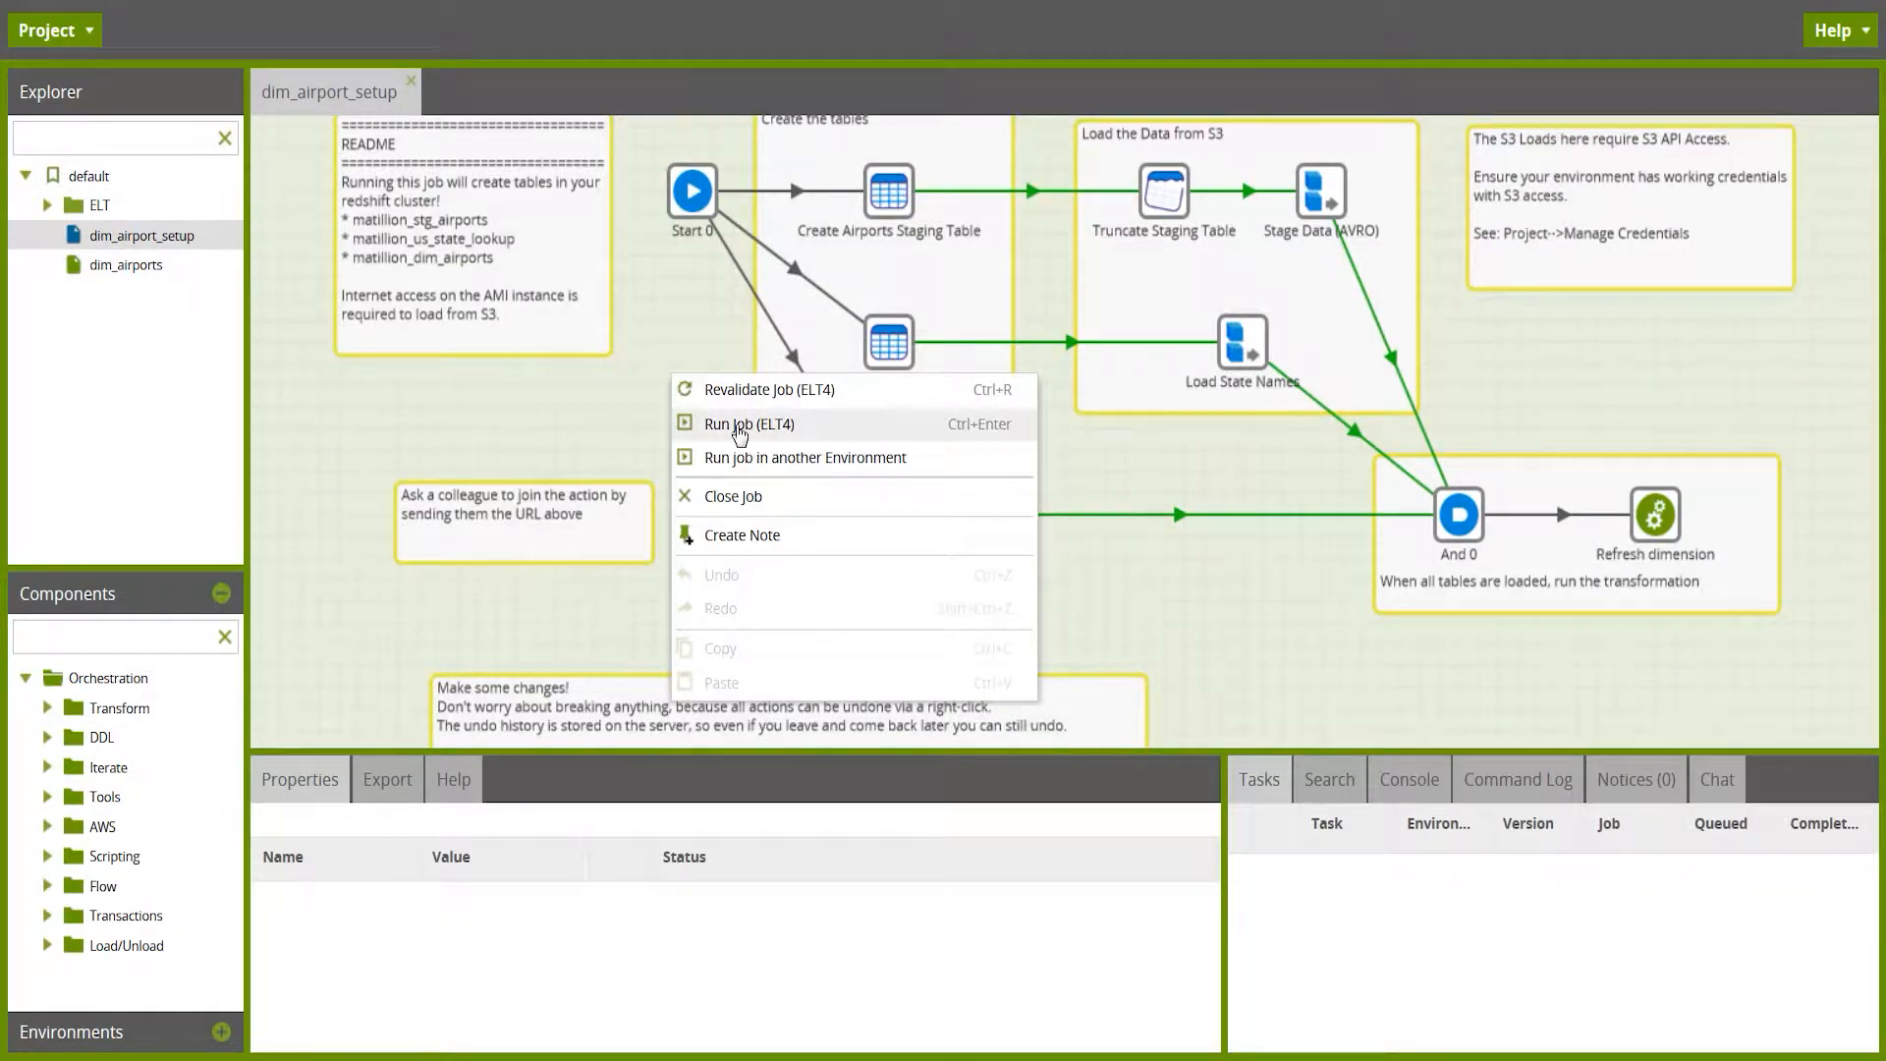
left_click(748, 424)
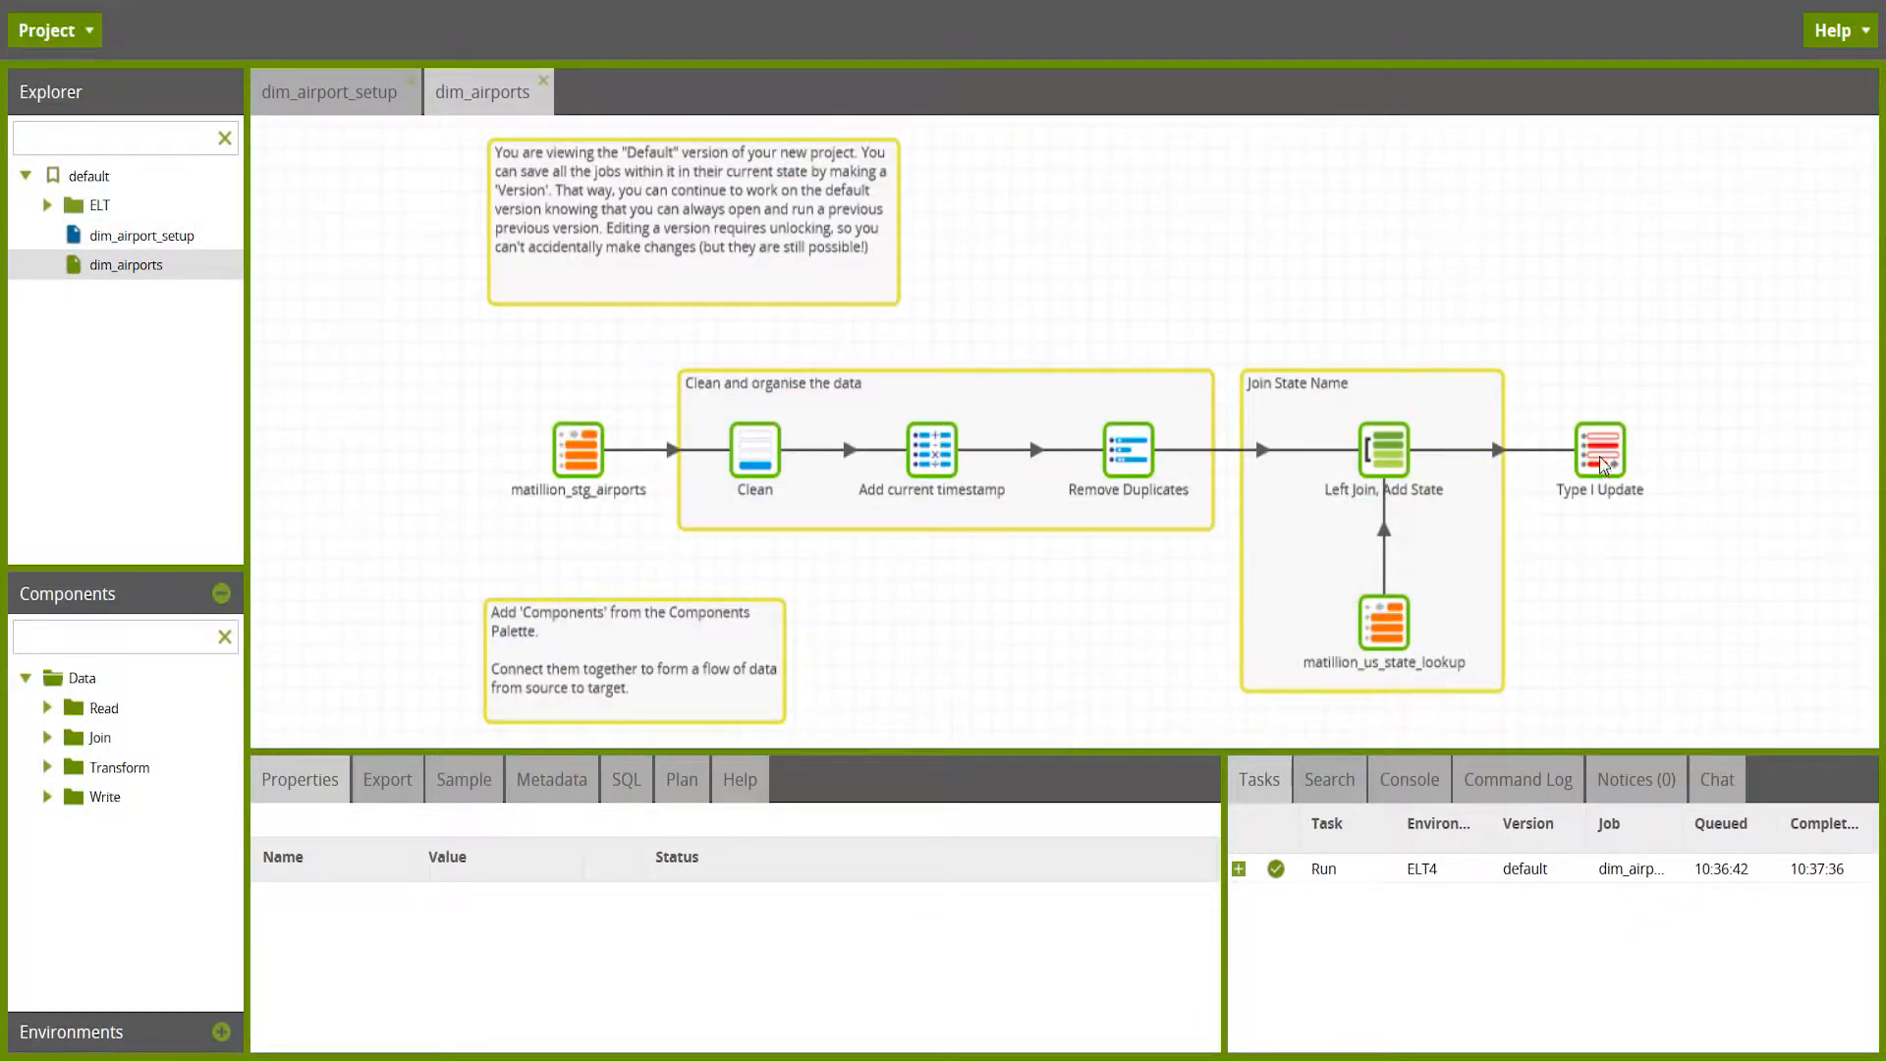
- Fetch sample output rows for the Type I Update component
left_click(1599, 449)
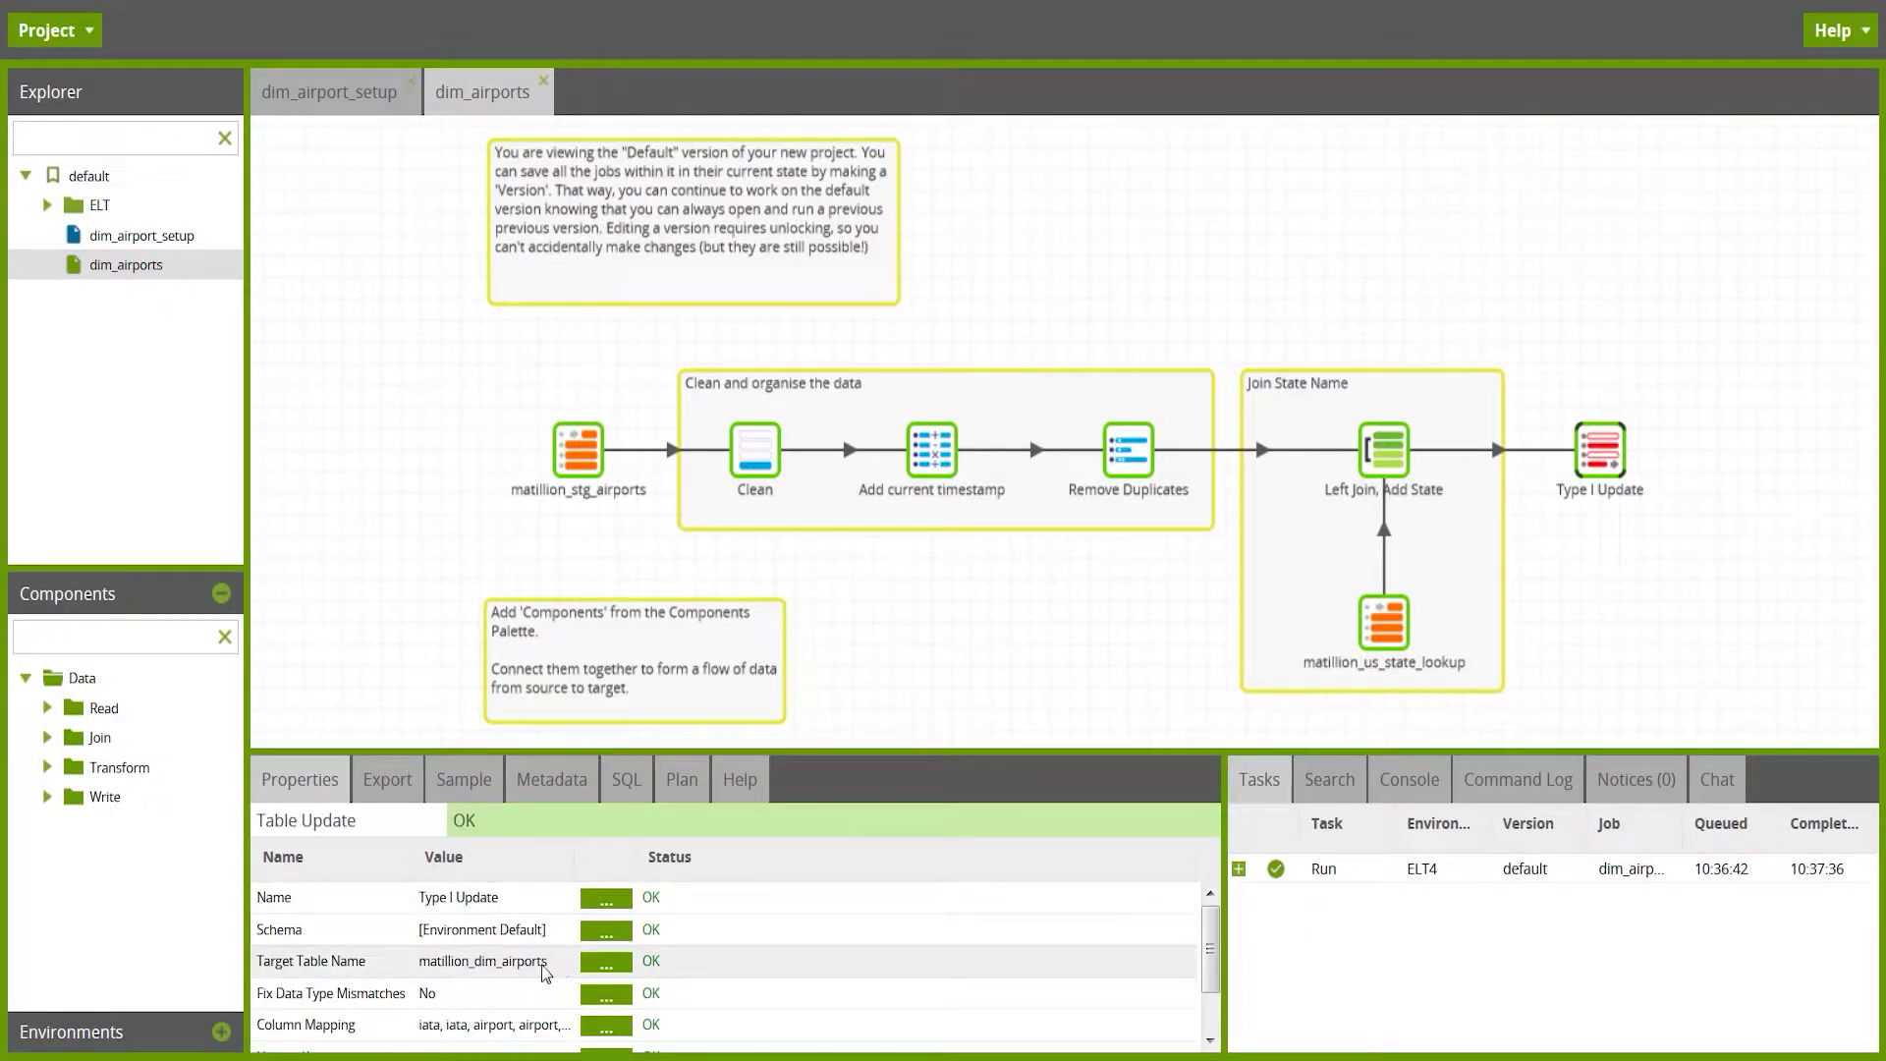
left_click(463, 778)
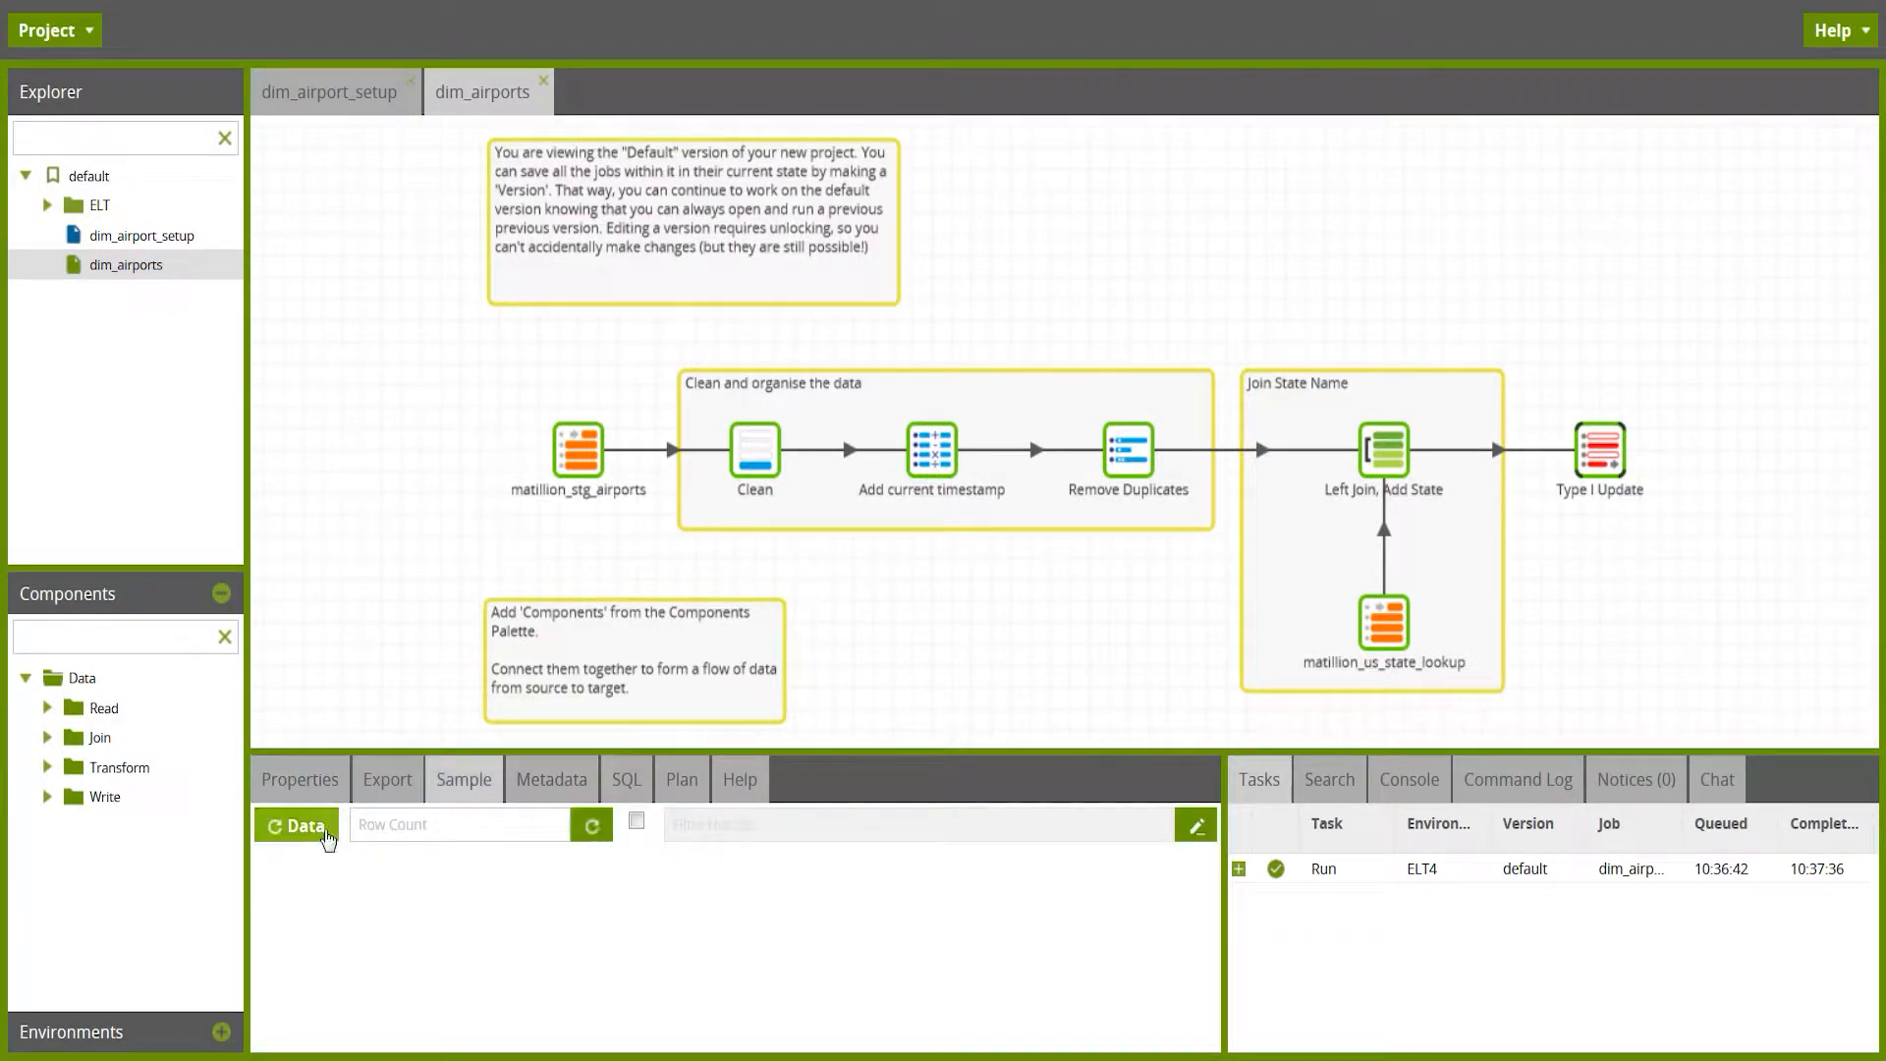
left_click(296, 826)
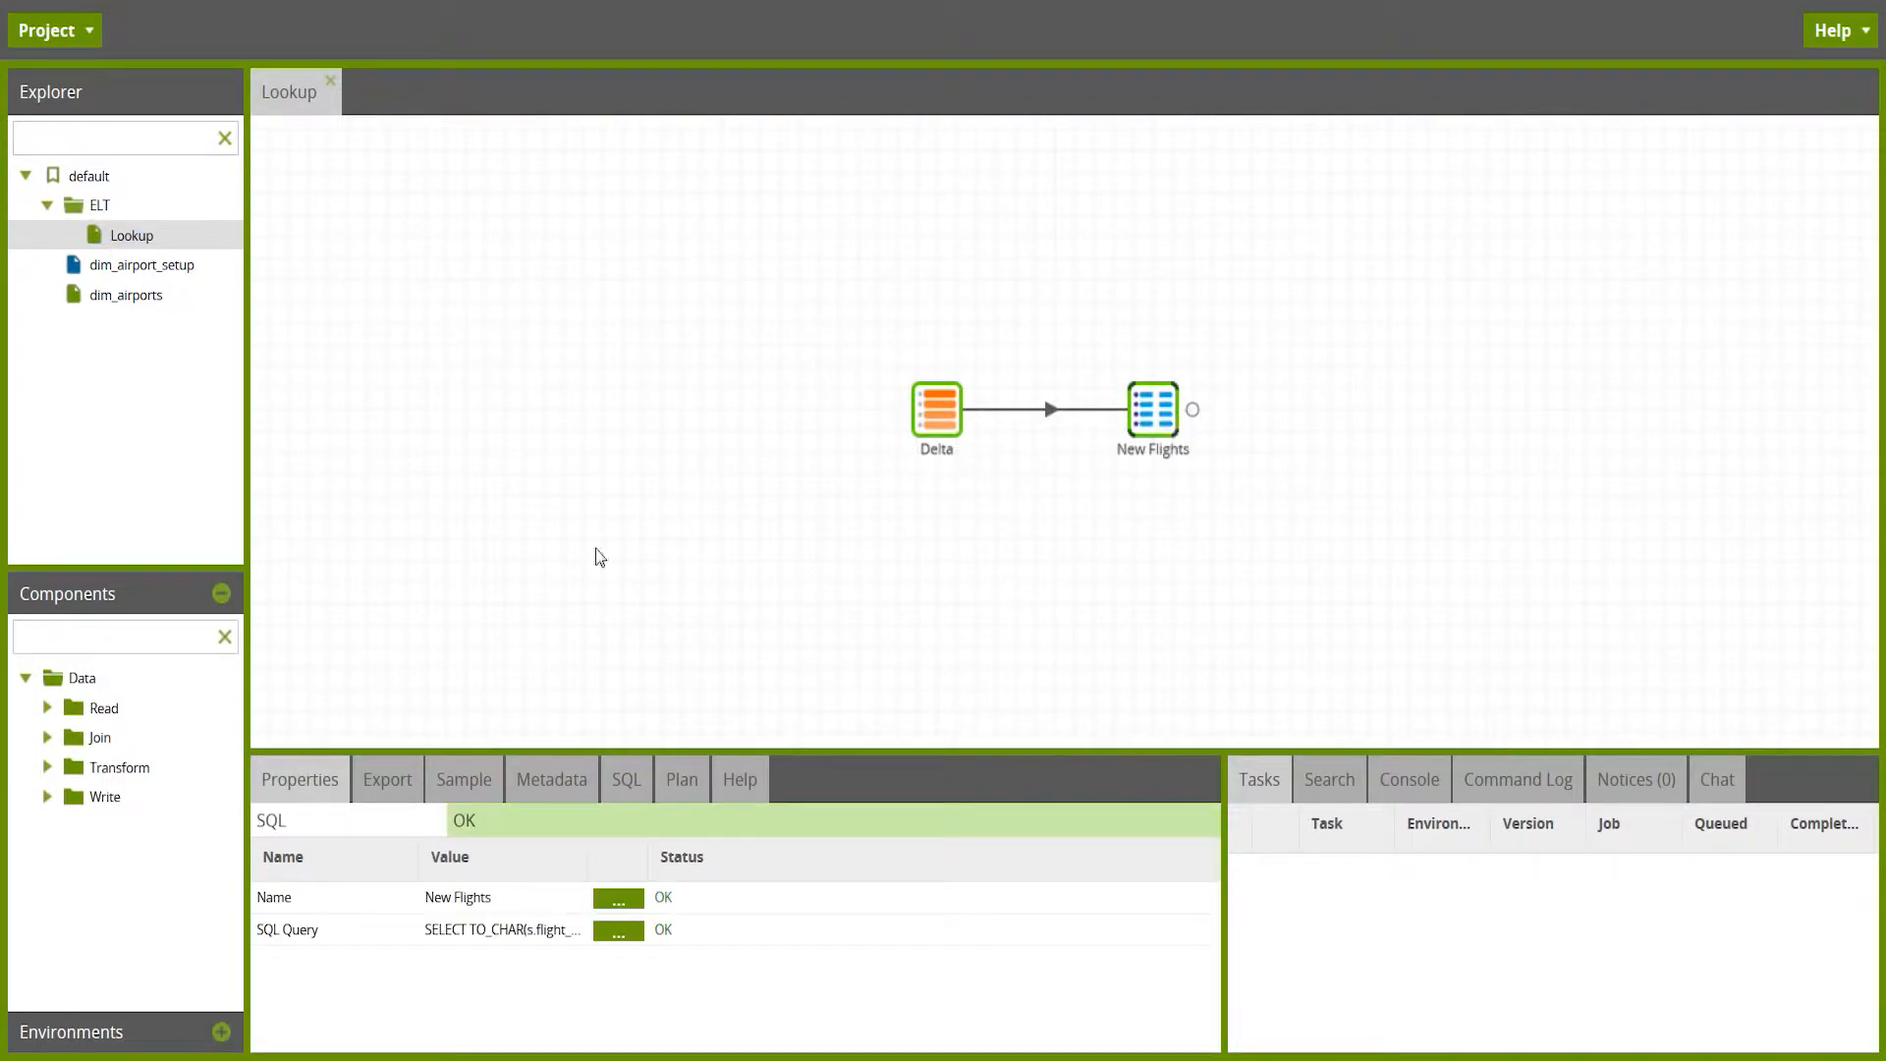
- Fetch New Flights sample rows showing flight_id, dep_iata and arr_iata
left_click(463, 779)
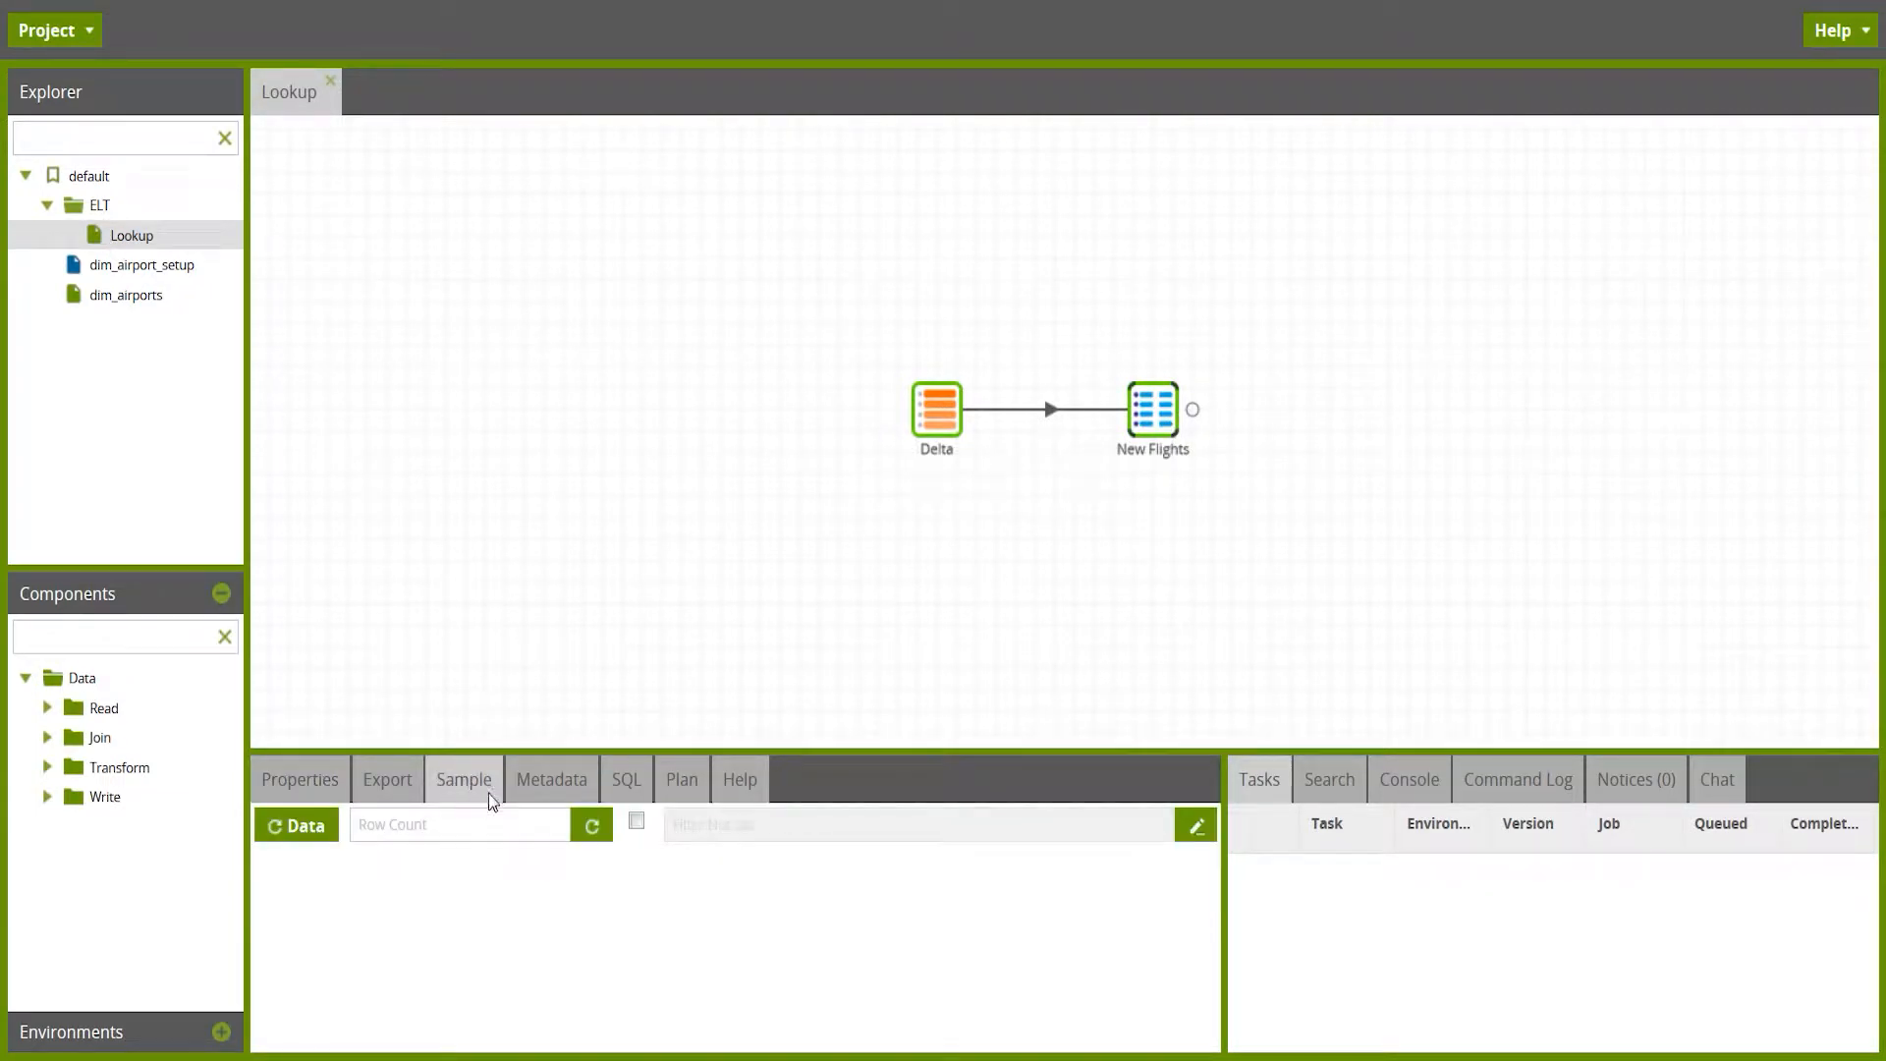
left_click(296, 825)
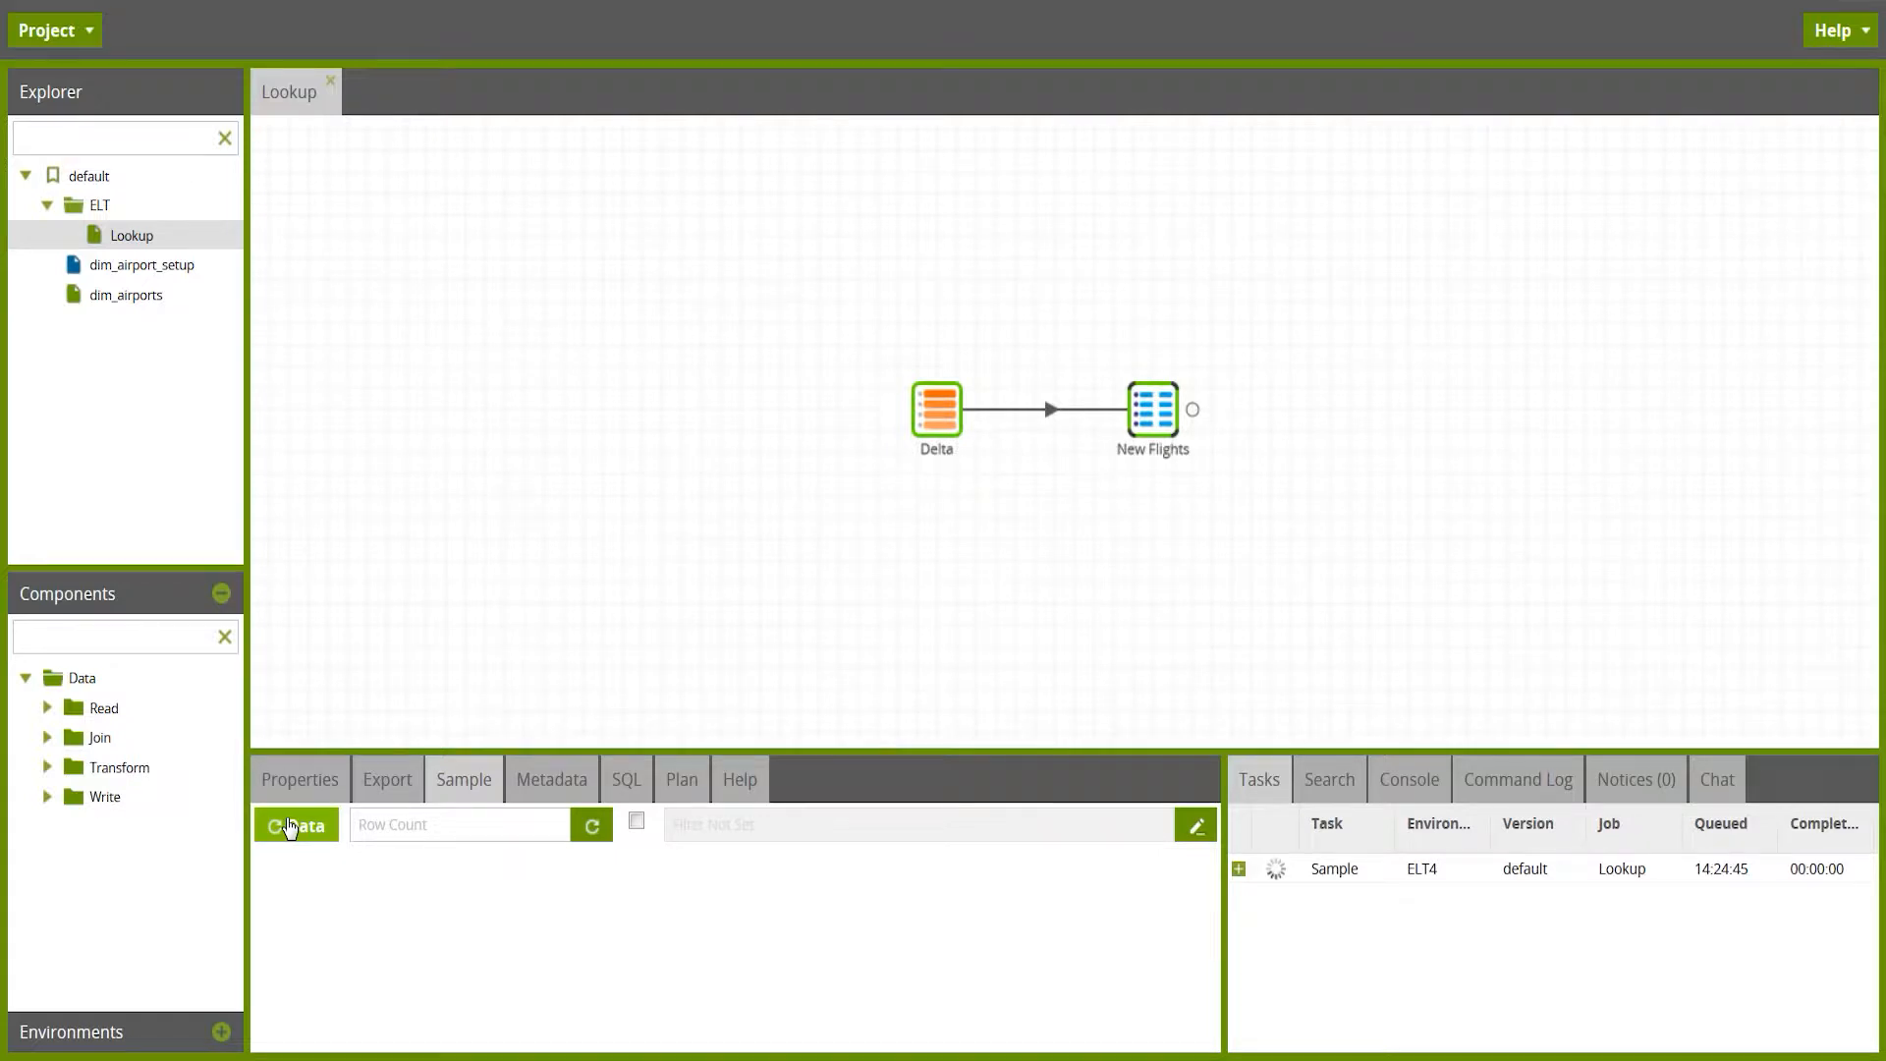
left_click(294, 825)
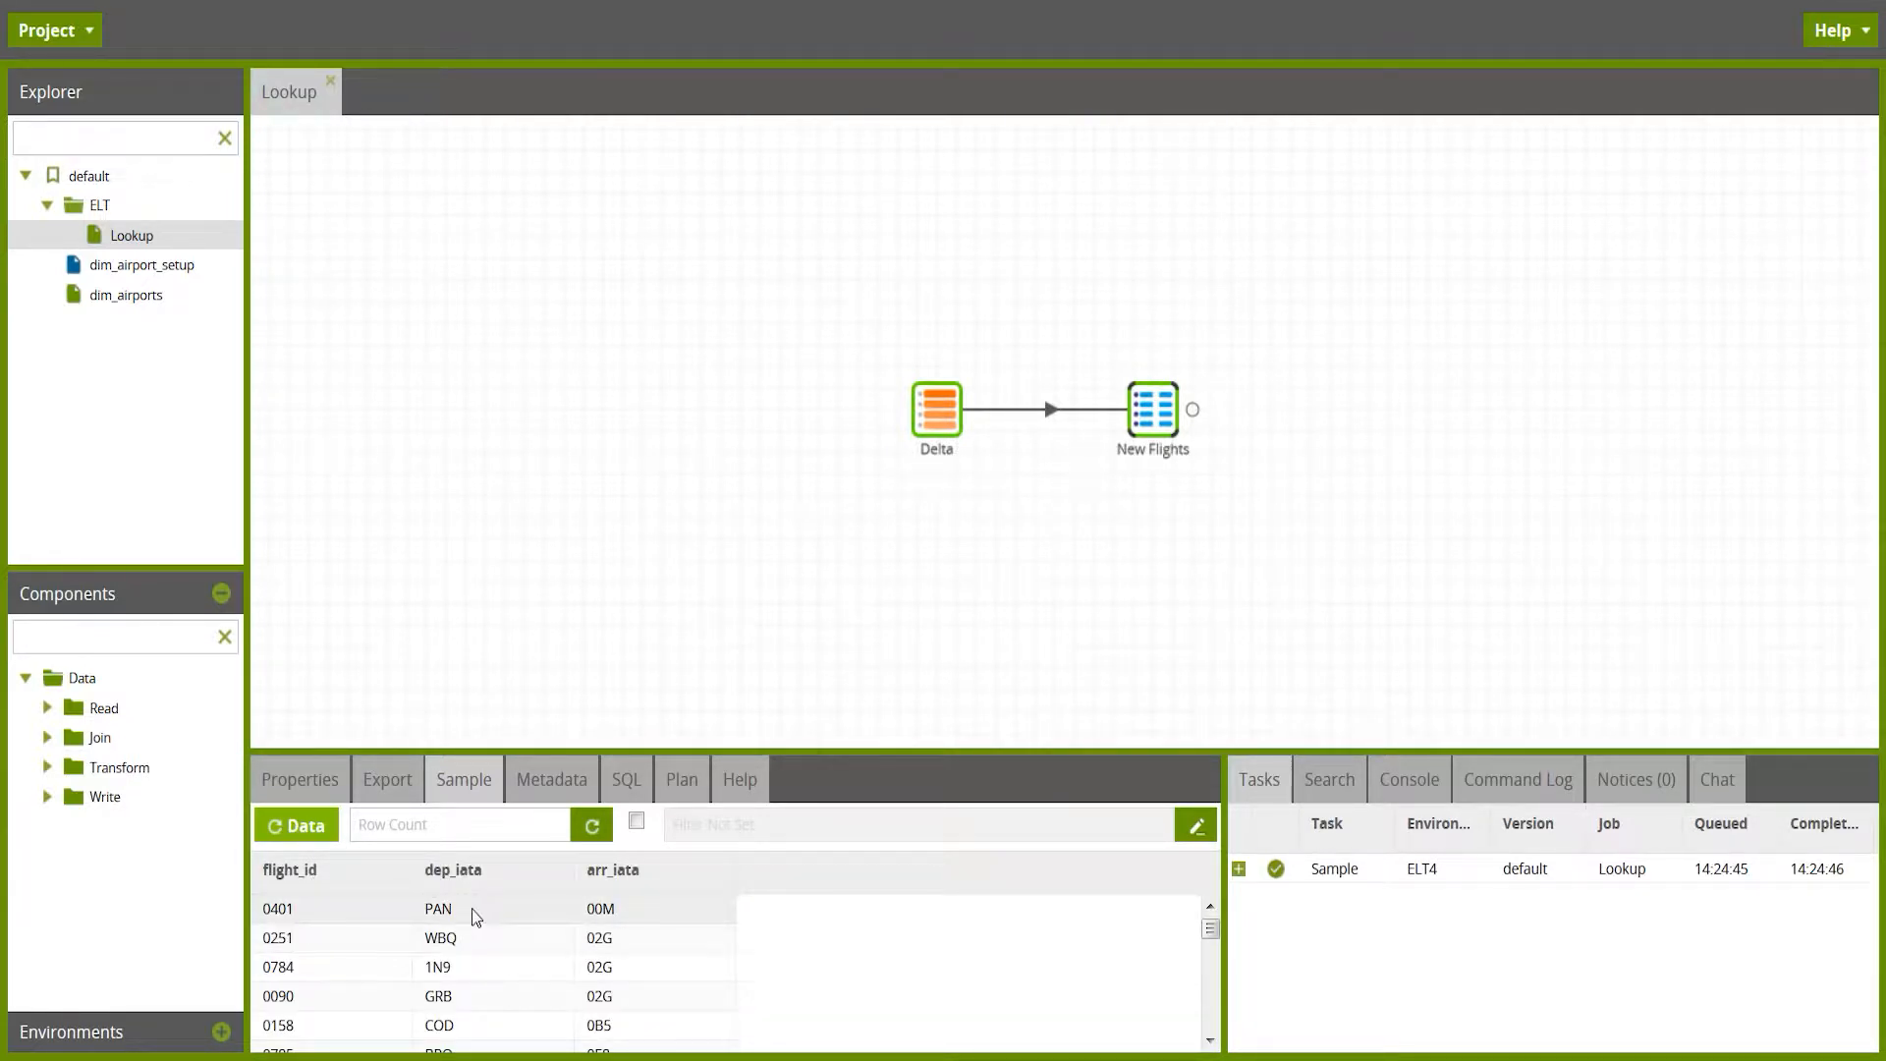
mouse_move(626, 921)
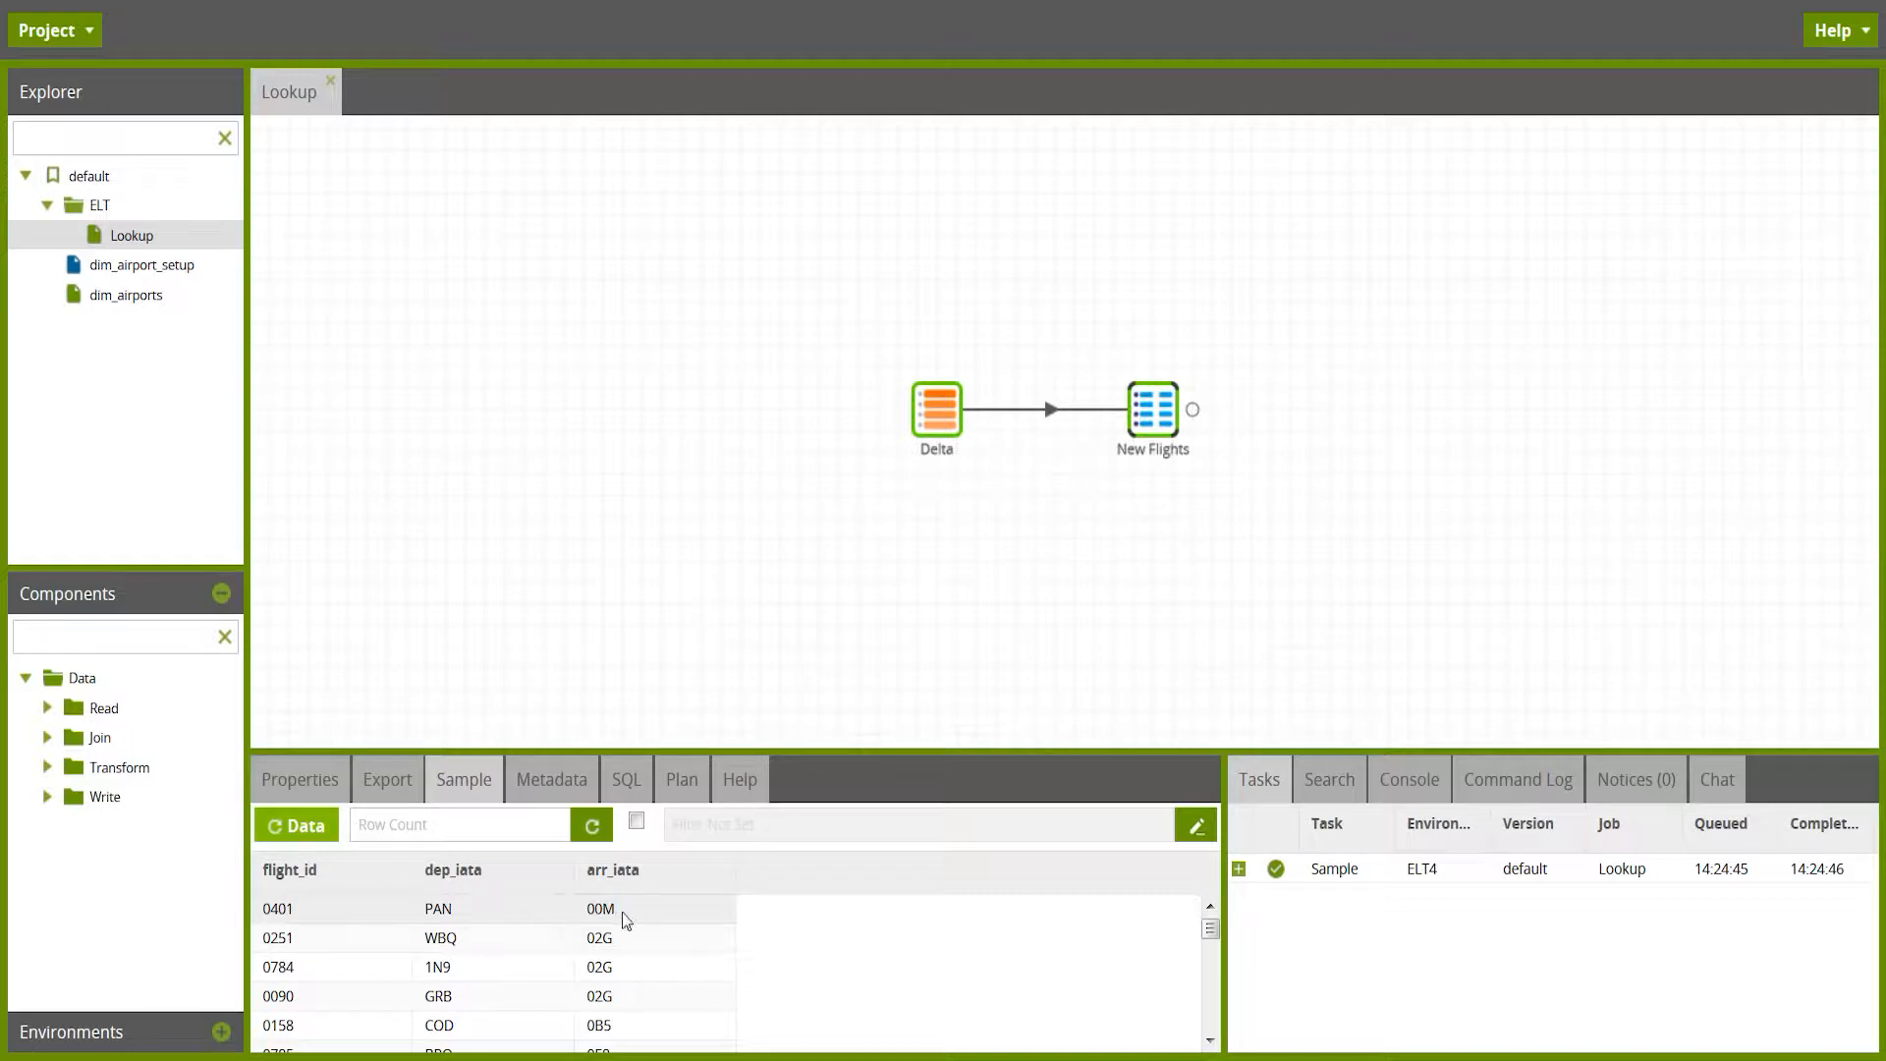
mouse_move(650, 921)
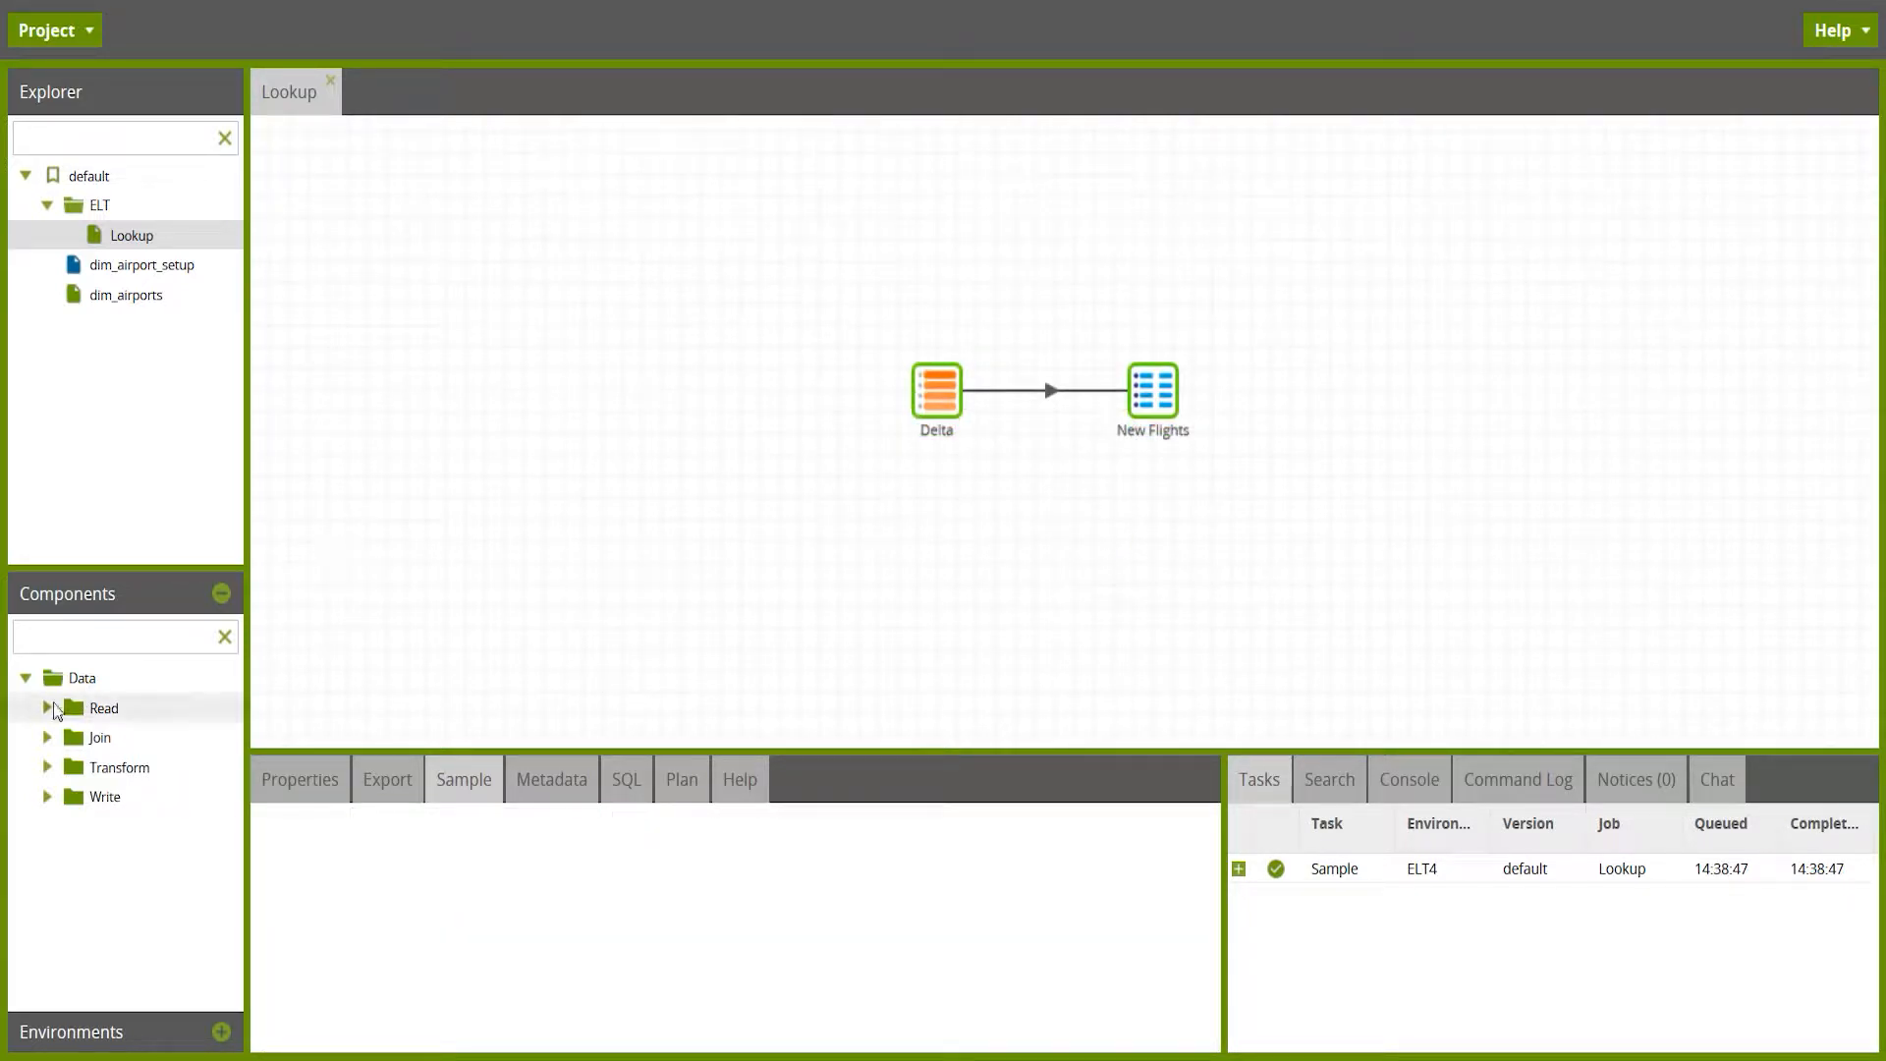
- Add a Table Input reading matillion_dim_airports with columns iata and airport
left_click(47, 708)
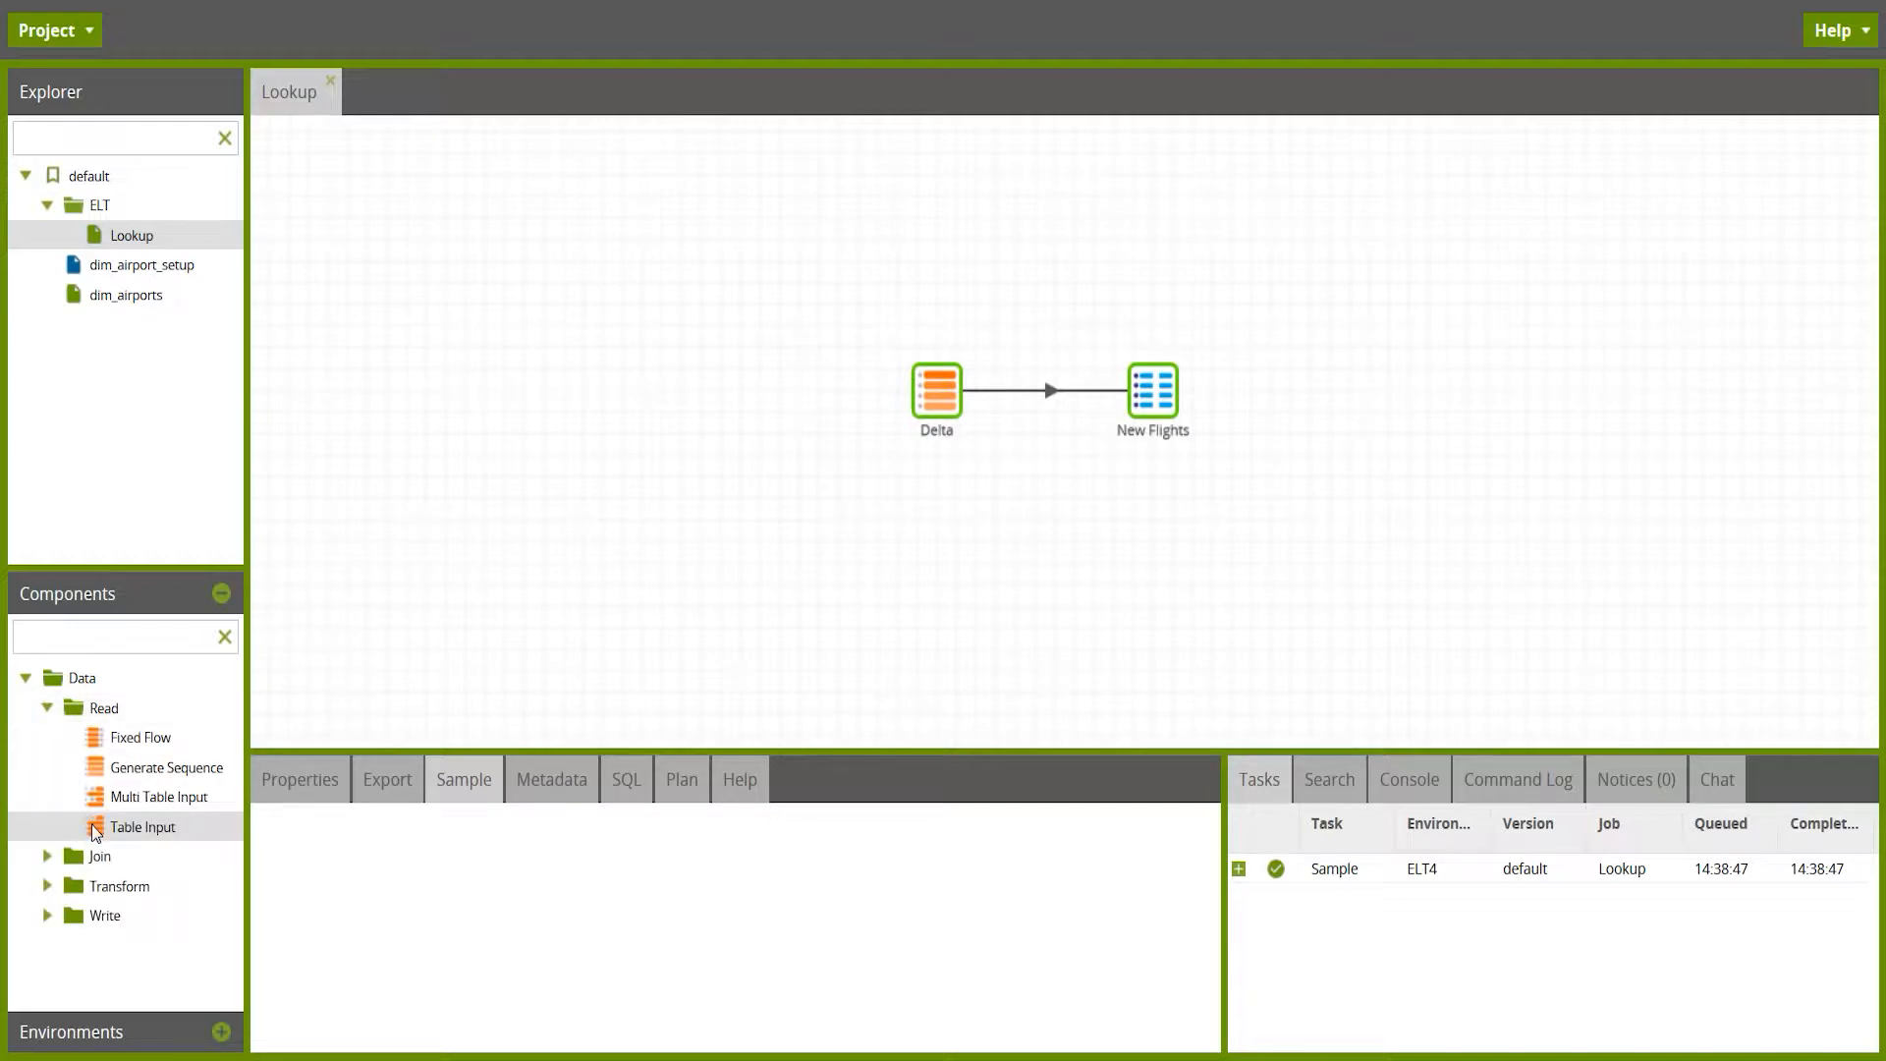
left_click_drag(142, 826, 1152, 542)
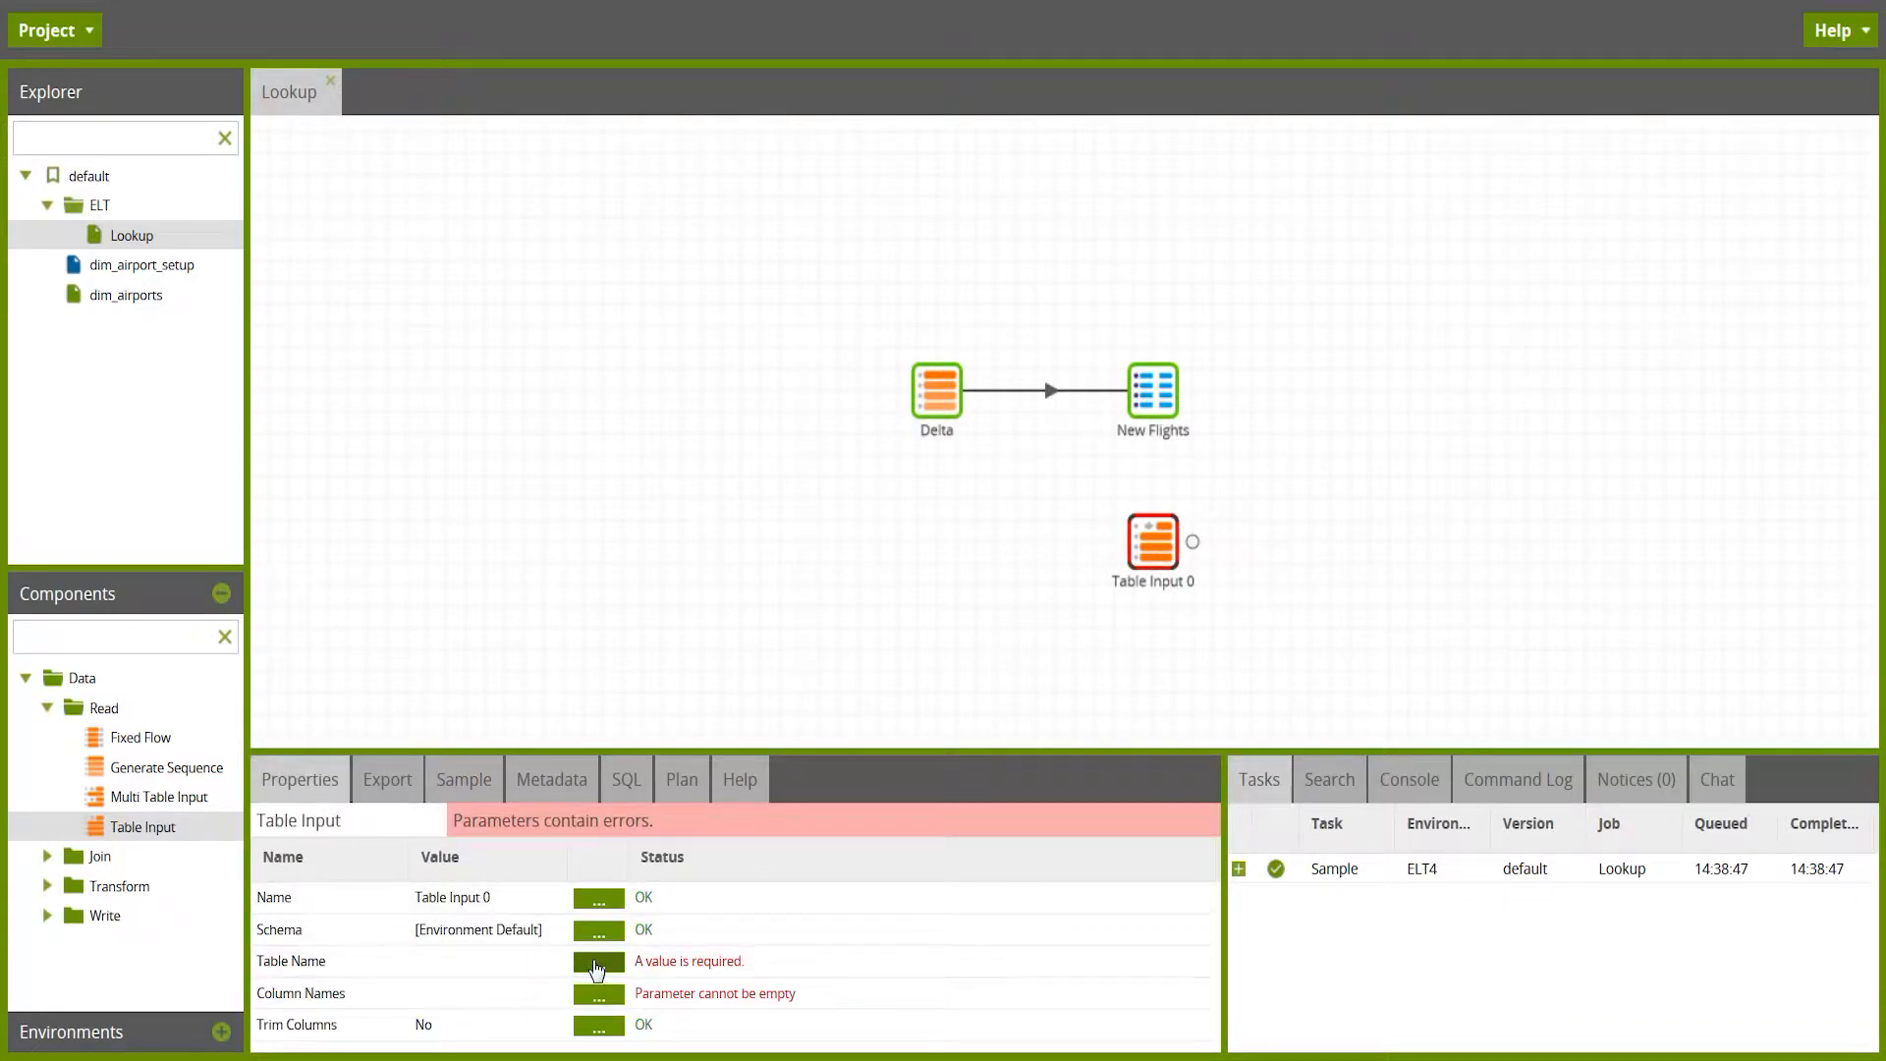
left_click(598, 961)
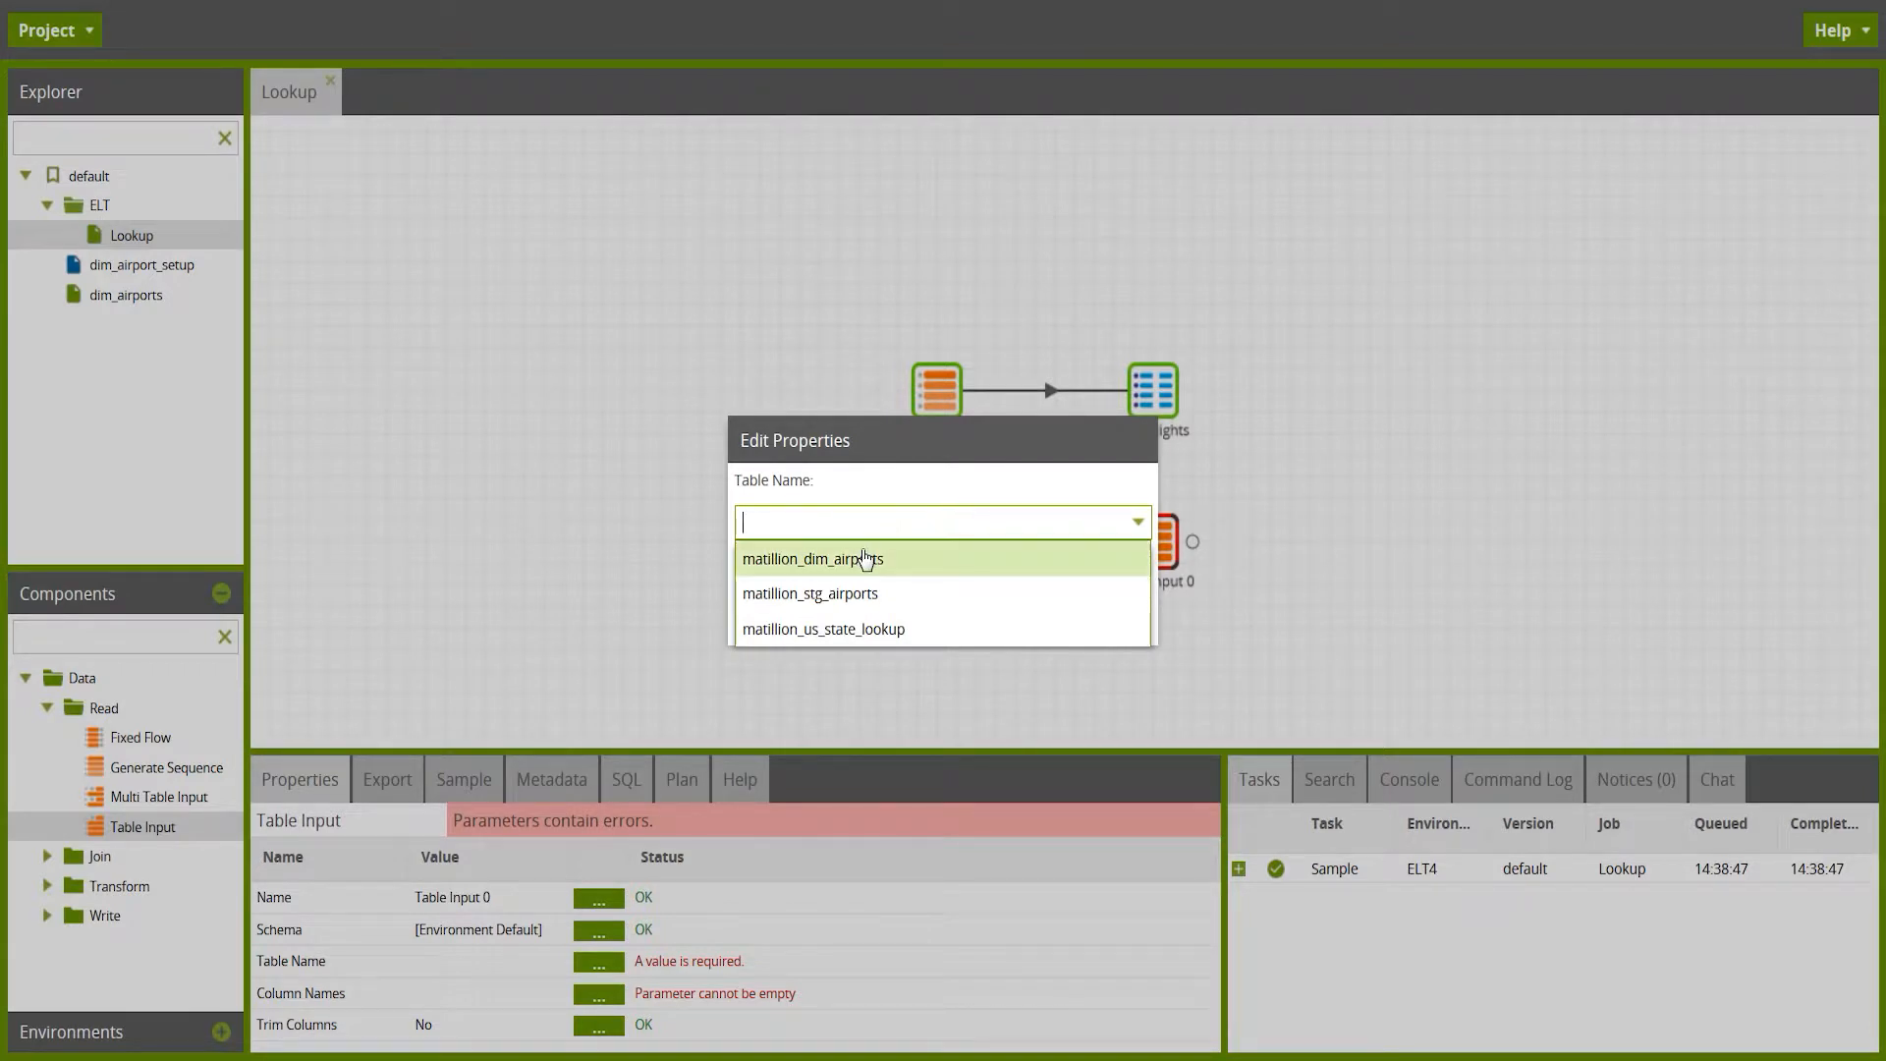
left_click(813, 559)
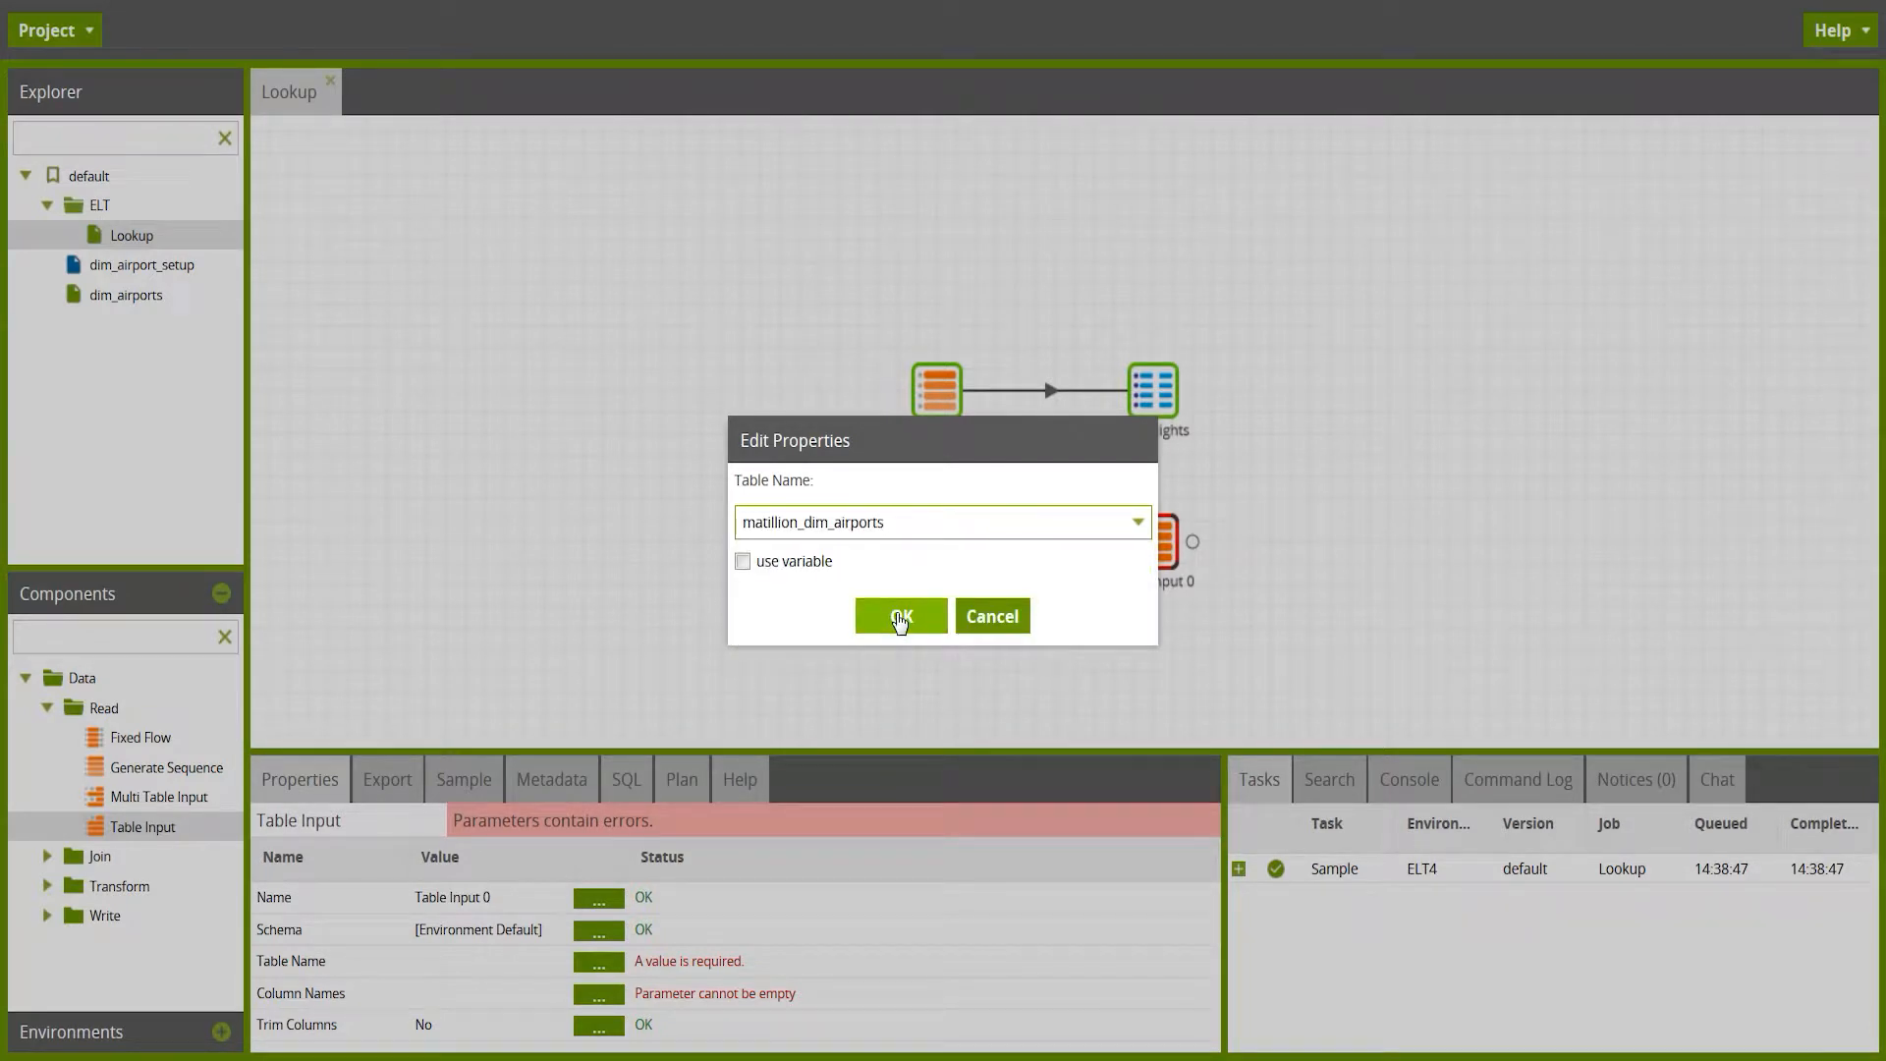
left_click(900, 616)
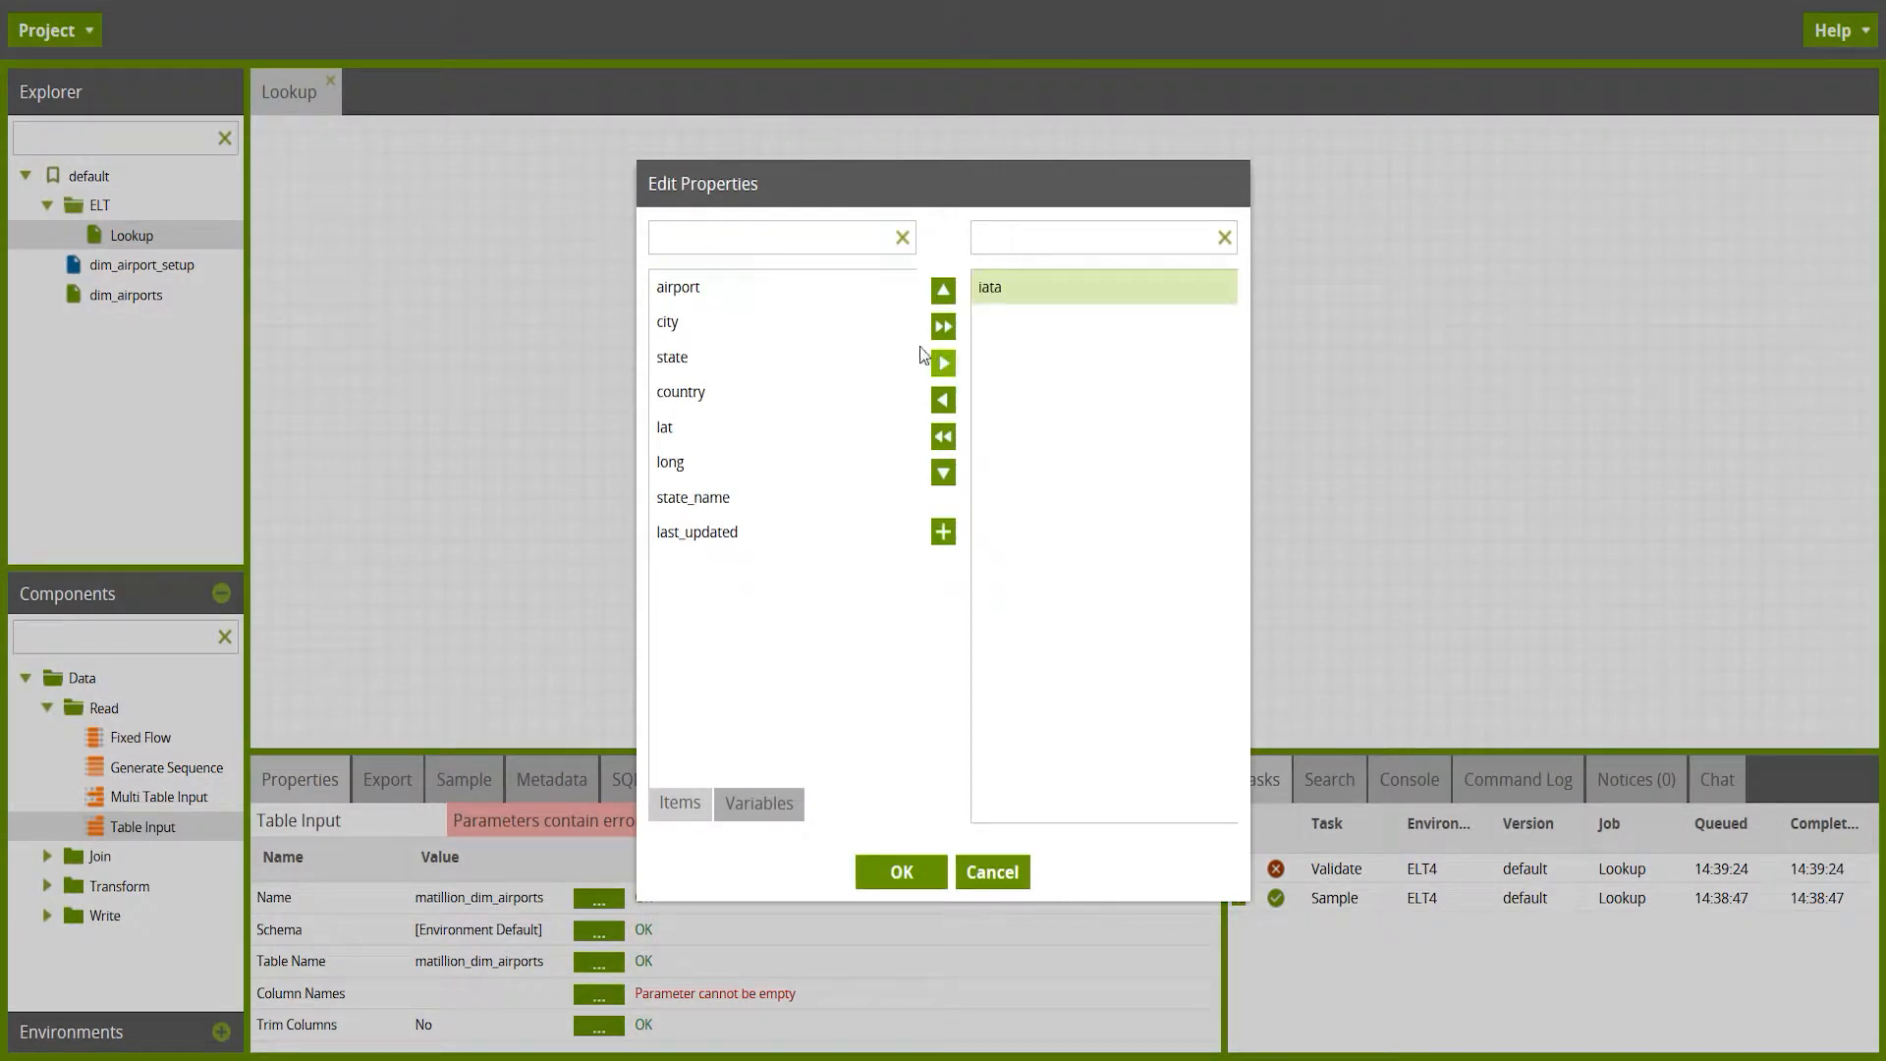
left_click(942, 364)
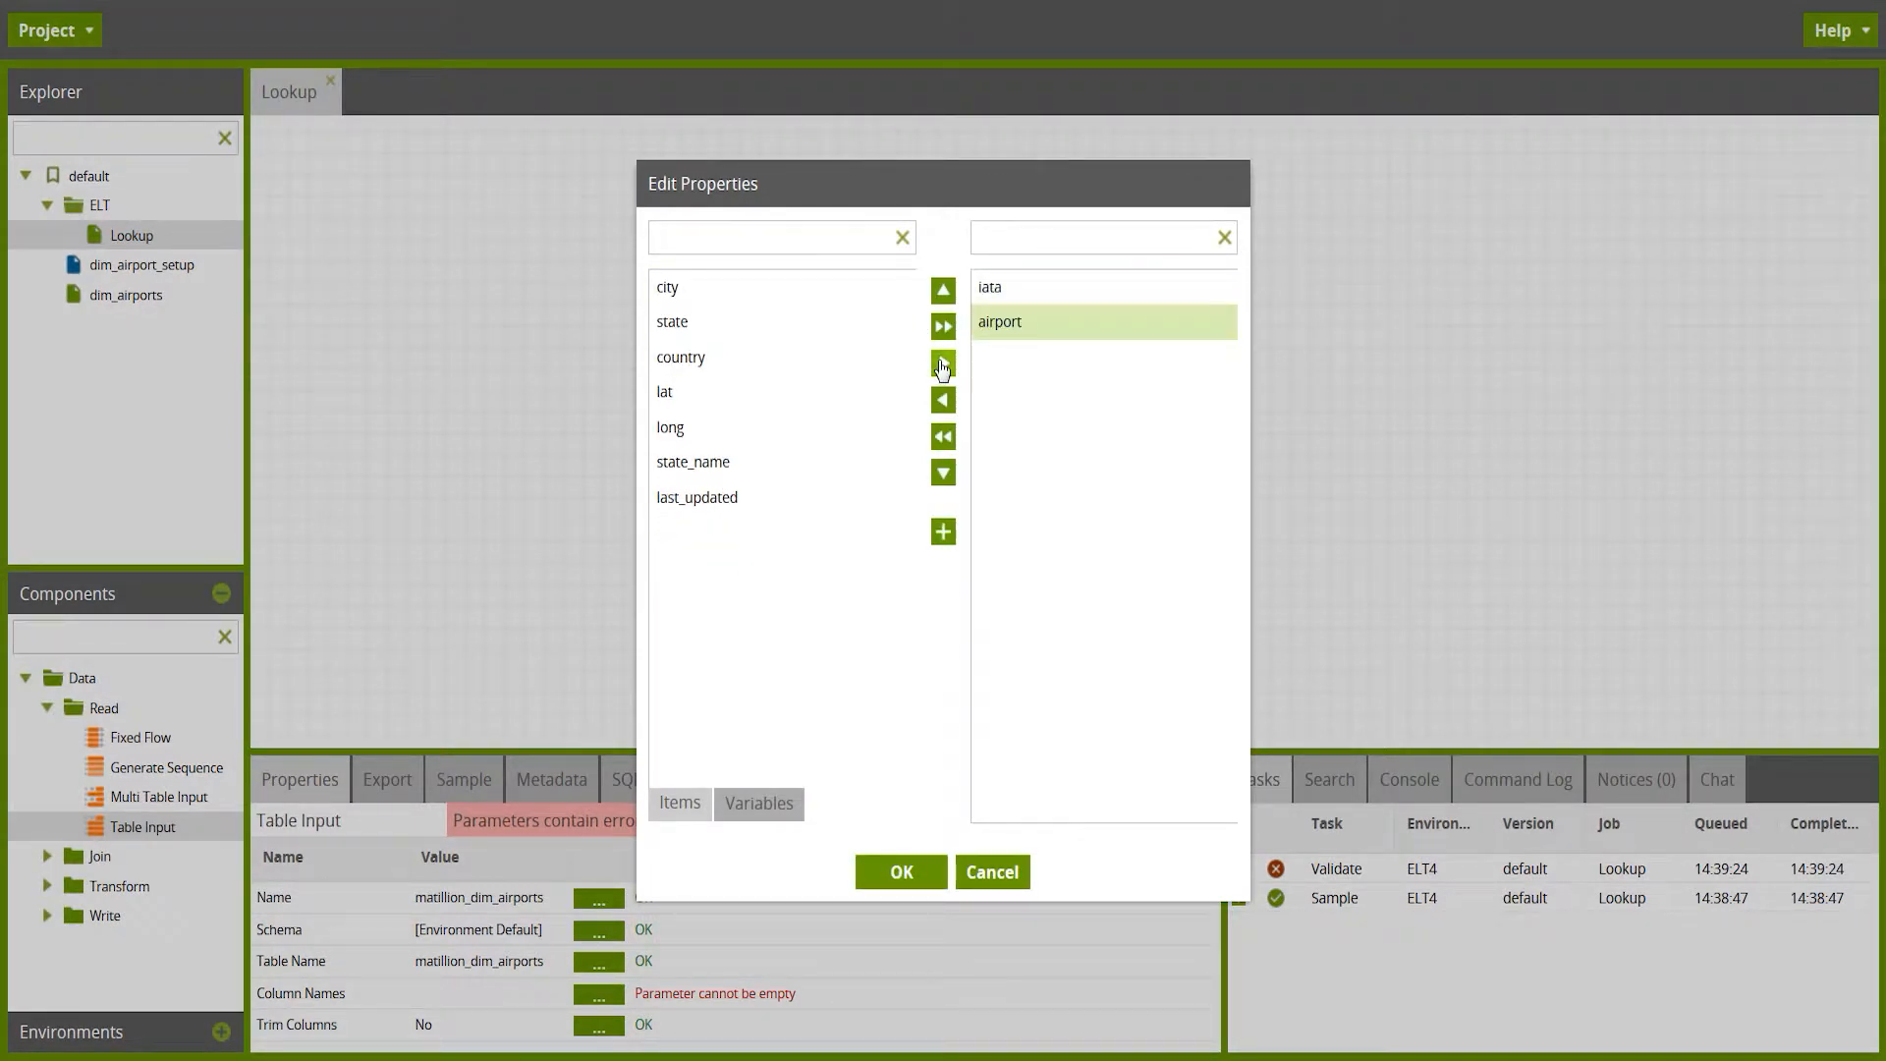
left_click(901, 872)
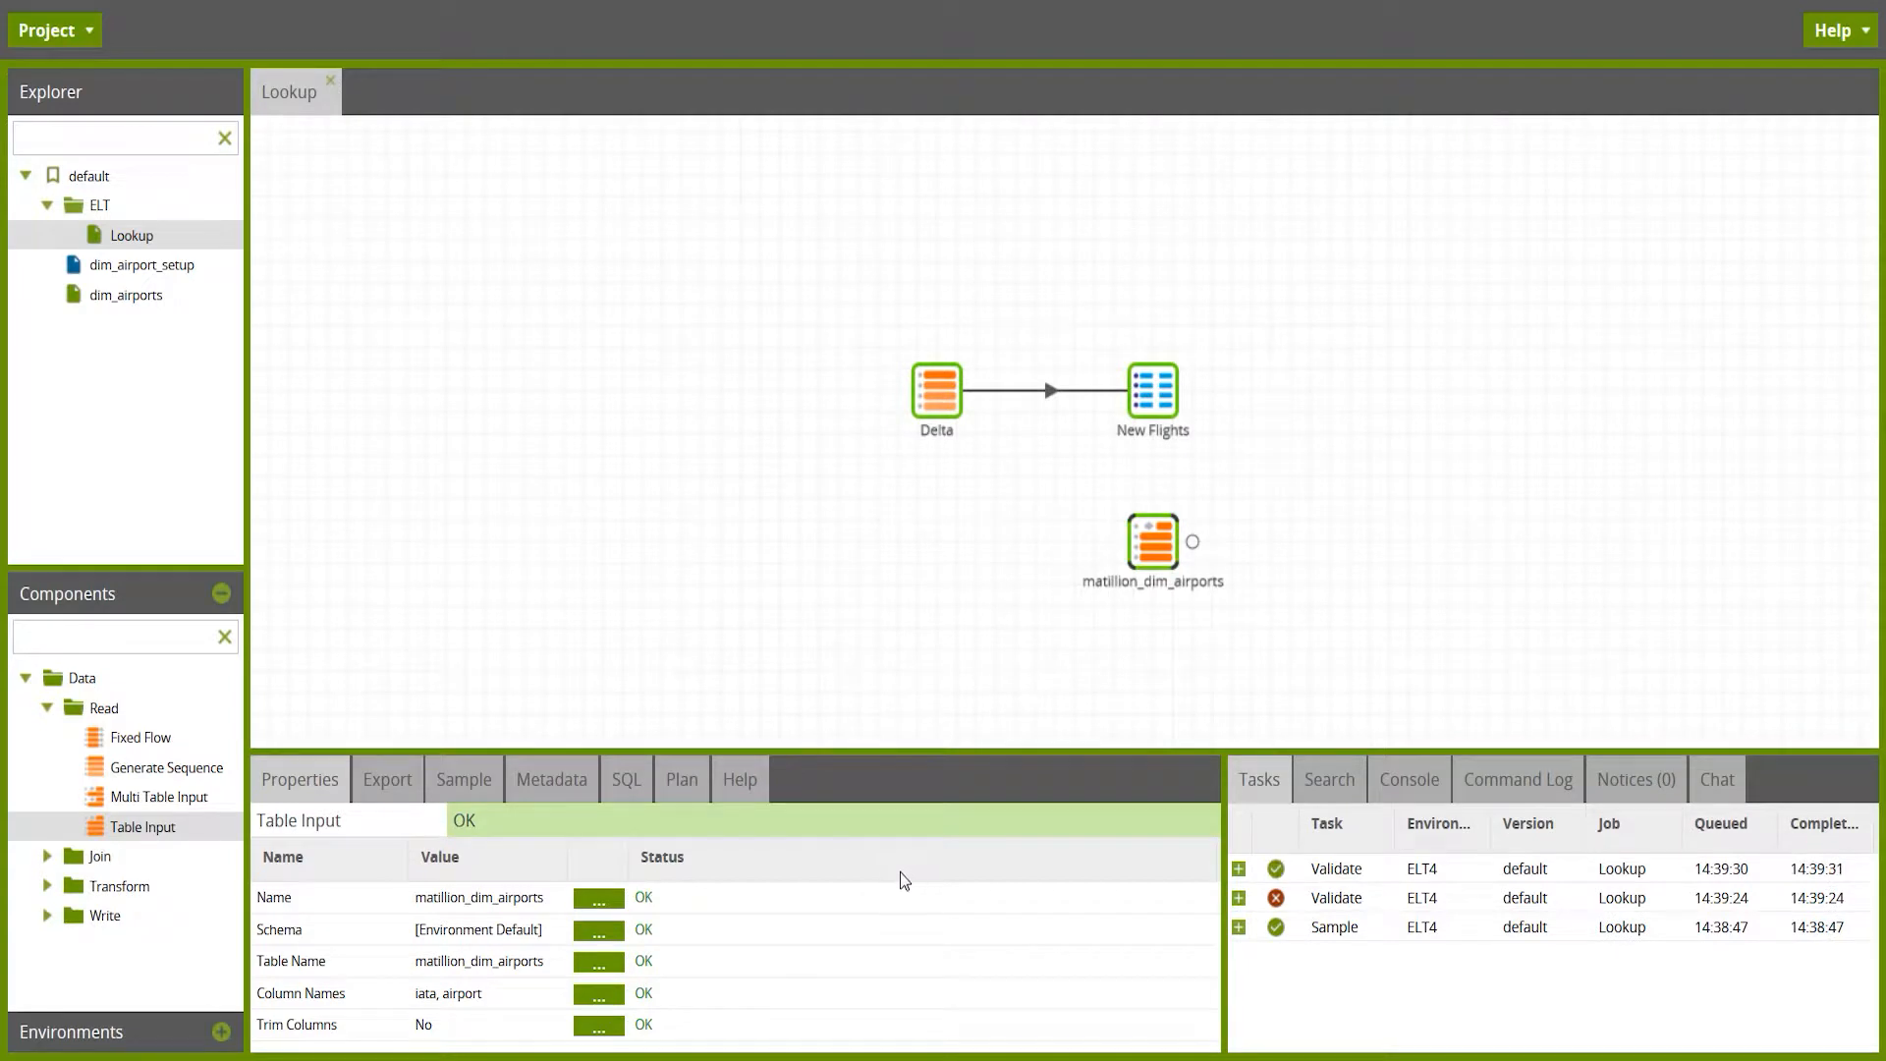
- Add a Join component with New Flights as main table, aliased f
left_click(47, 856)
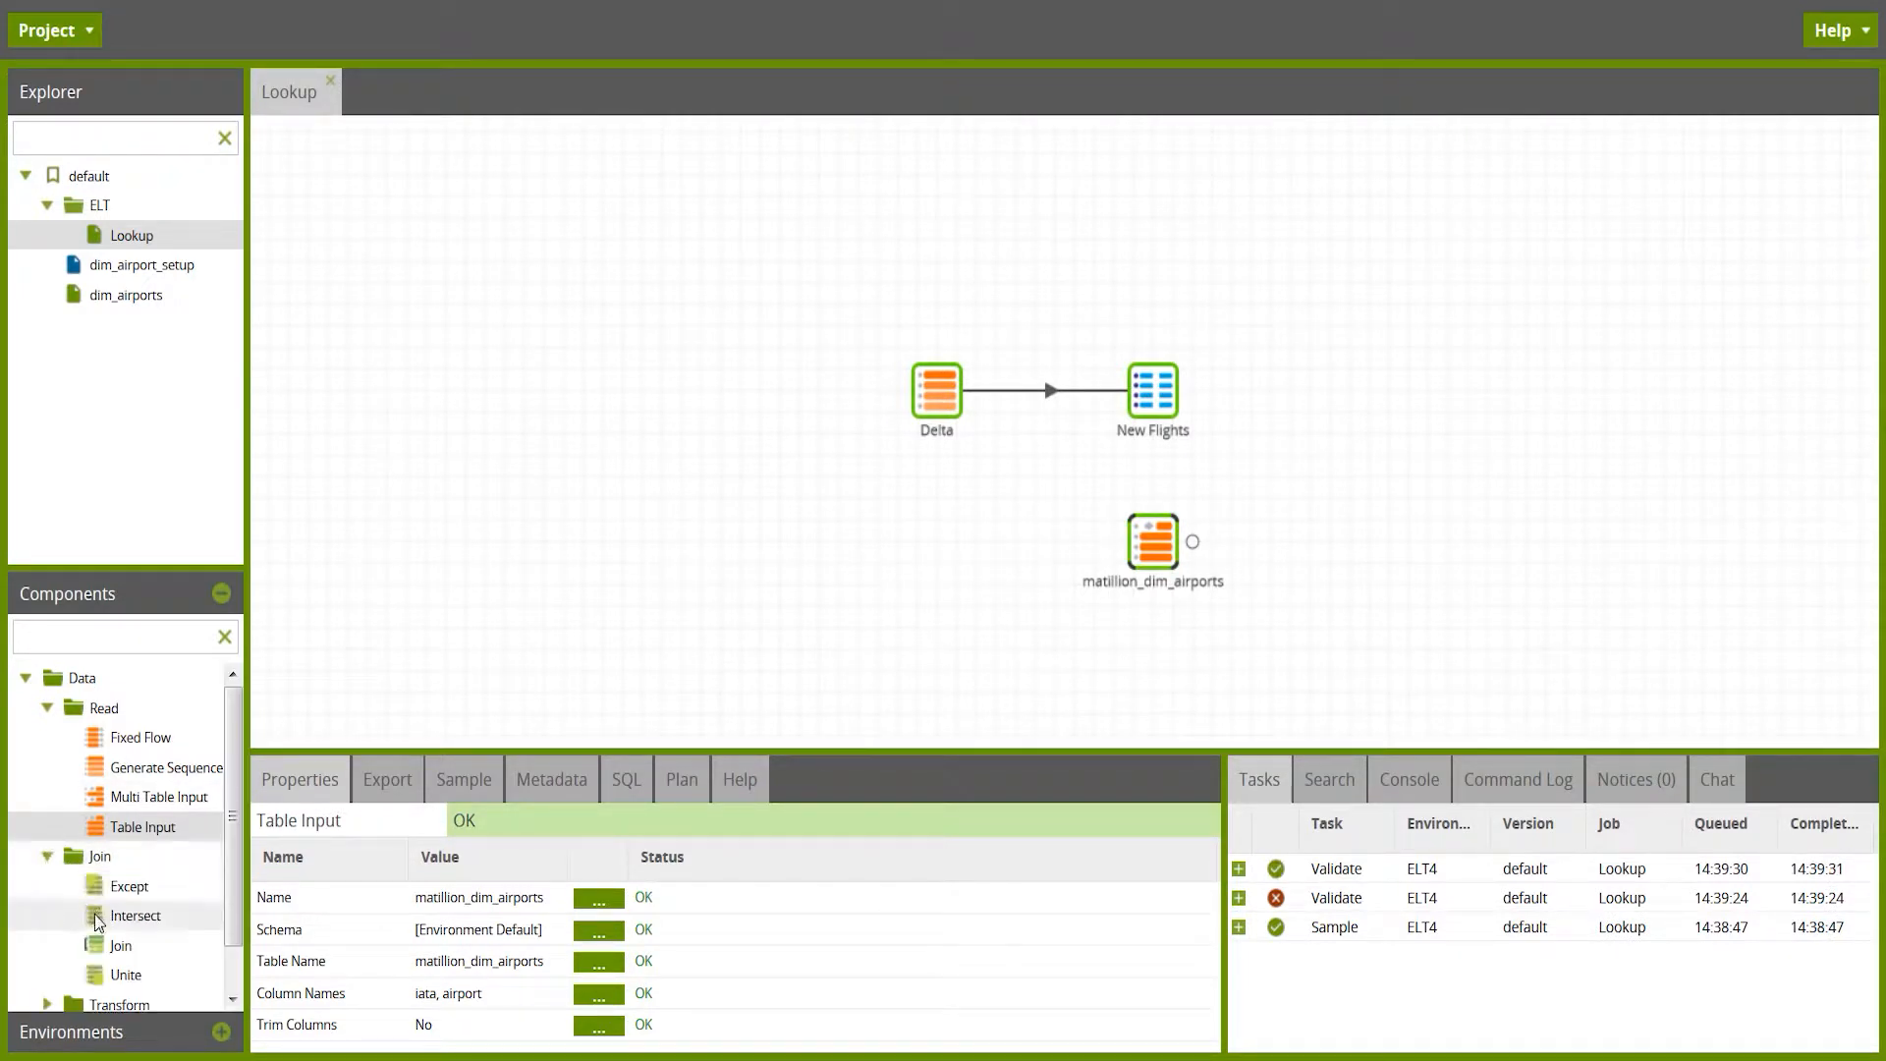
left_click_drag(120, 944, 1309, 473)
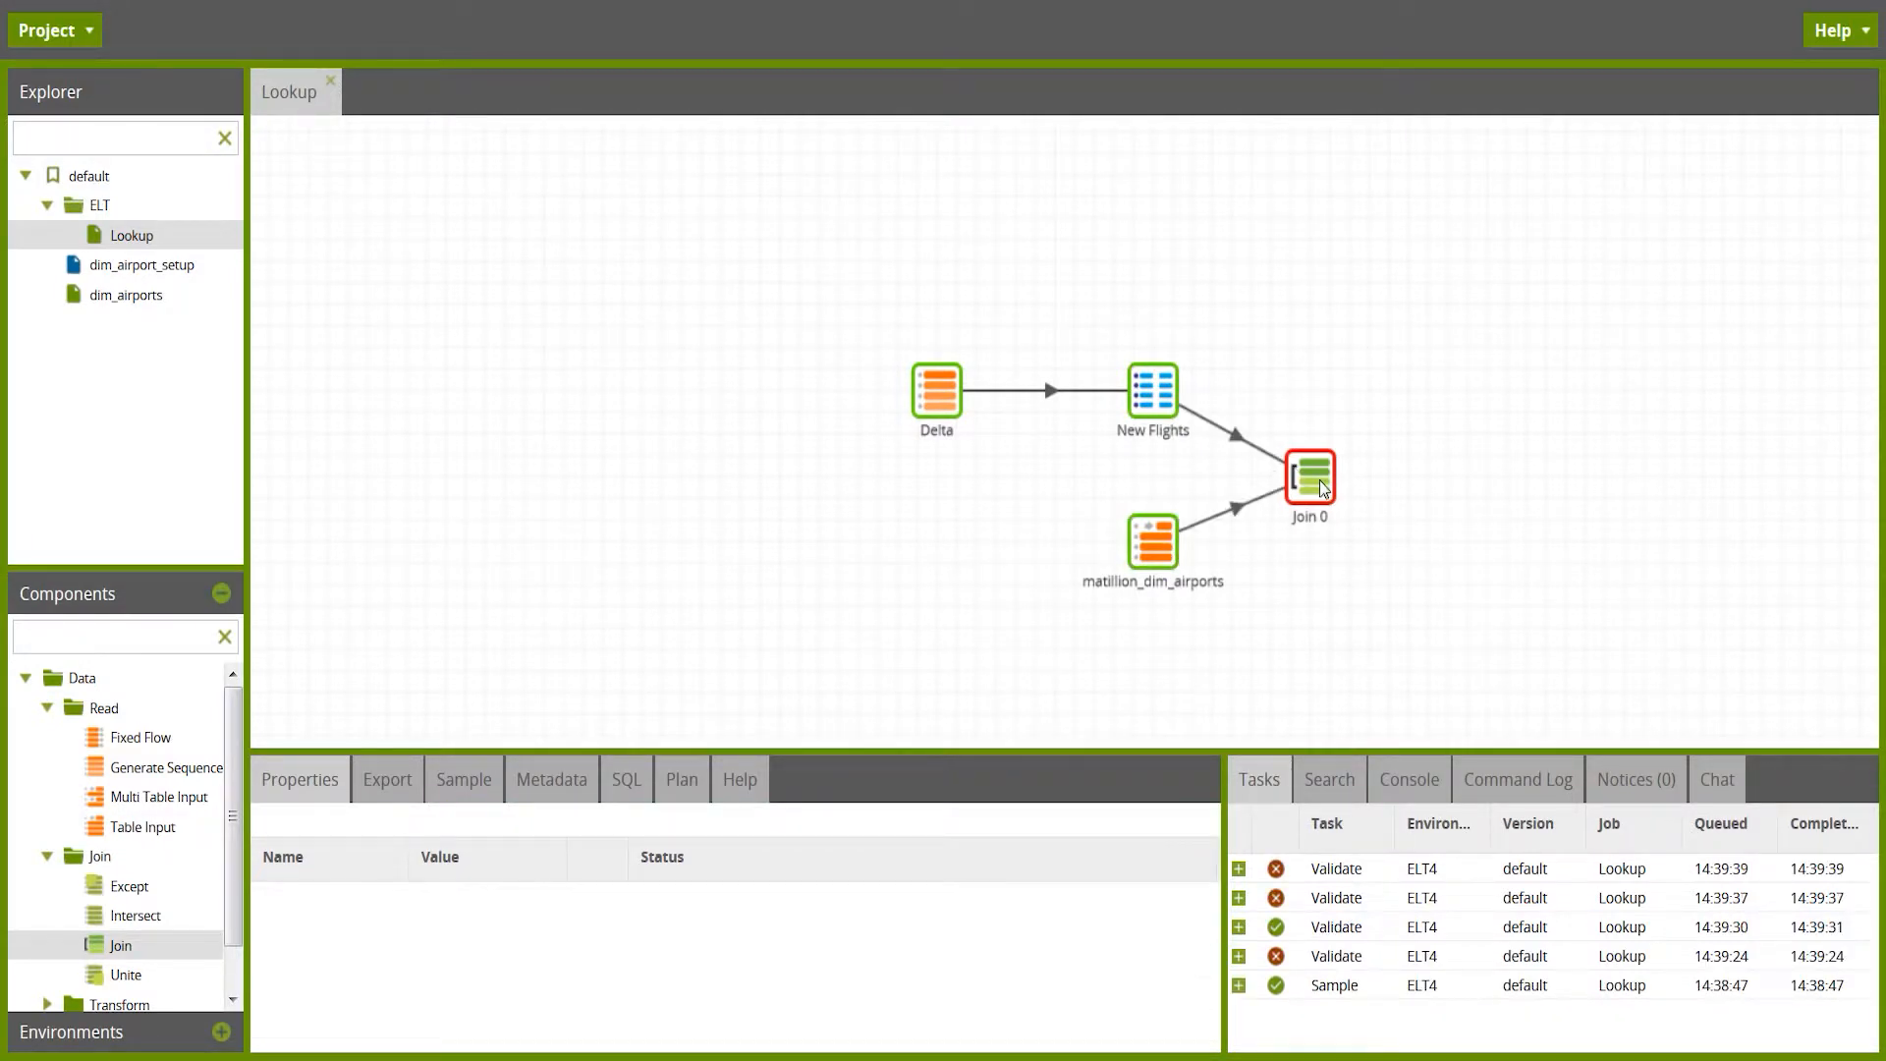
double_click(1310, 477)
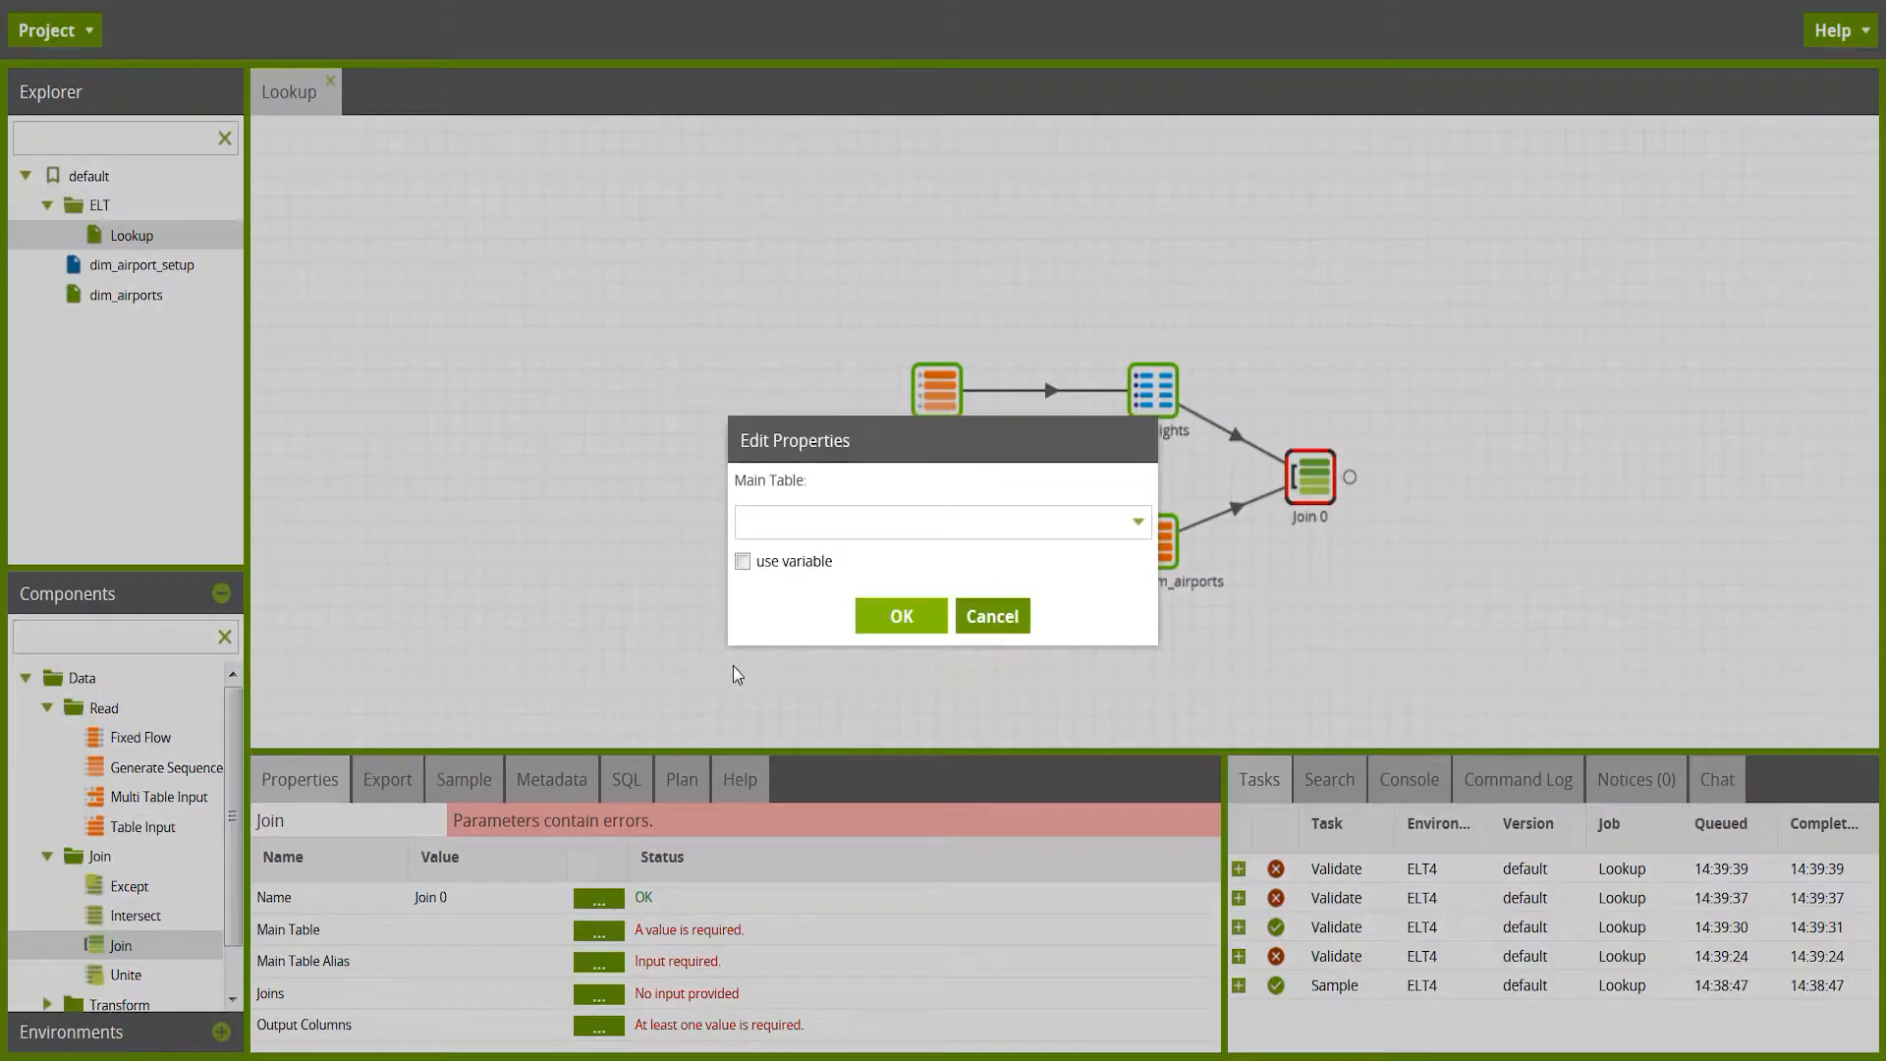
type("New Flights")
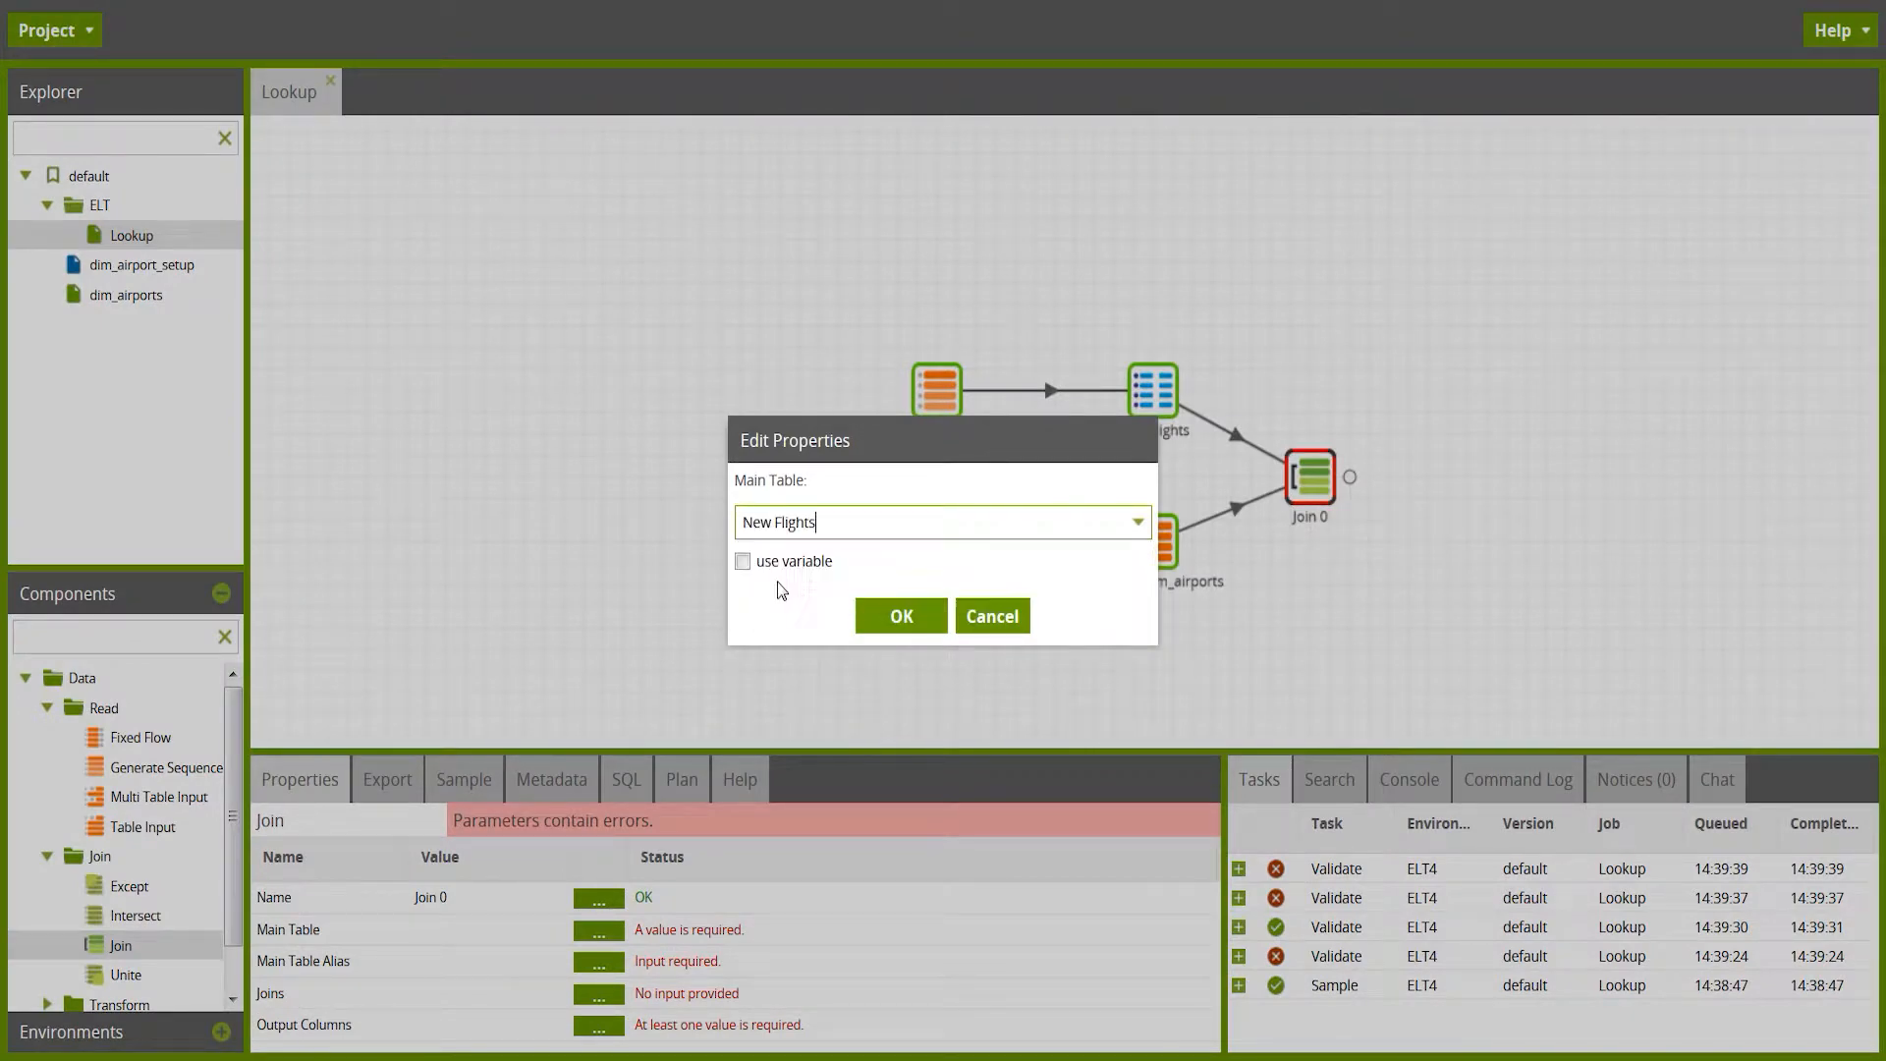
left_click(901, 615)
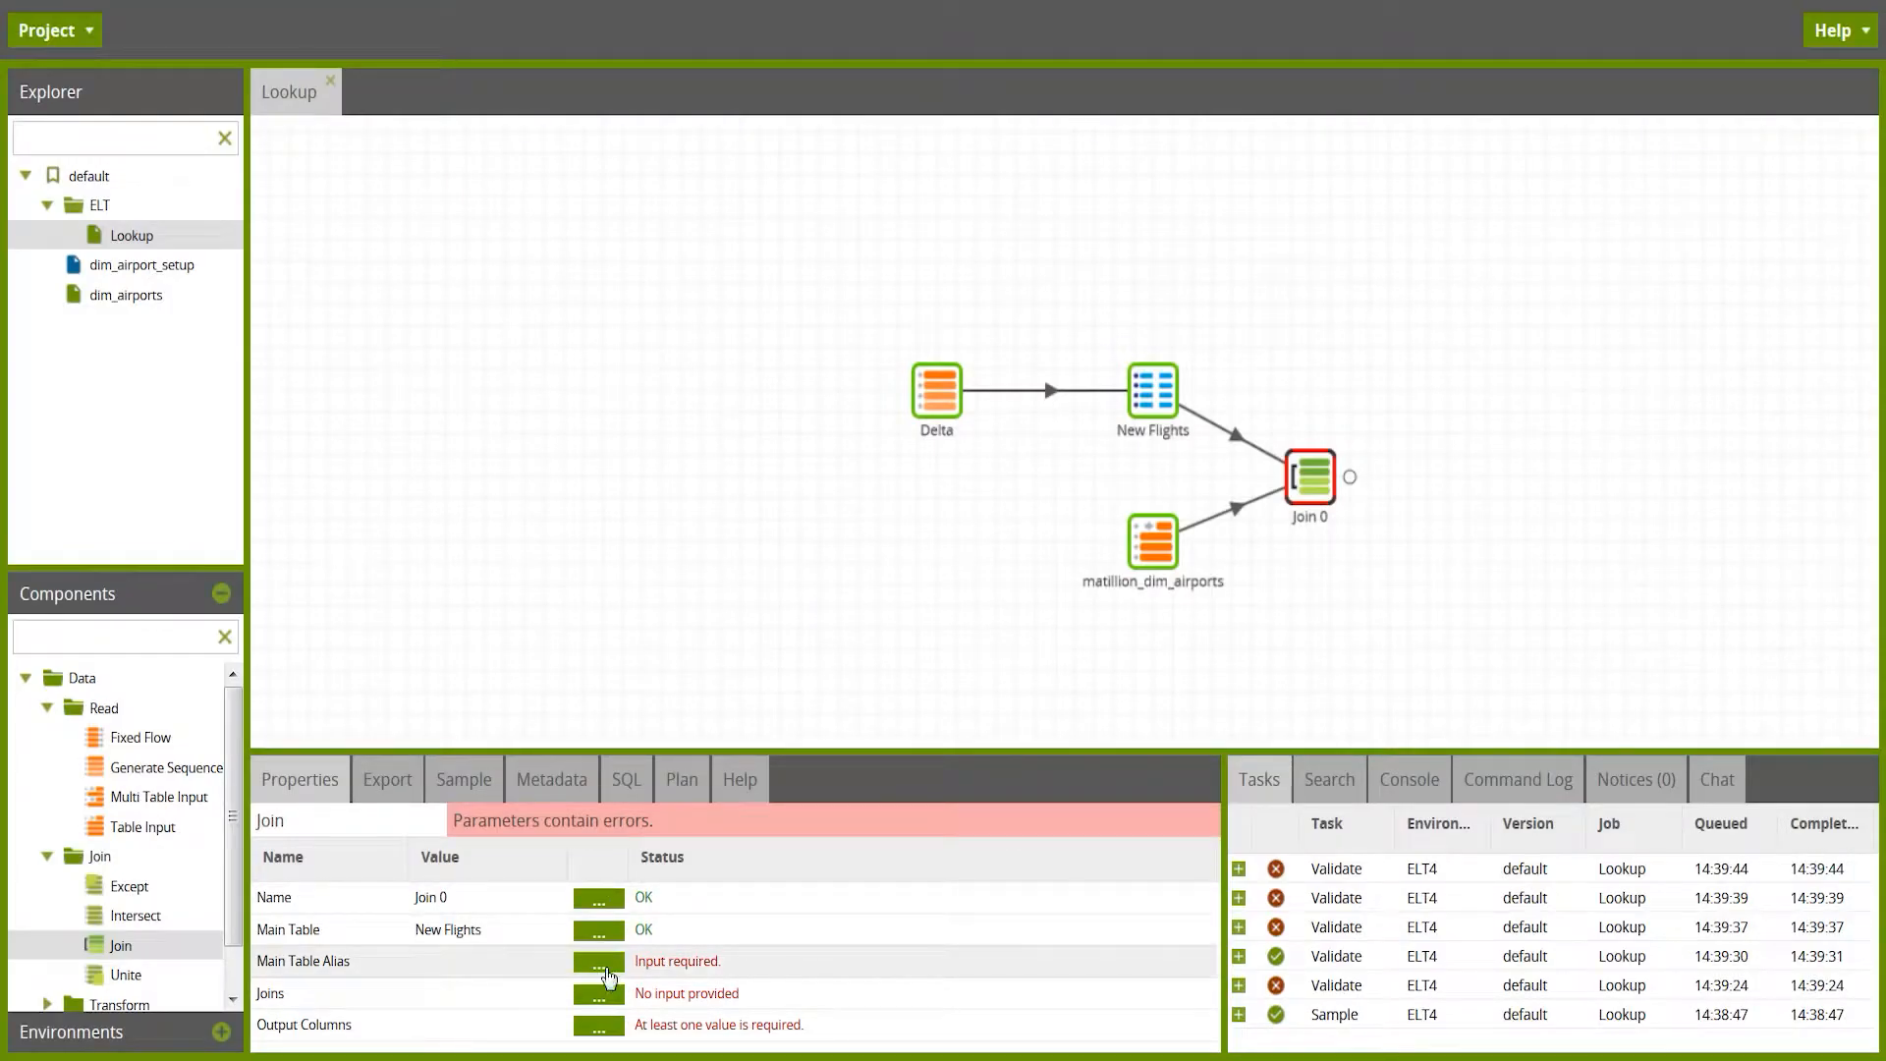
left_click(599, 961)
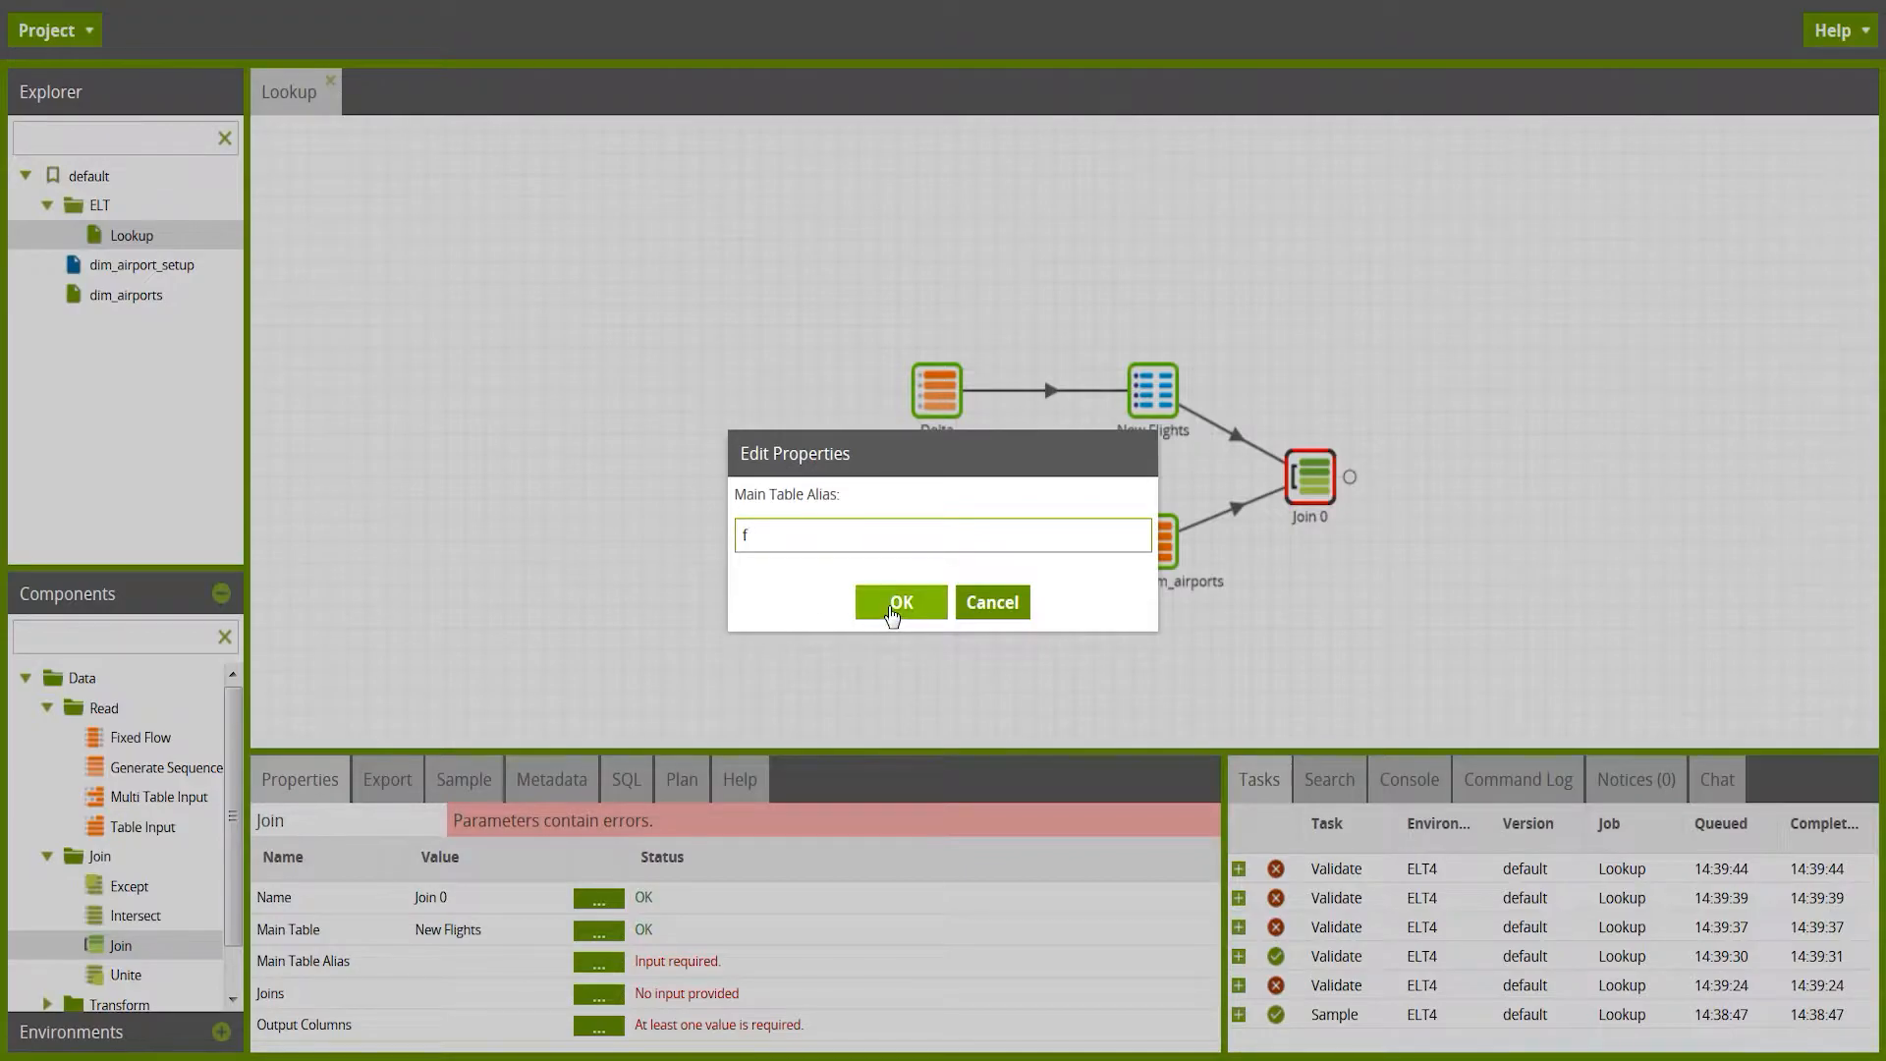
- Inner-join matillion_dim_airports to the join under alias d
left_click(901, 603)
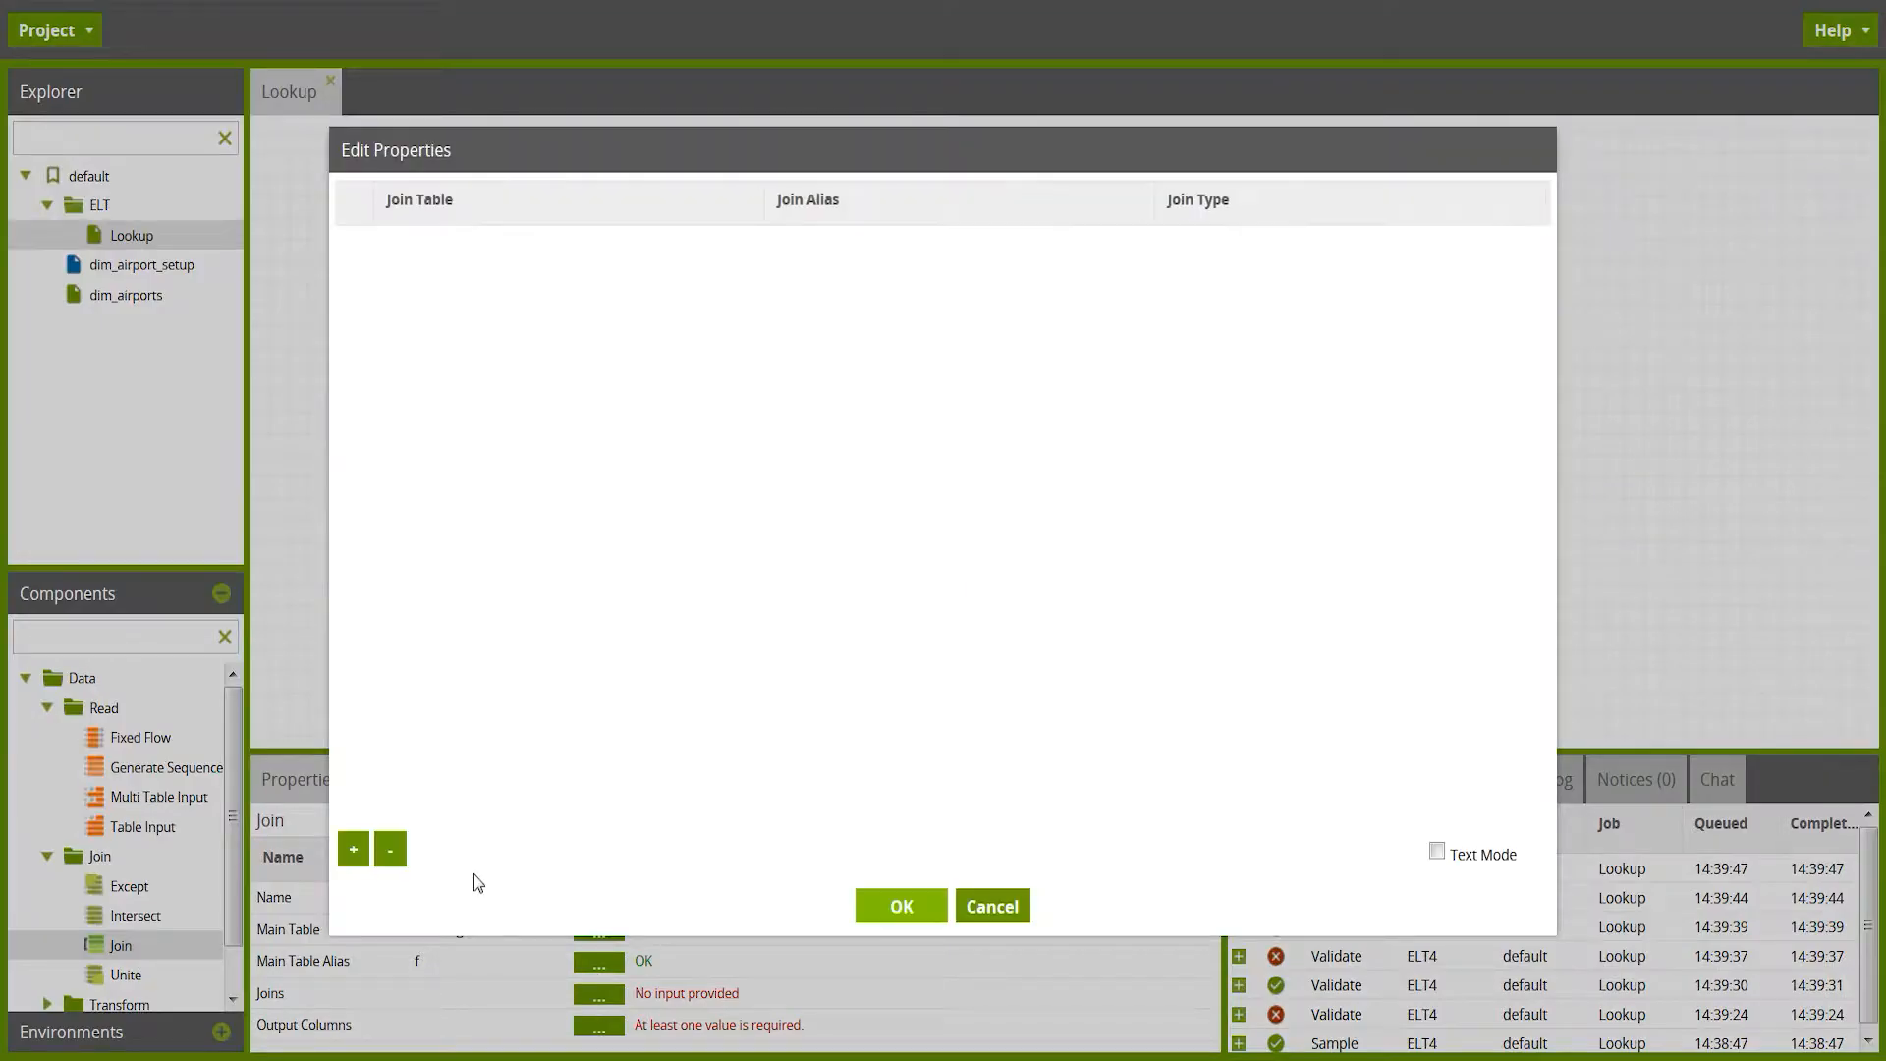
left_click(352, 849)
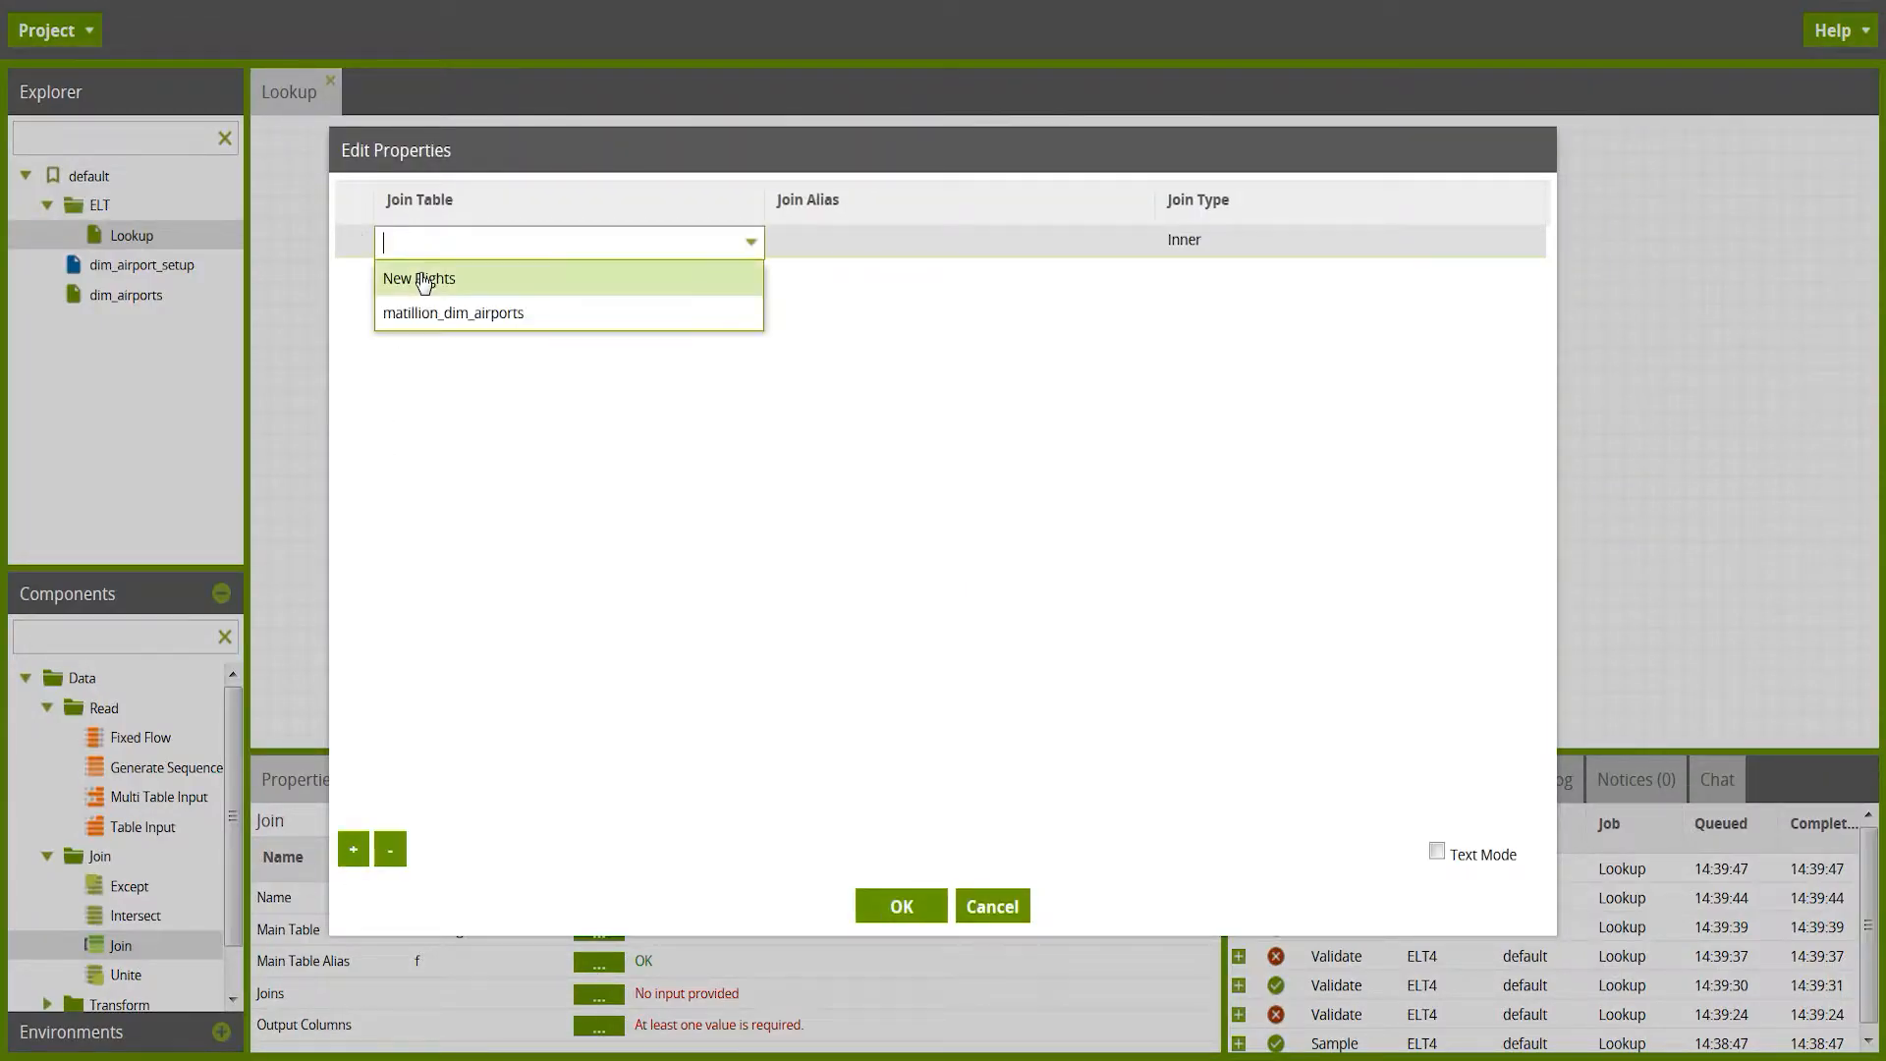
left_click(453, 313)
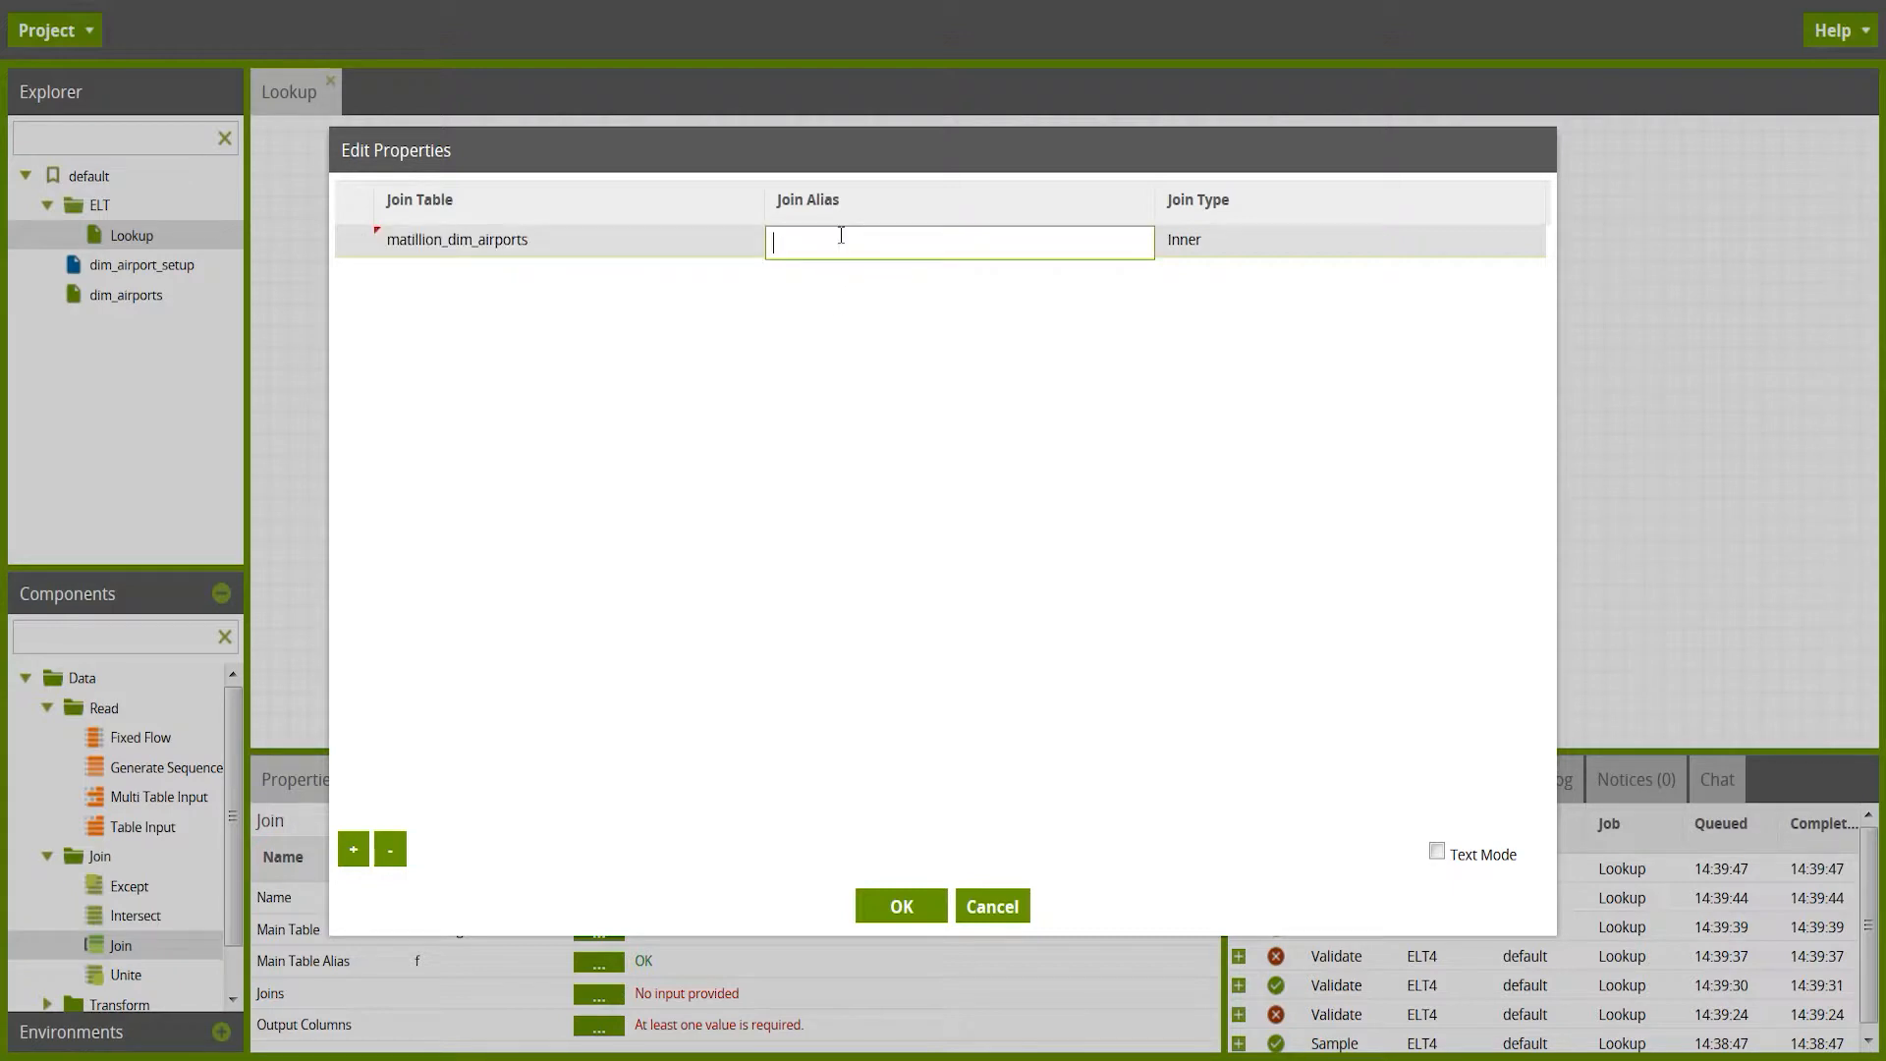
type("d")
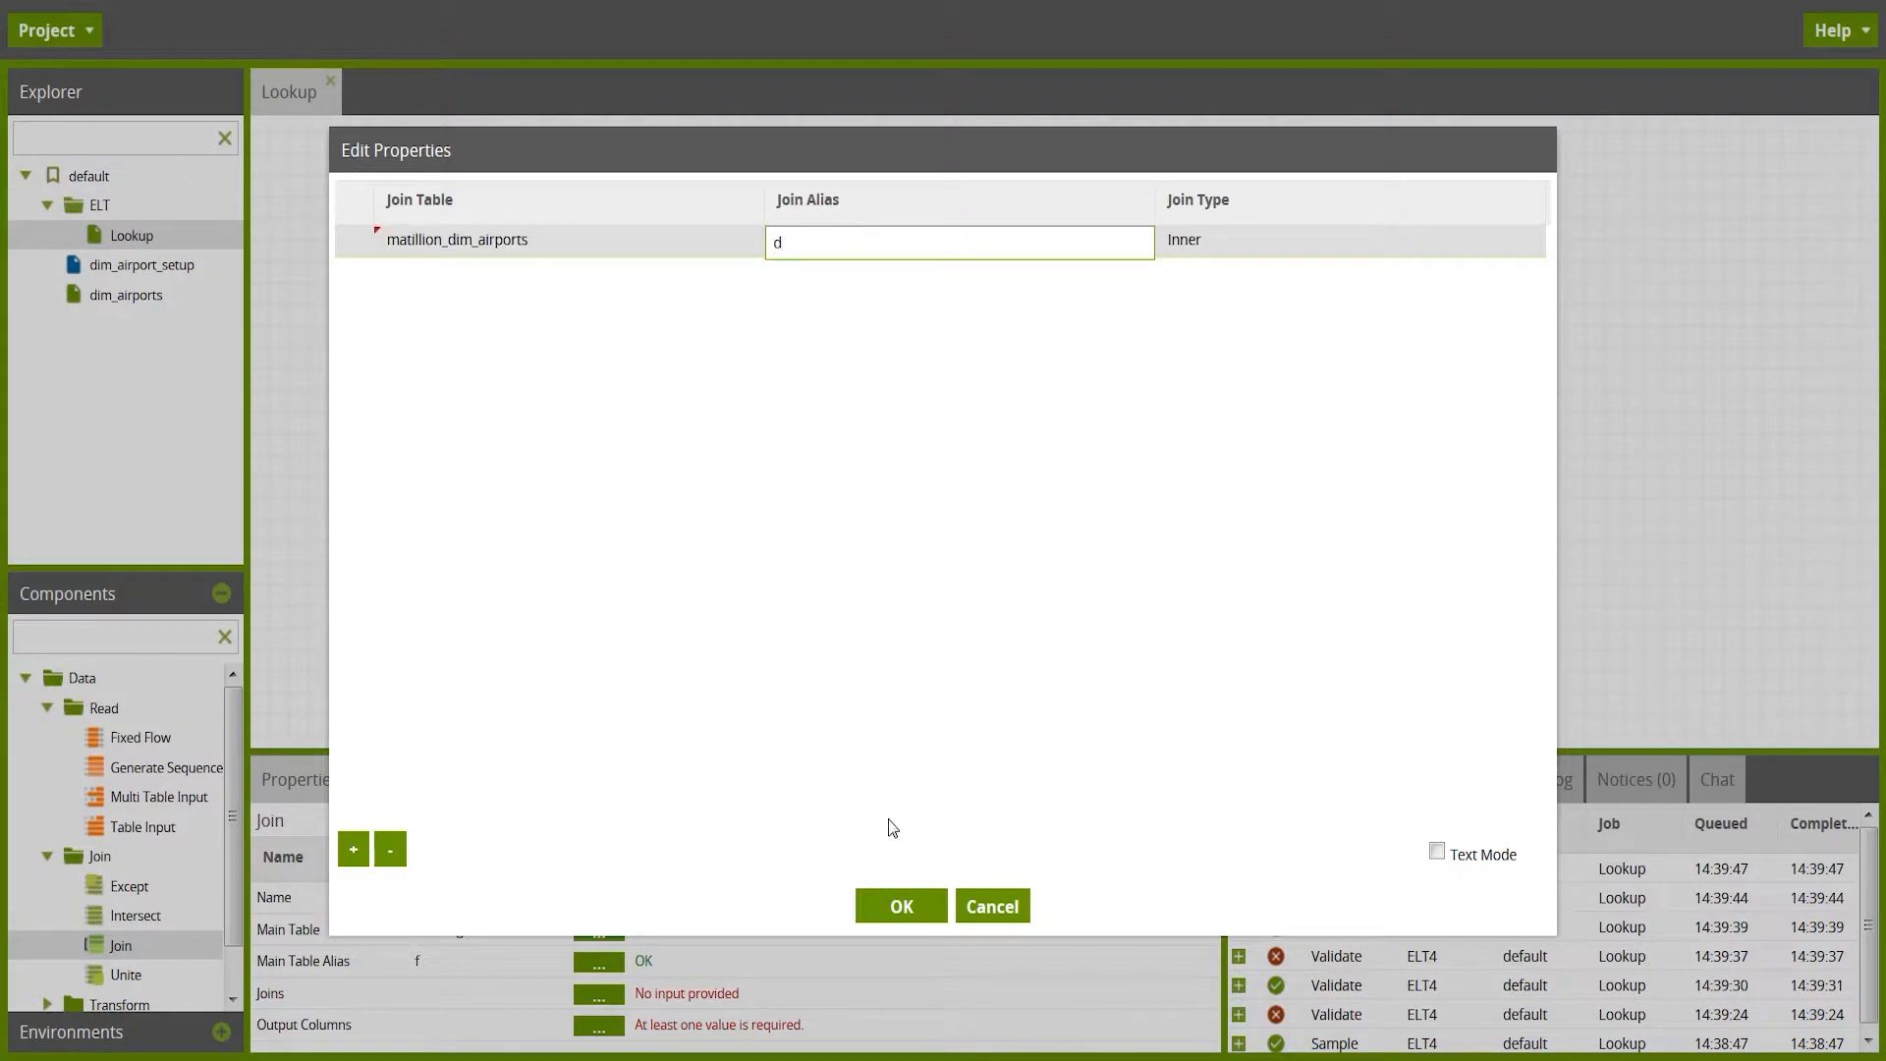
left_click(901, 906)
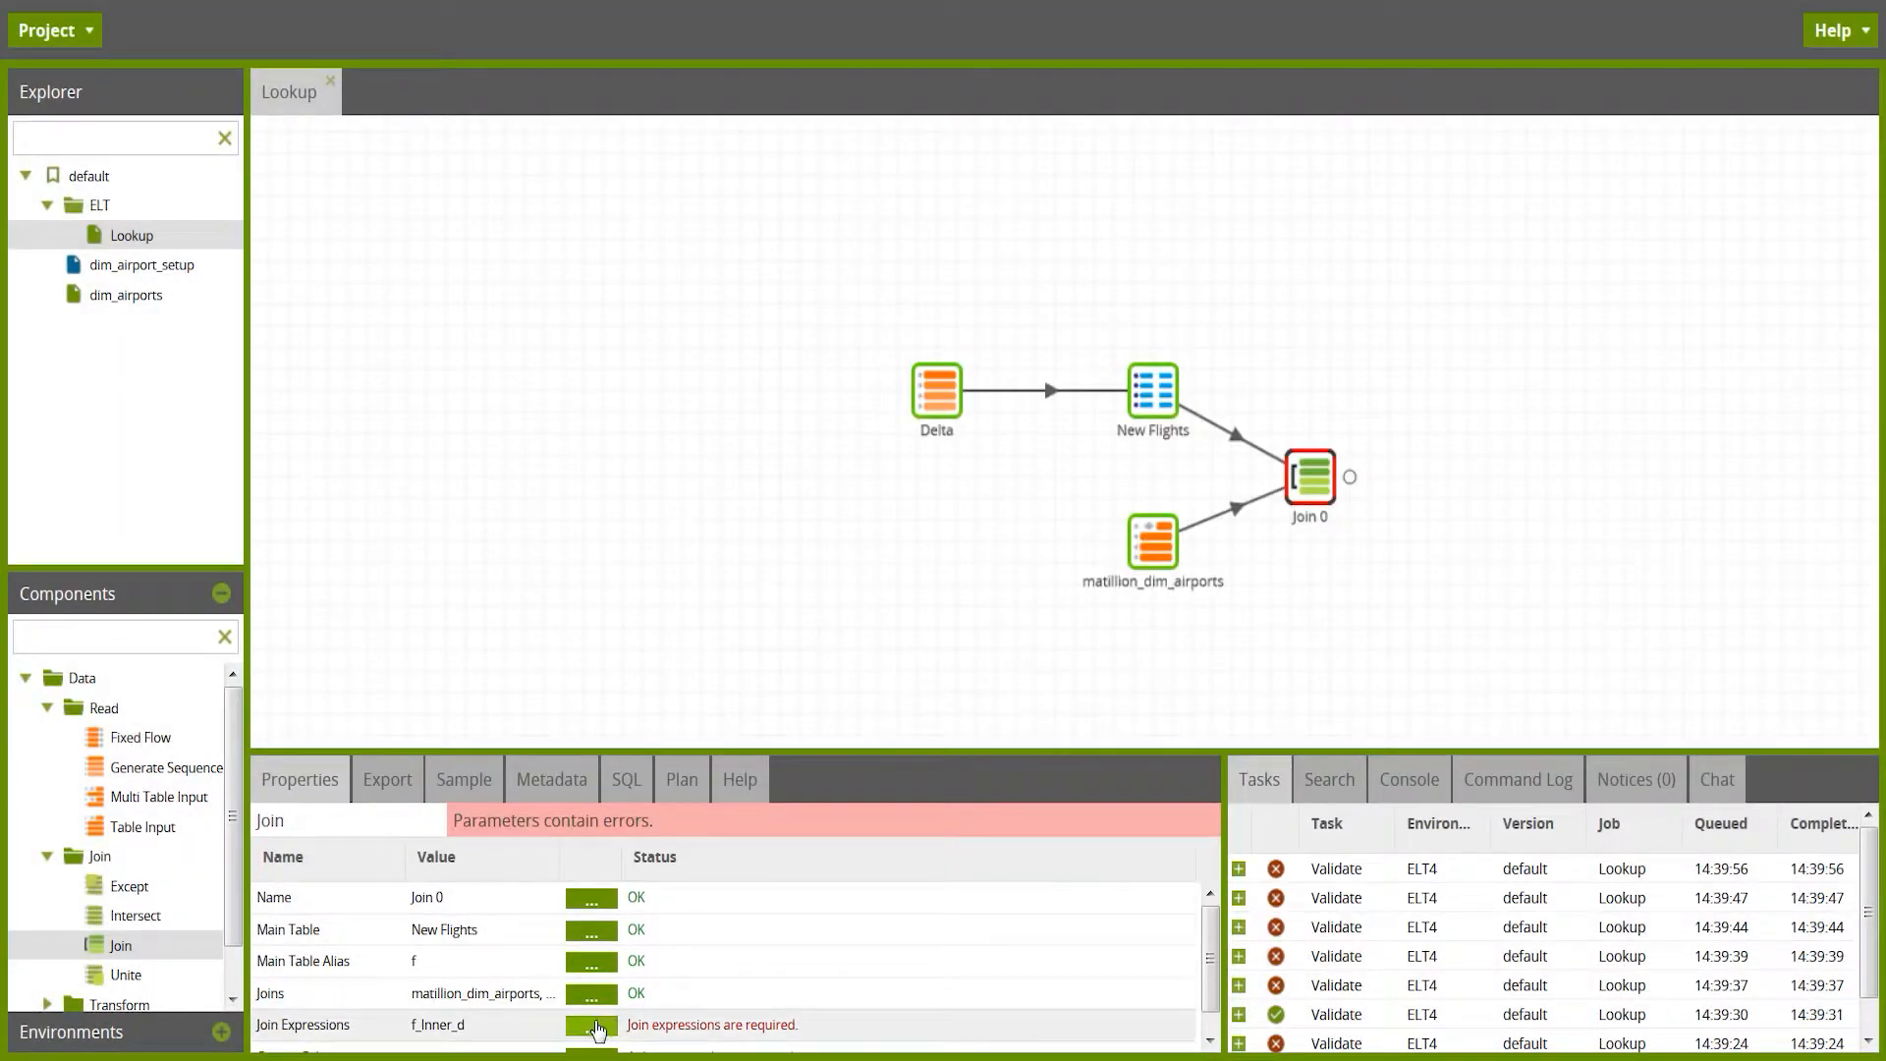
- Set the join expression to "d"."iata" = "f"."dep_iata"
left_click(588, 1025)
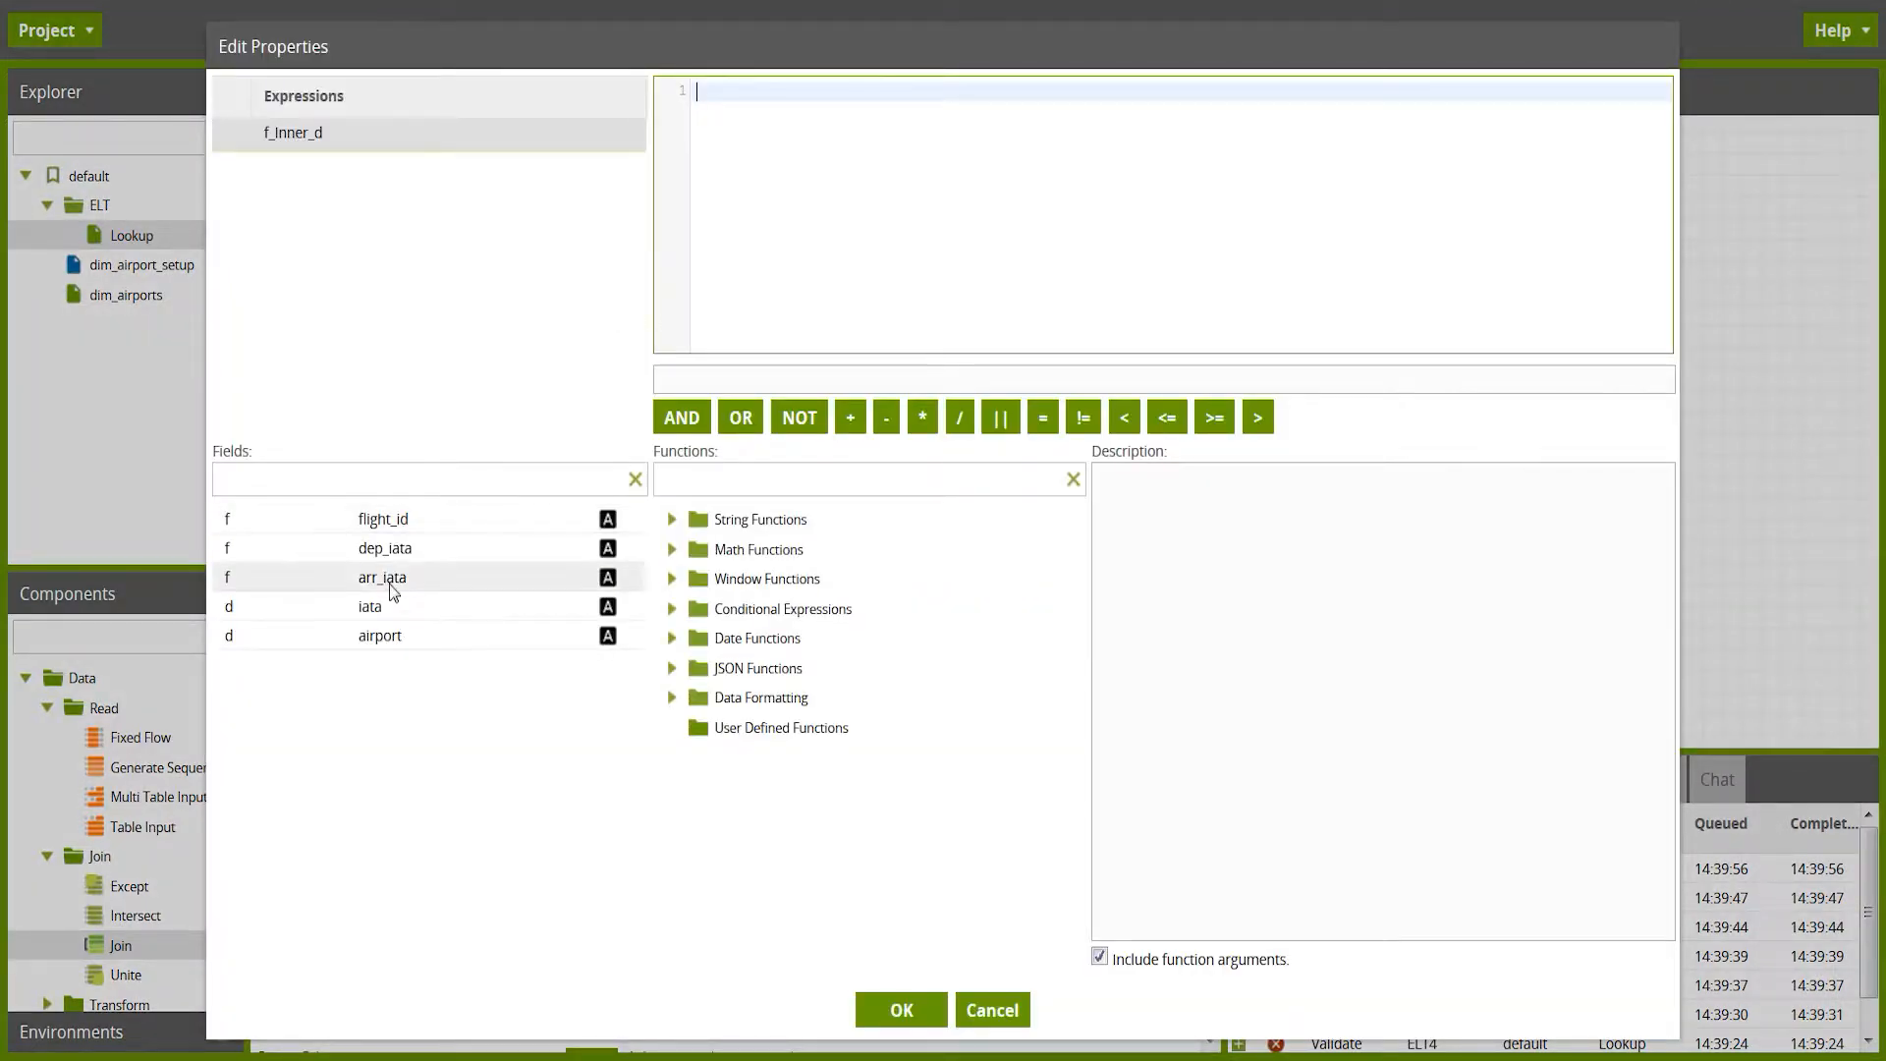
double_click(370, 606)
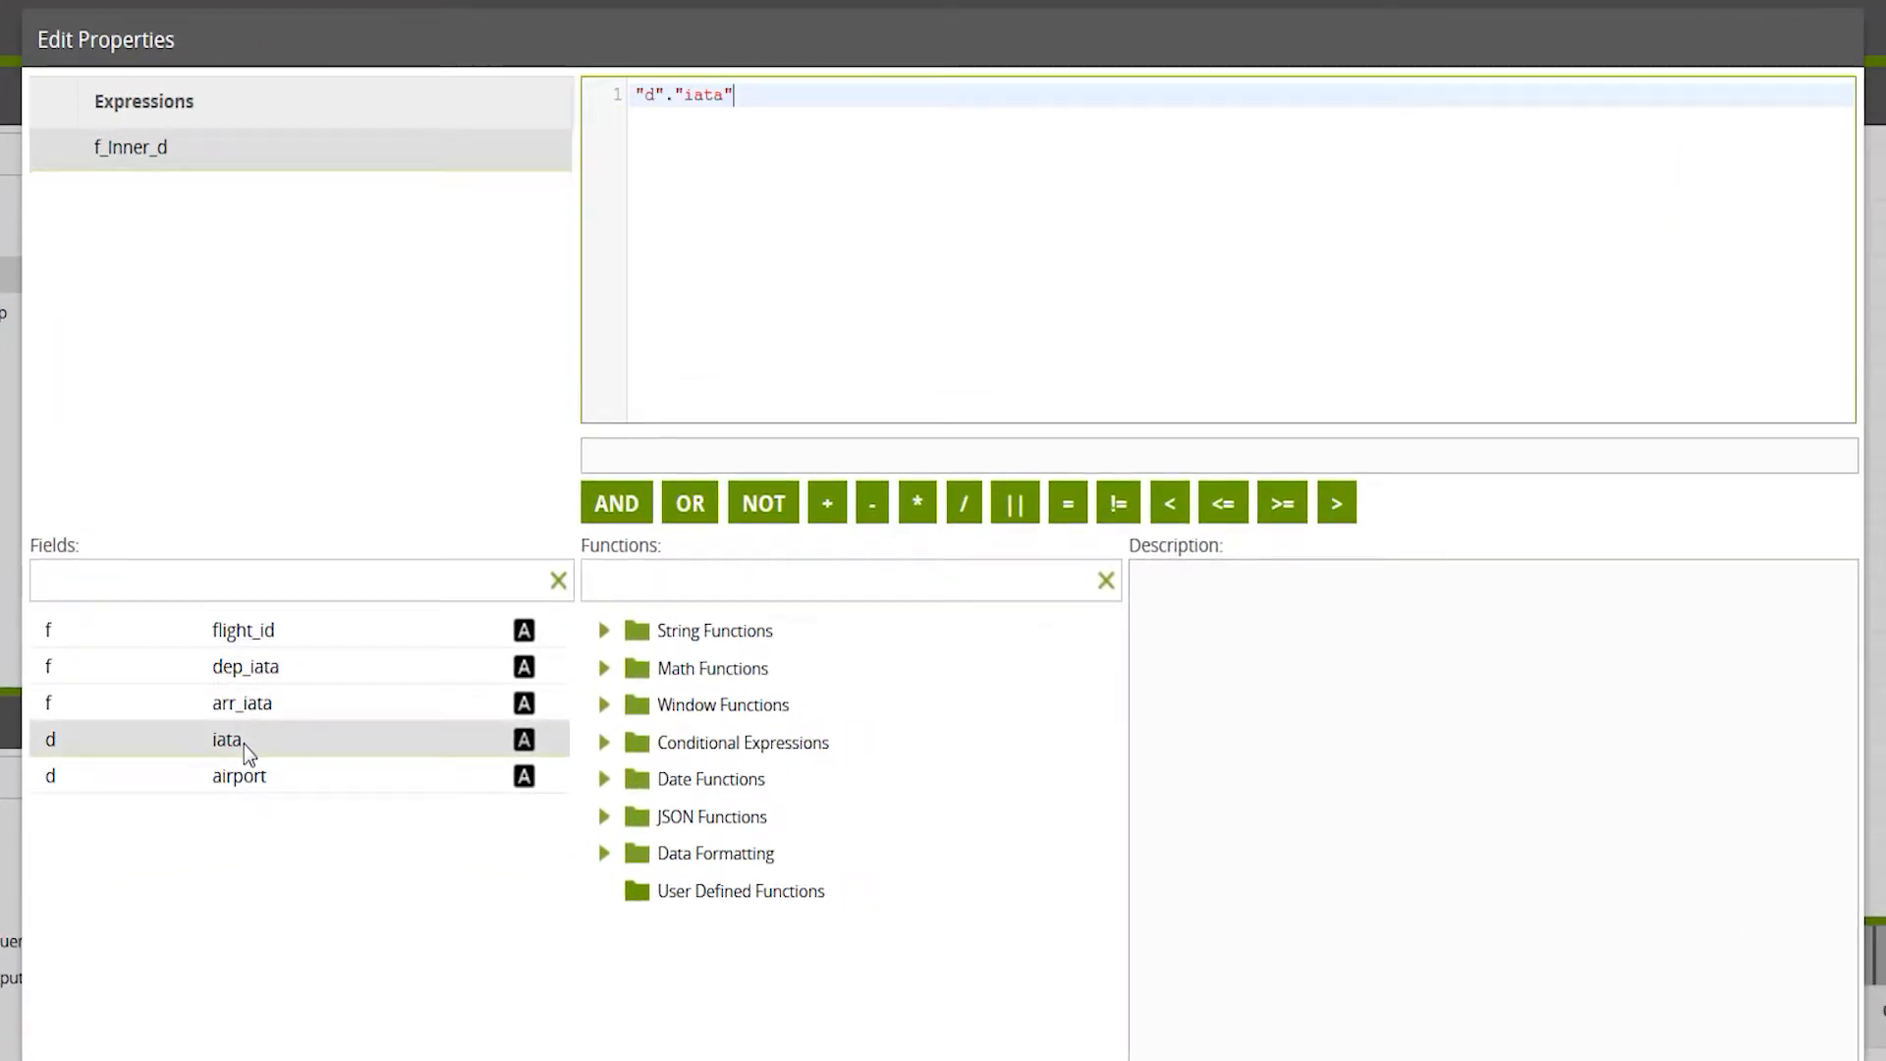
left_click(1069, 502)
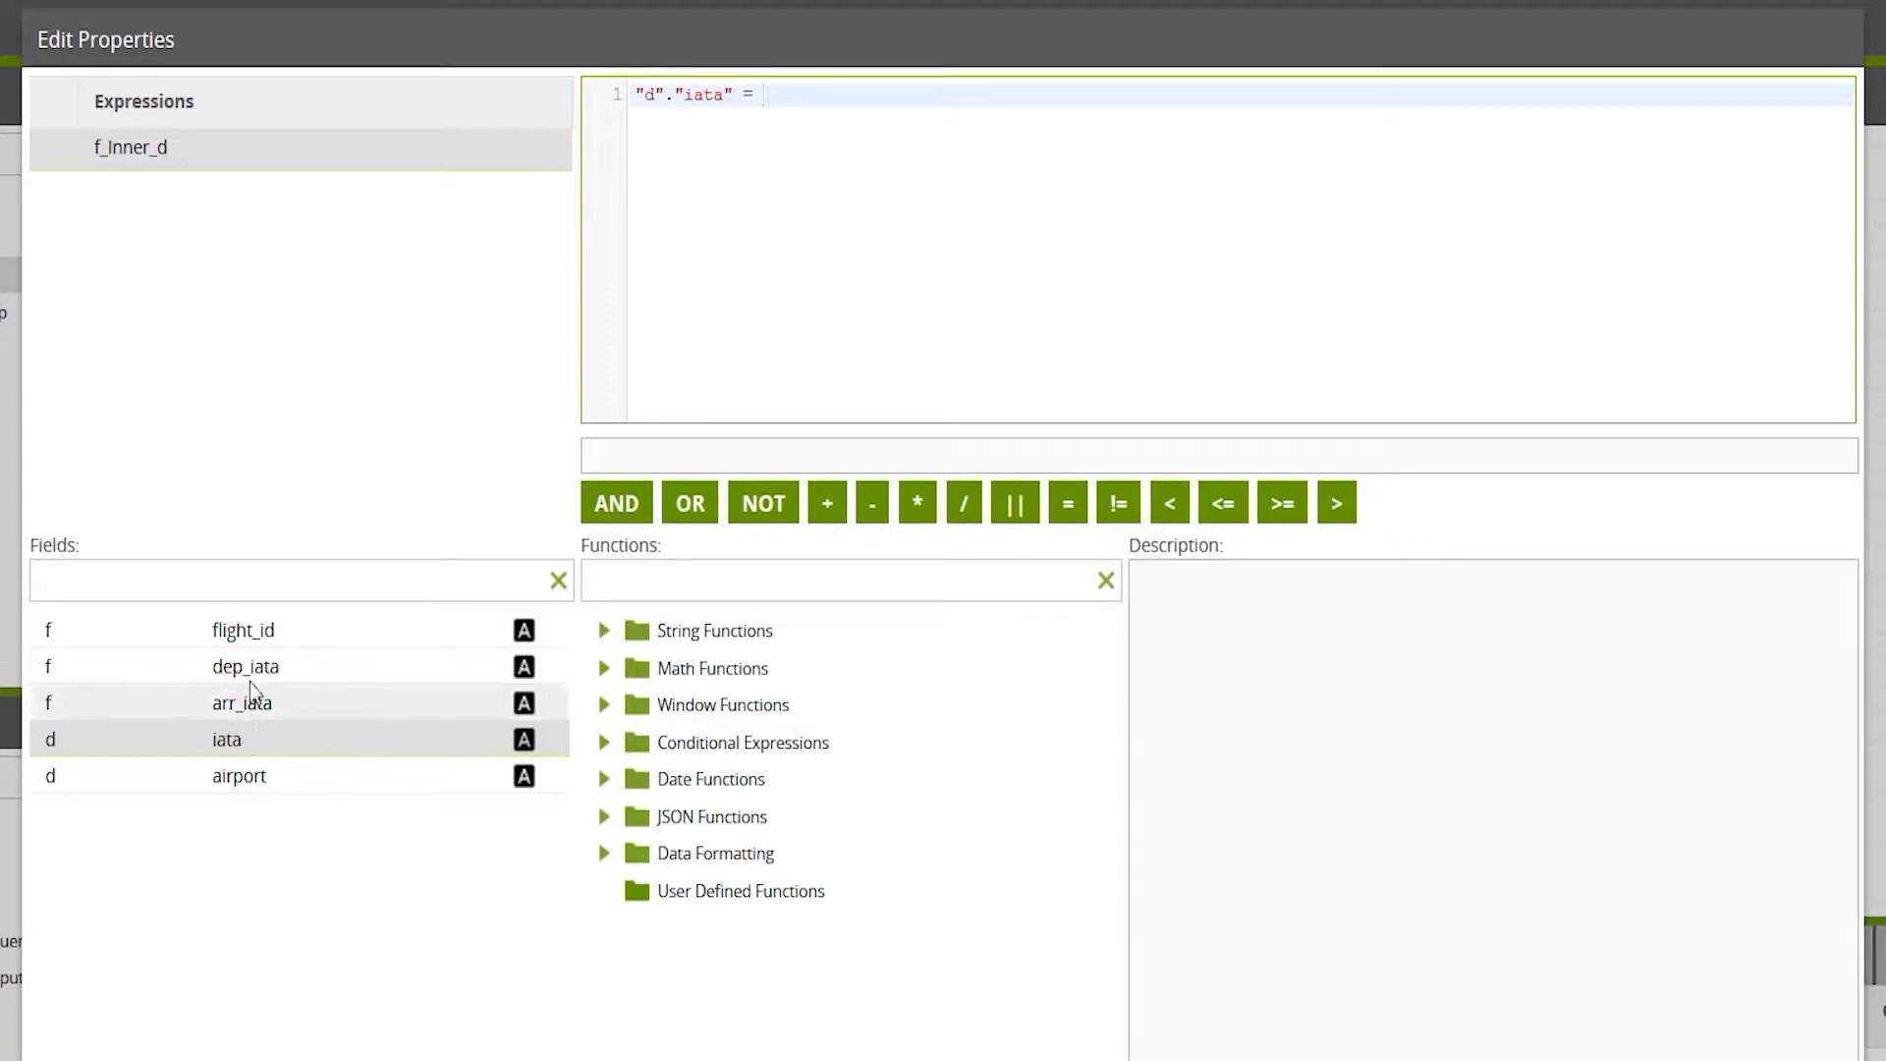
double_click(246, 666)
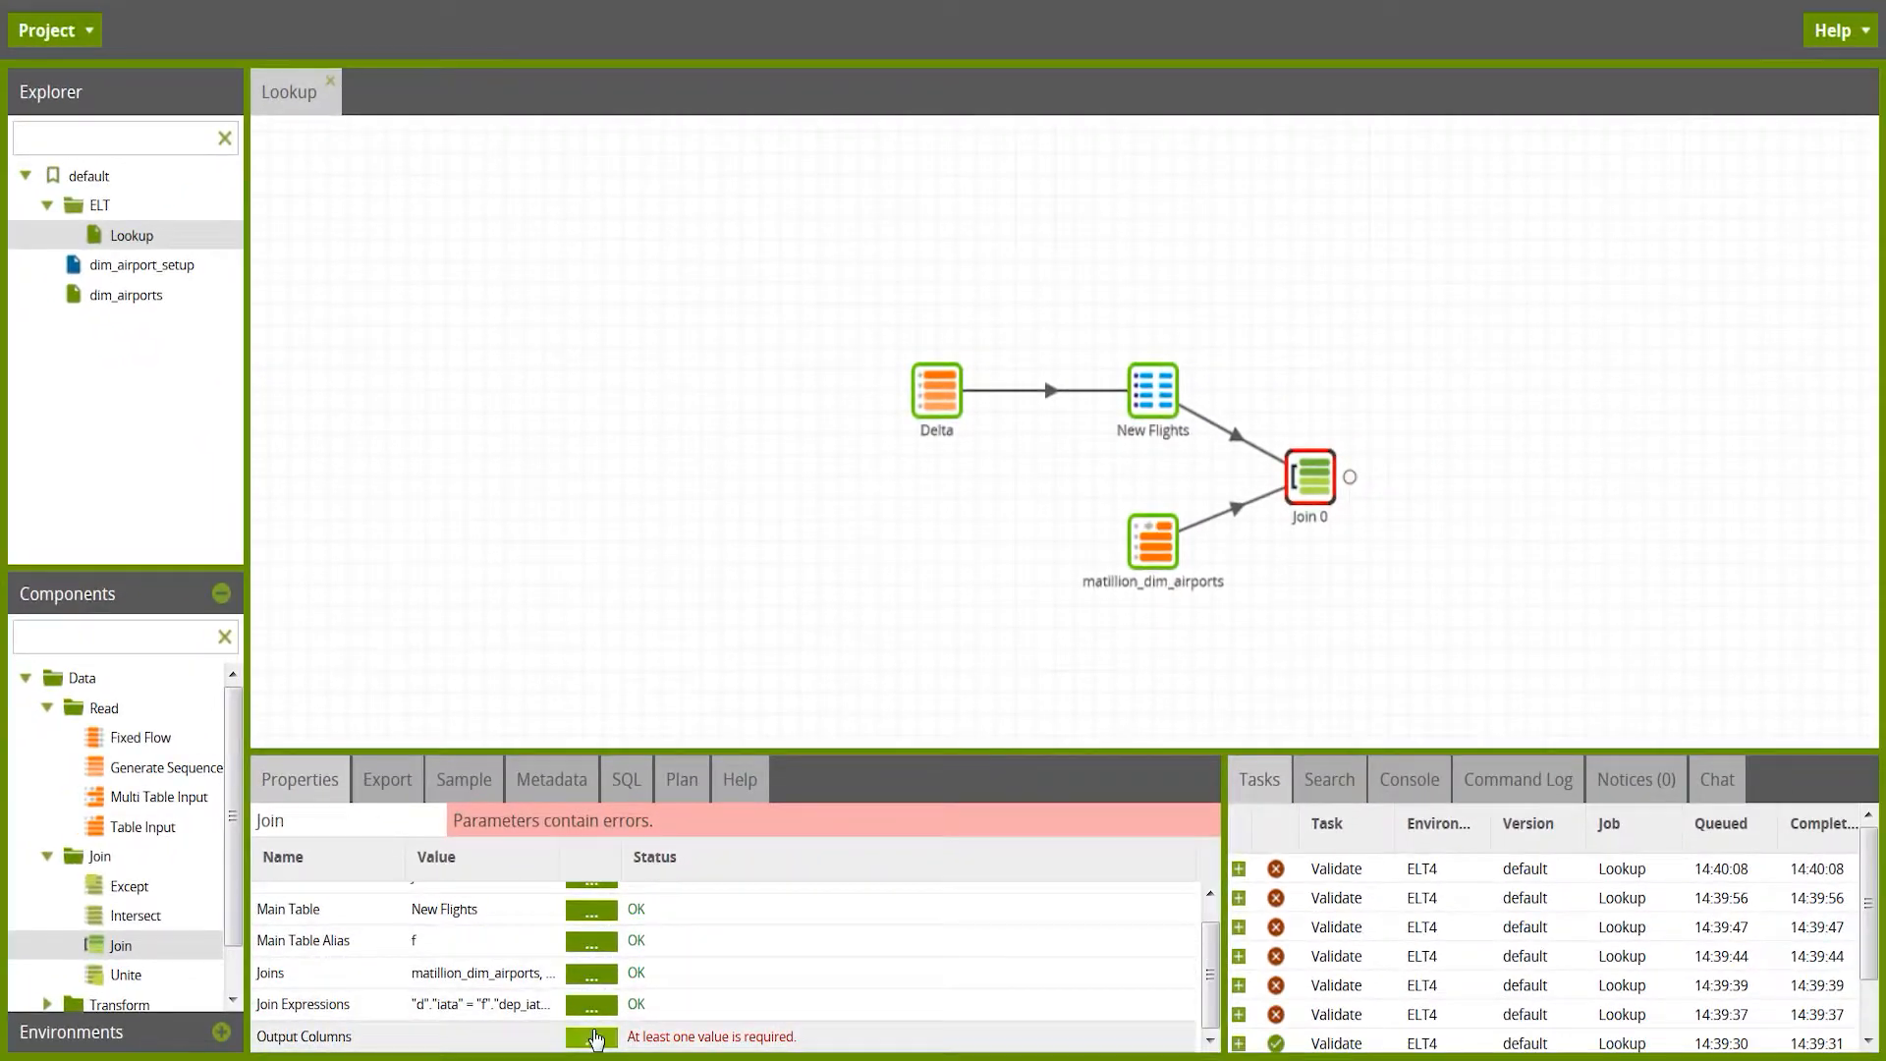
- Set Join 0 output columns to flight_id, dep_iata, airport, arr_iata, dropping d.iata
left_click(588, 1036)
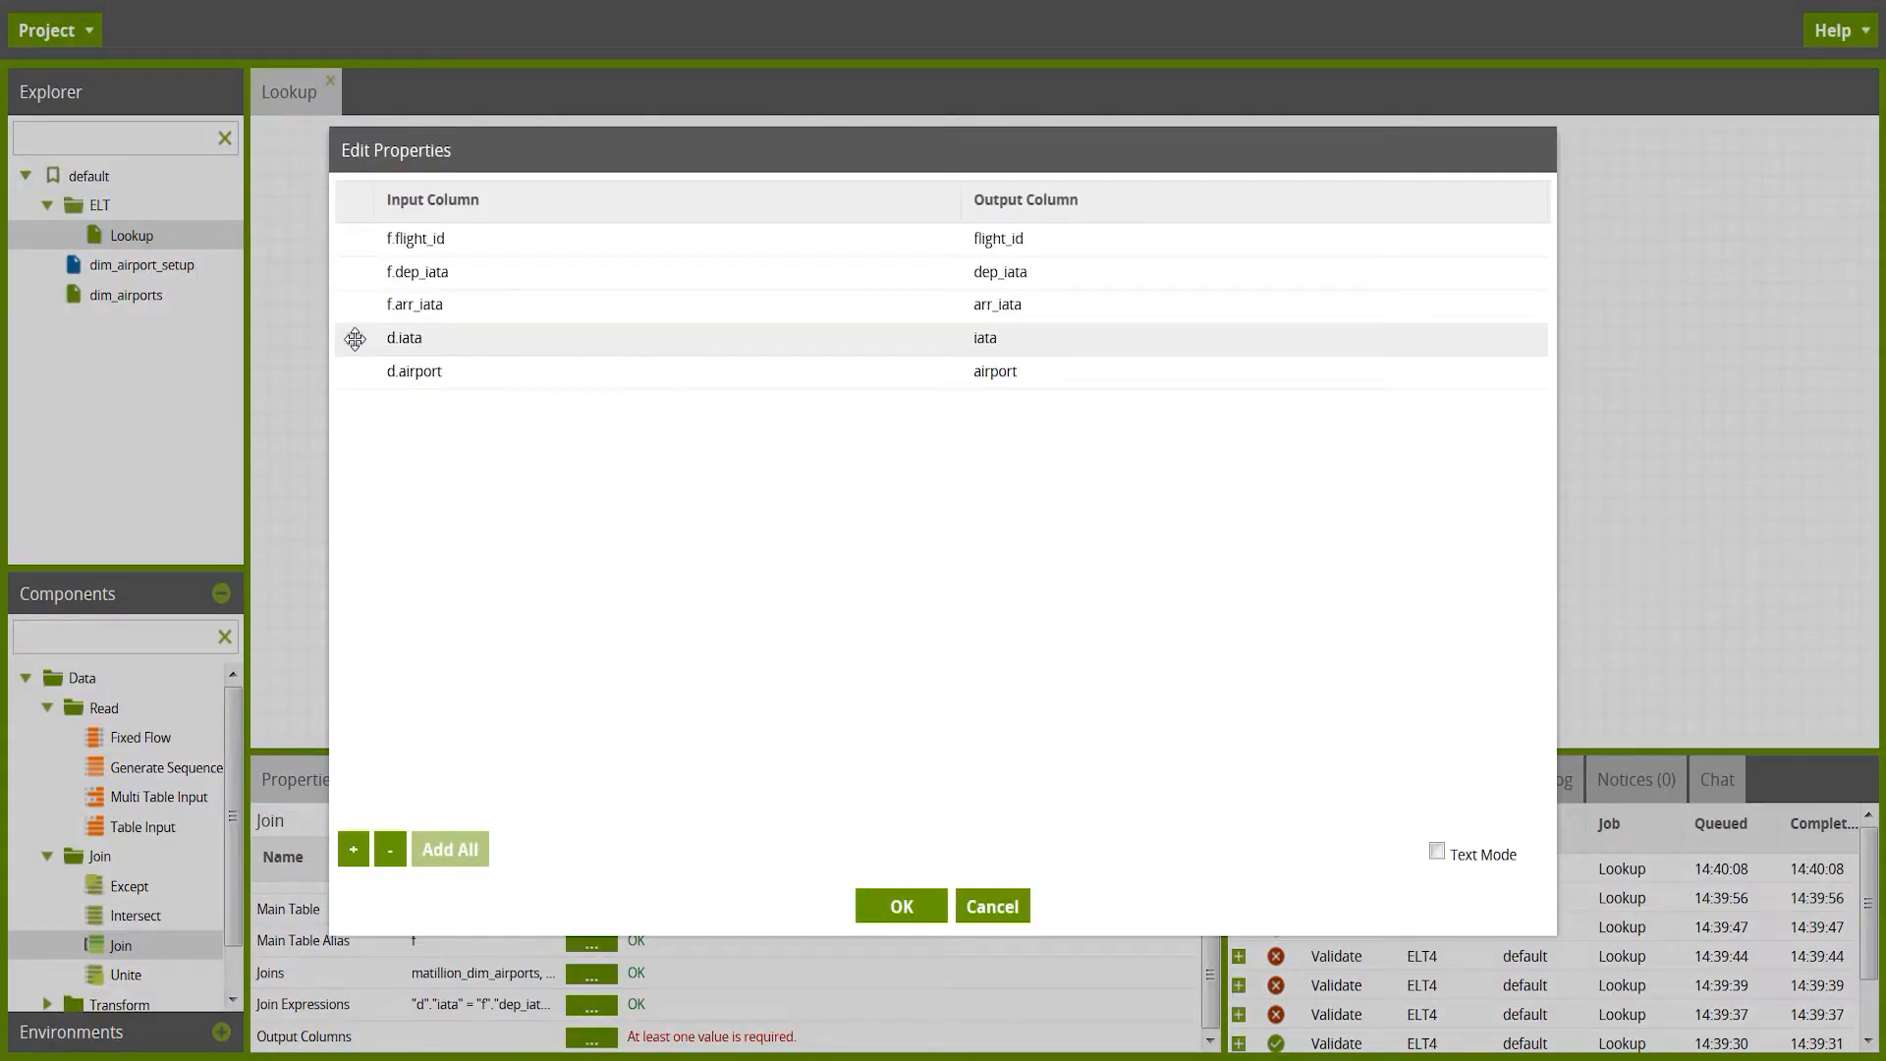
left_click(389, 848)
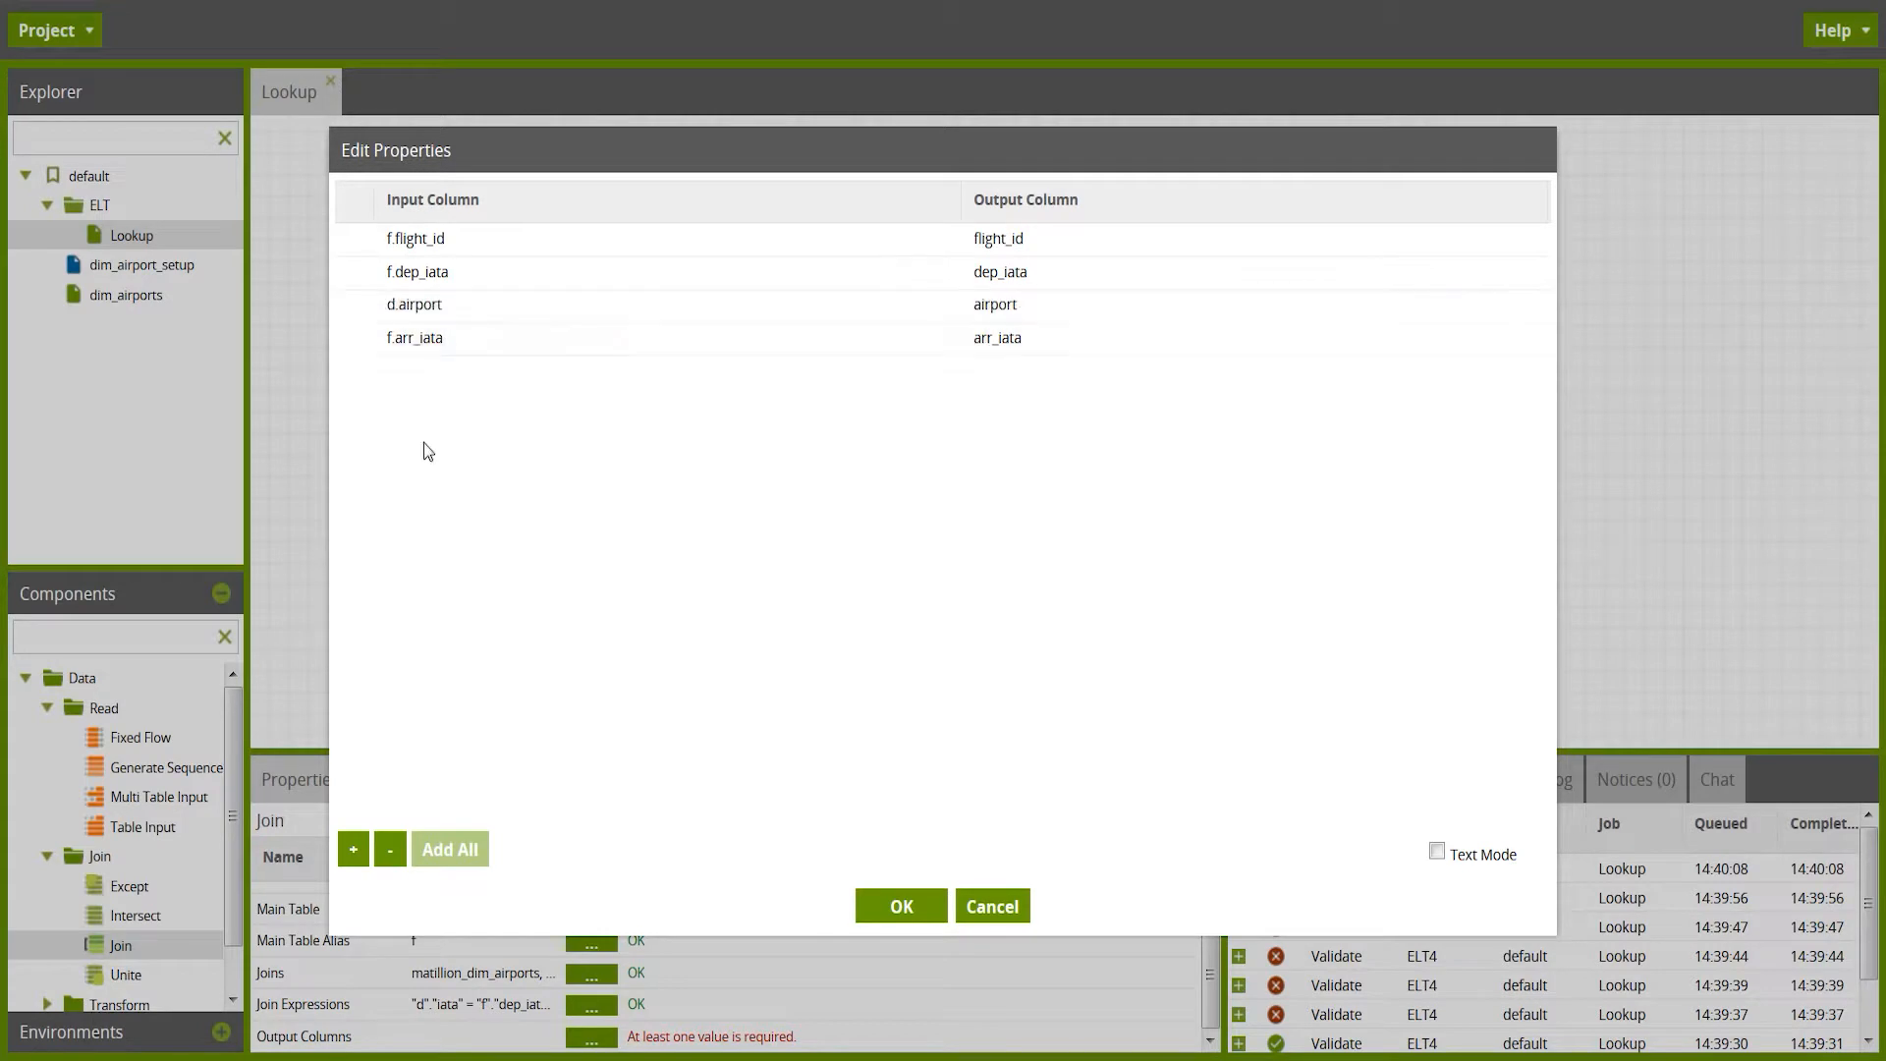
mouse_move(982, 784)
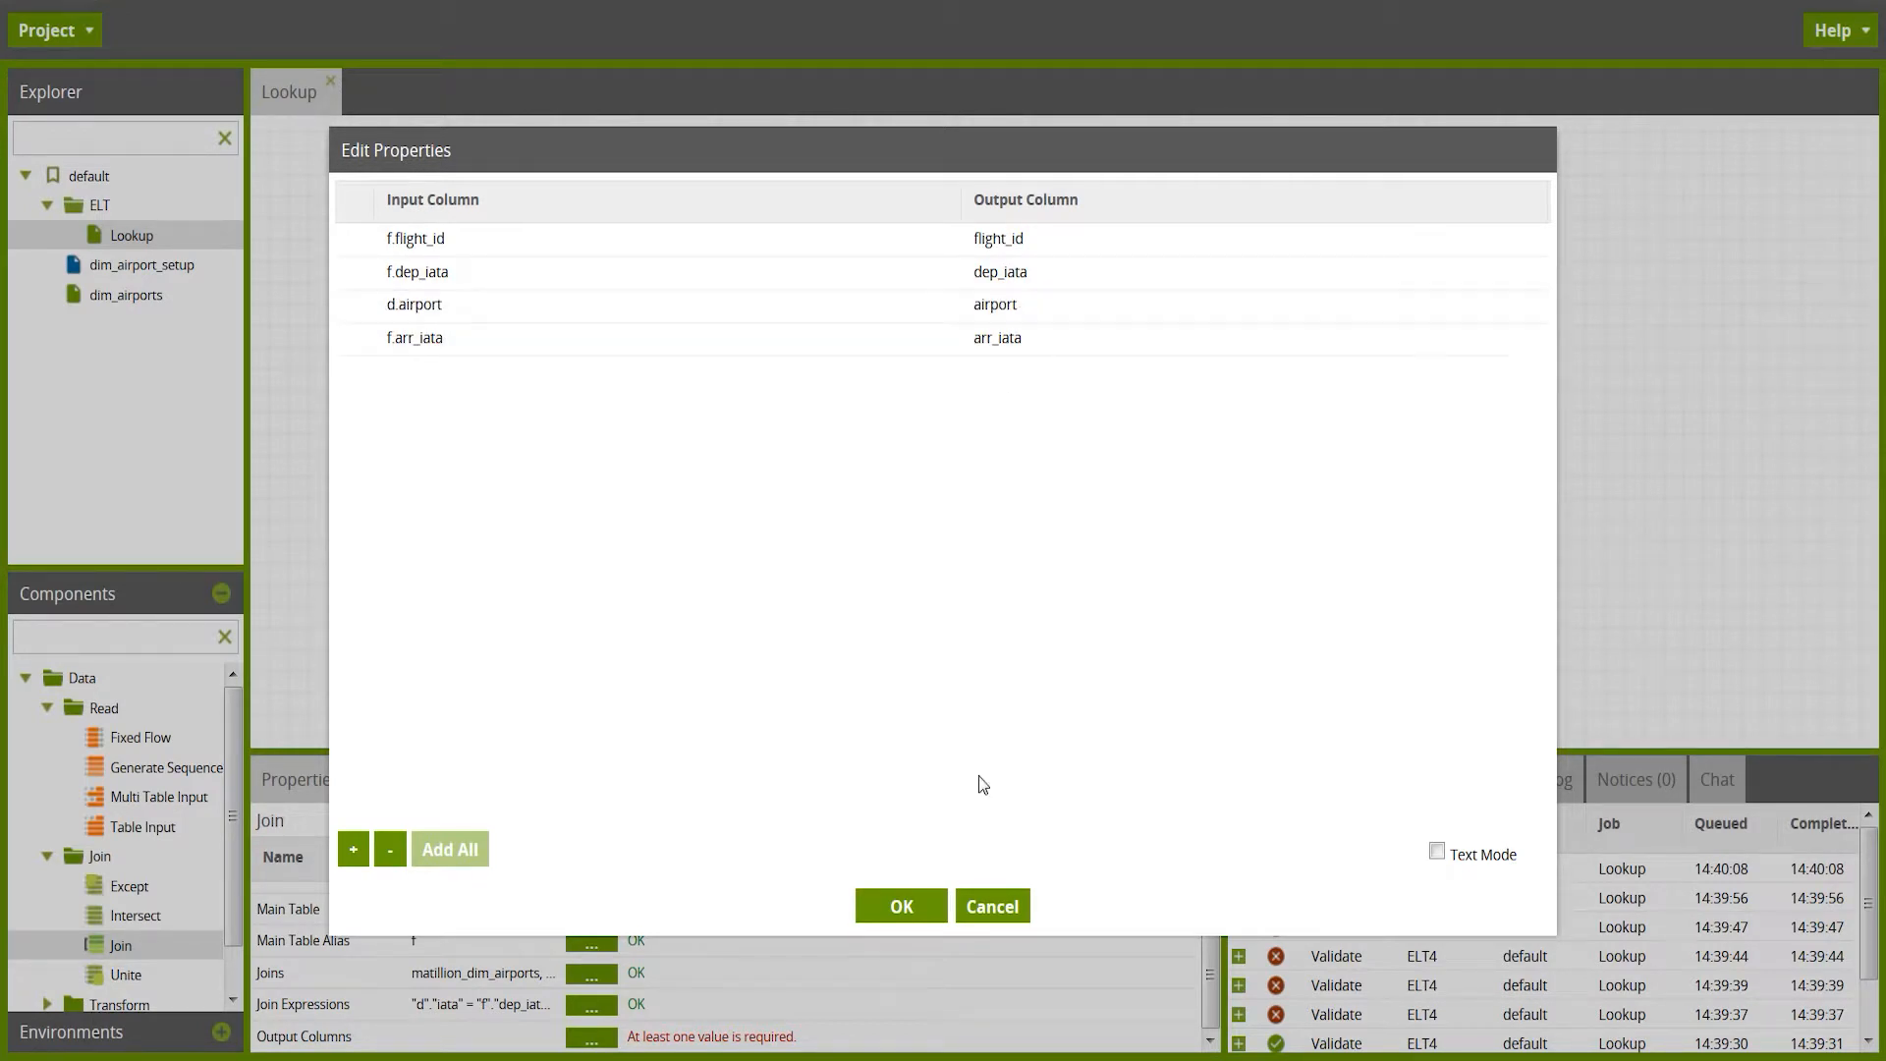
left_click(900, 905)
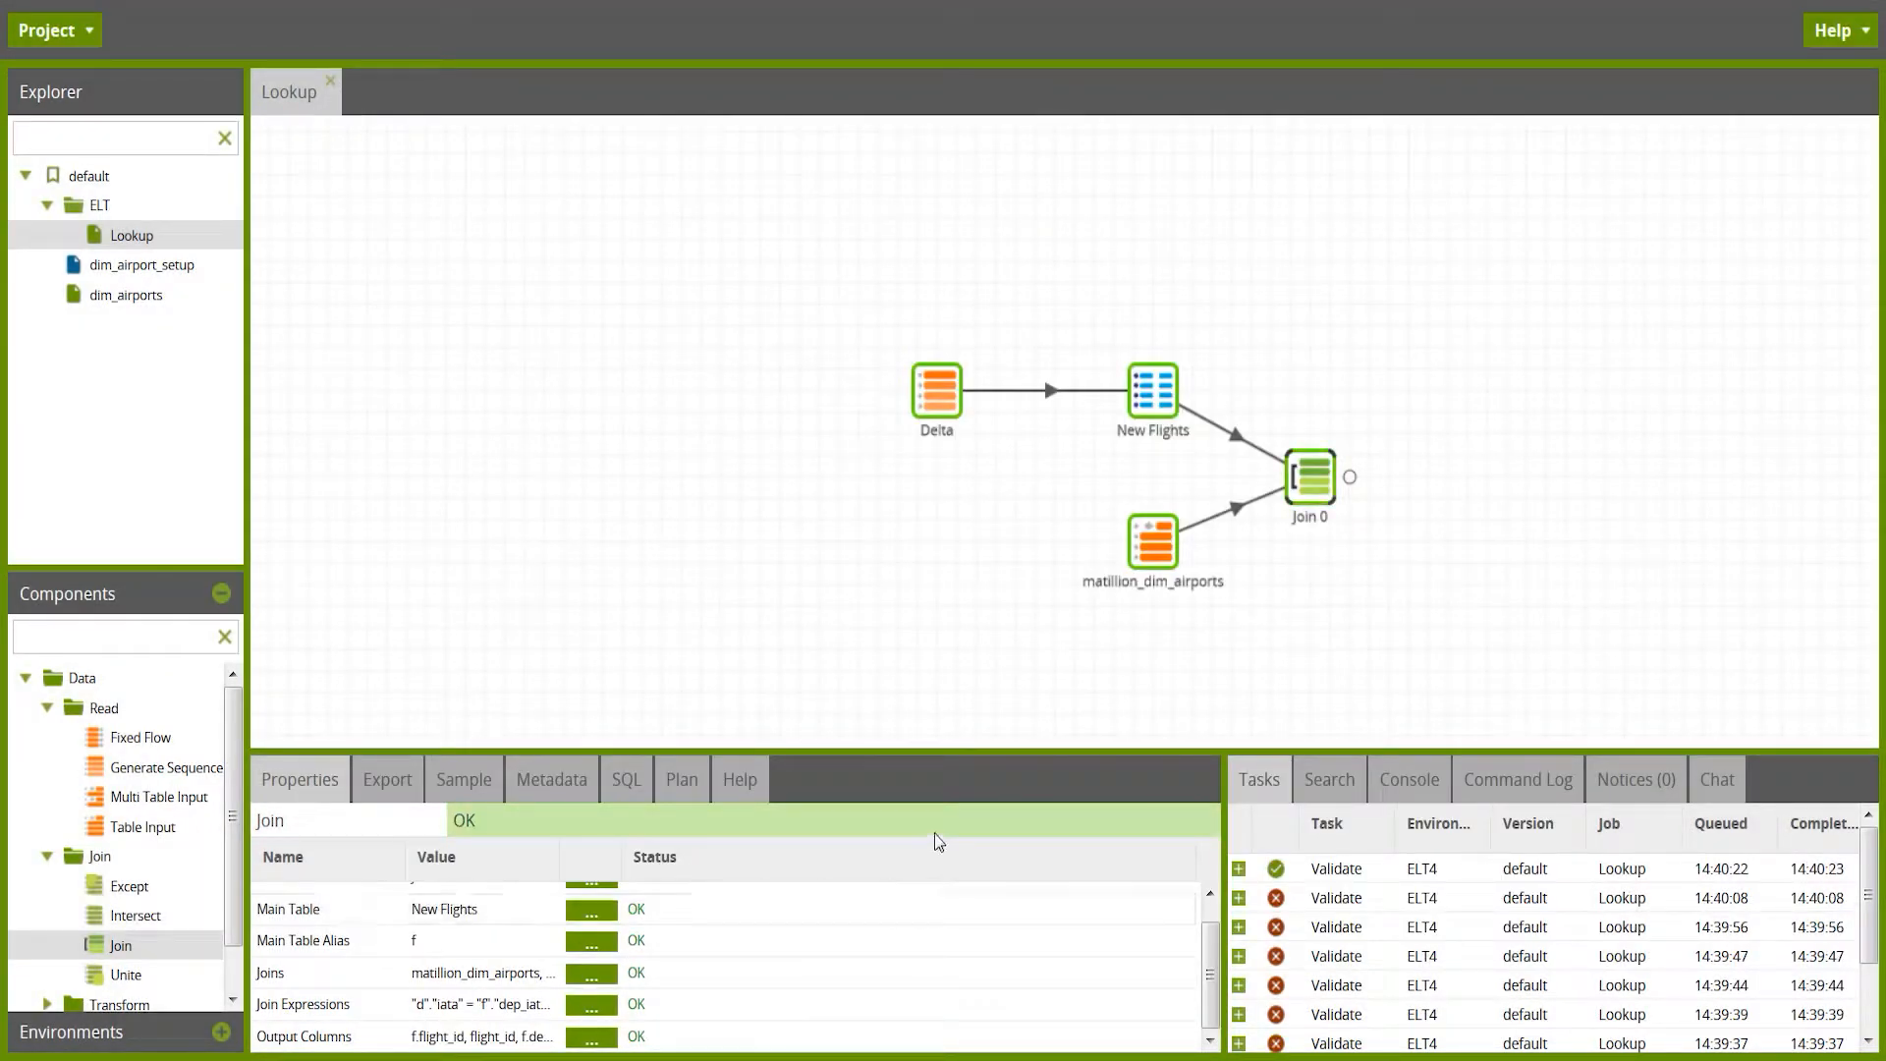
left_click_drag(1308, 476, 1329, 471)
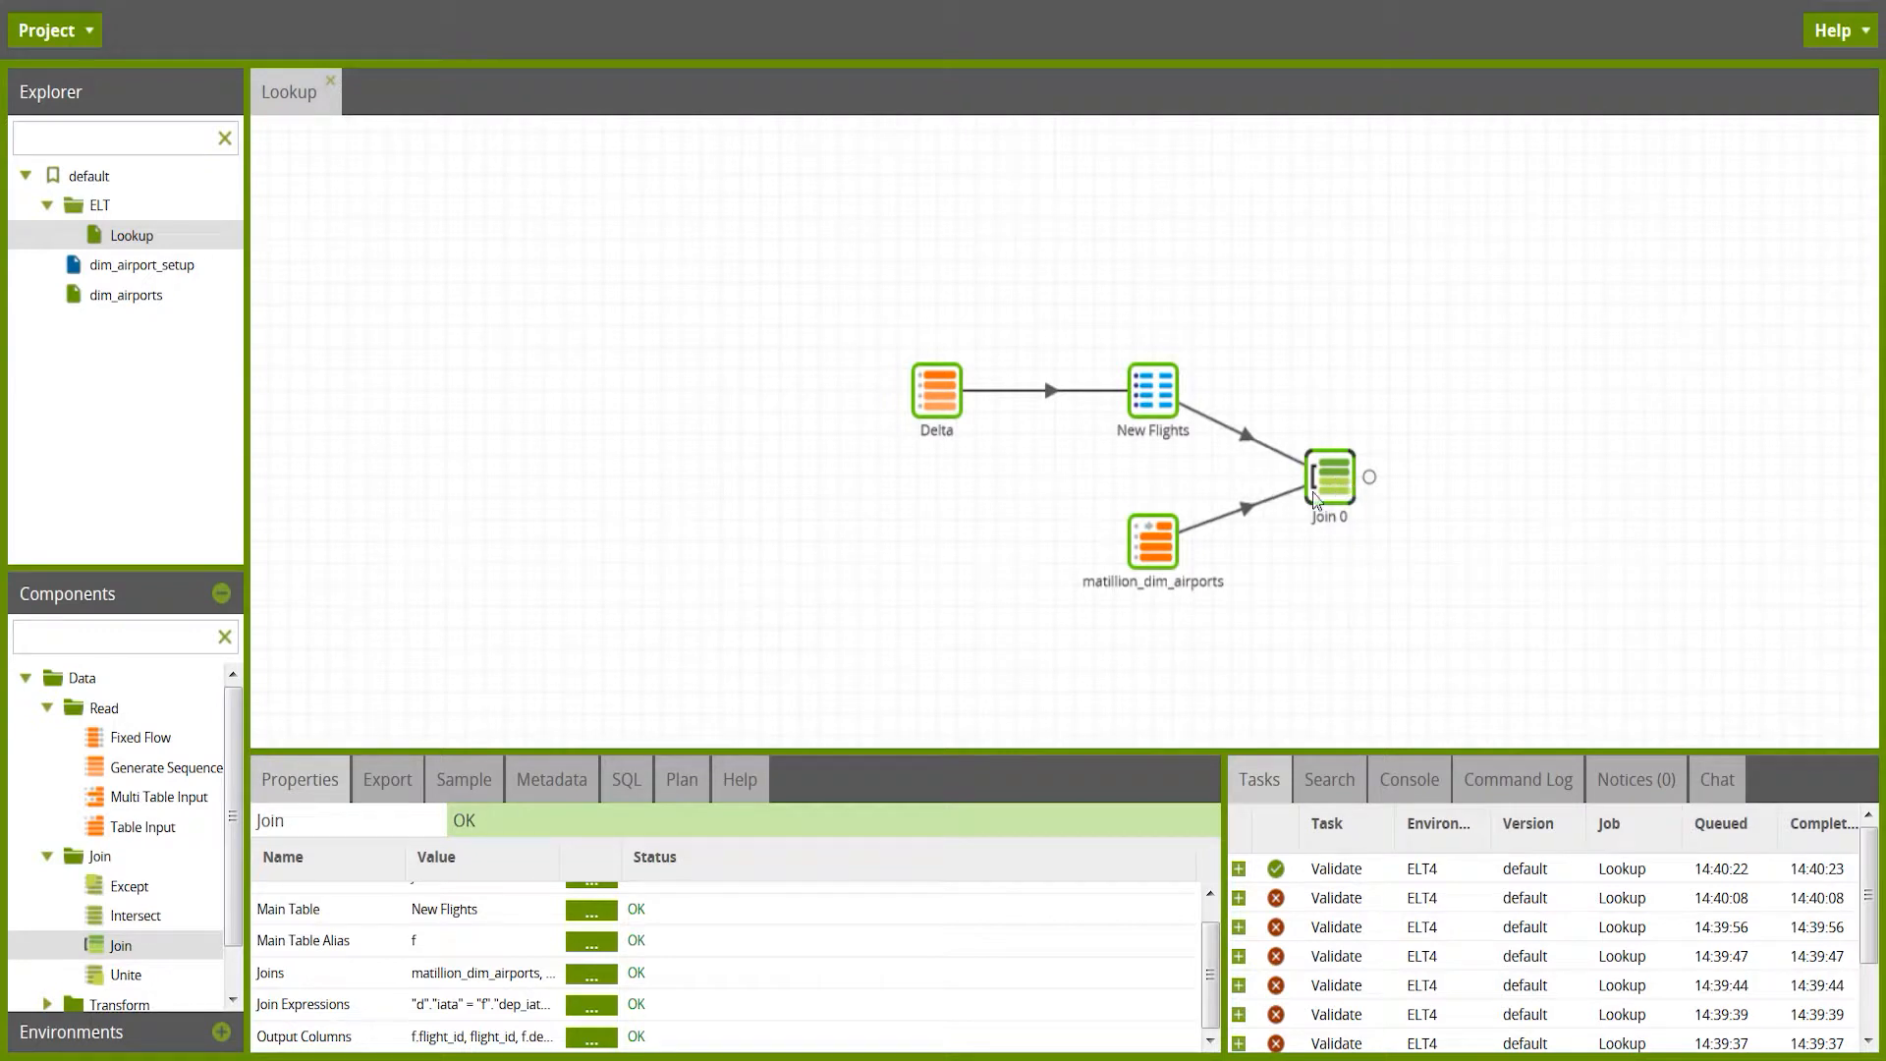
- Fetch Join 0 sample rows with flight_id, dep_iata, airport names and arr_iata
left_click(464, 779)
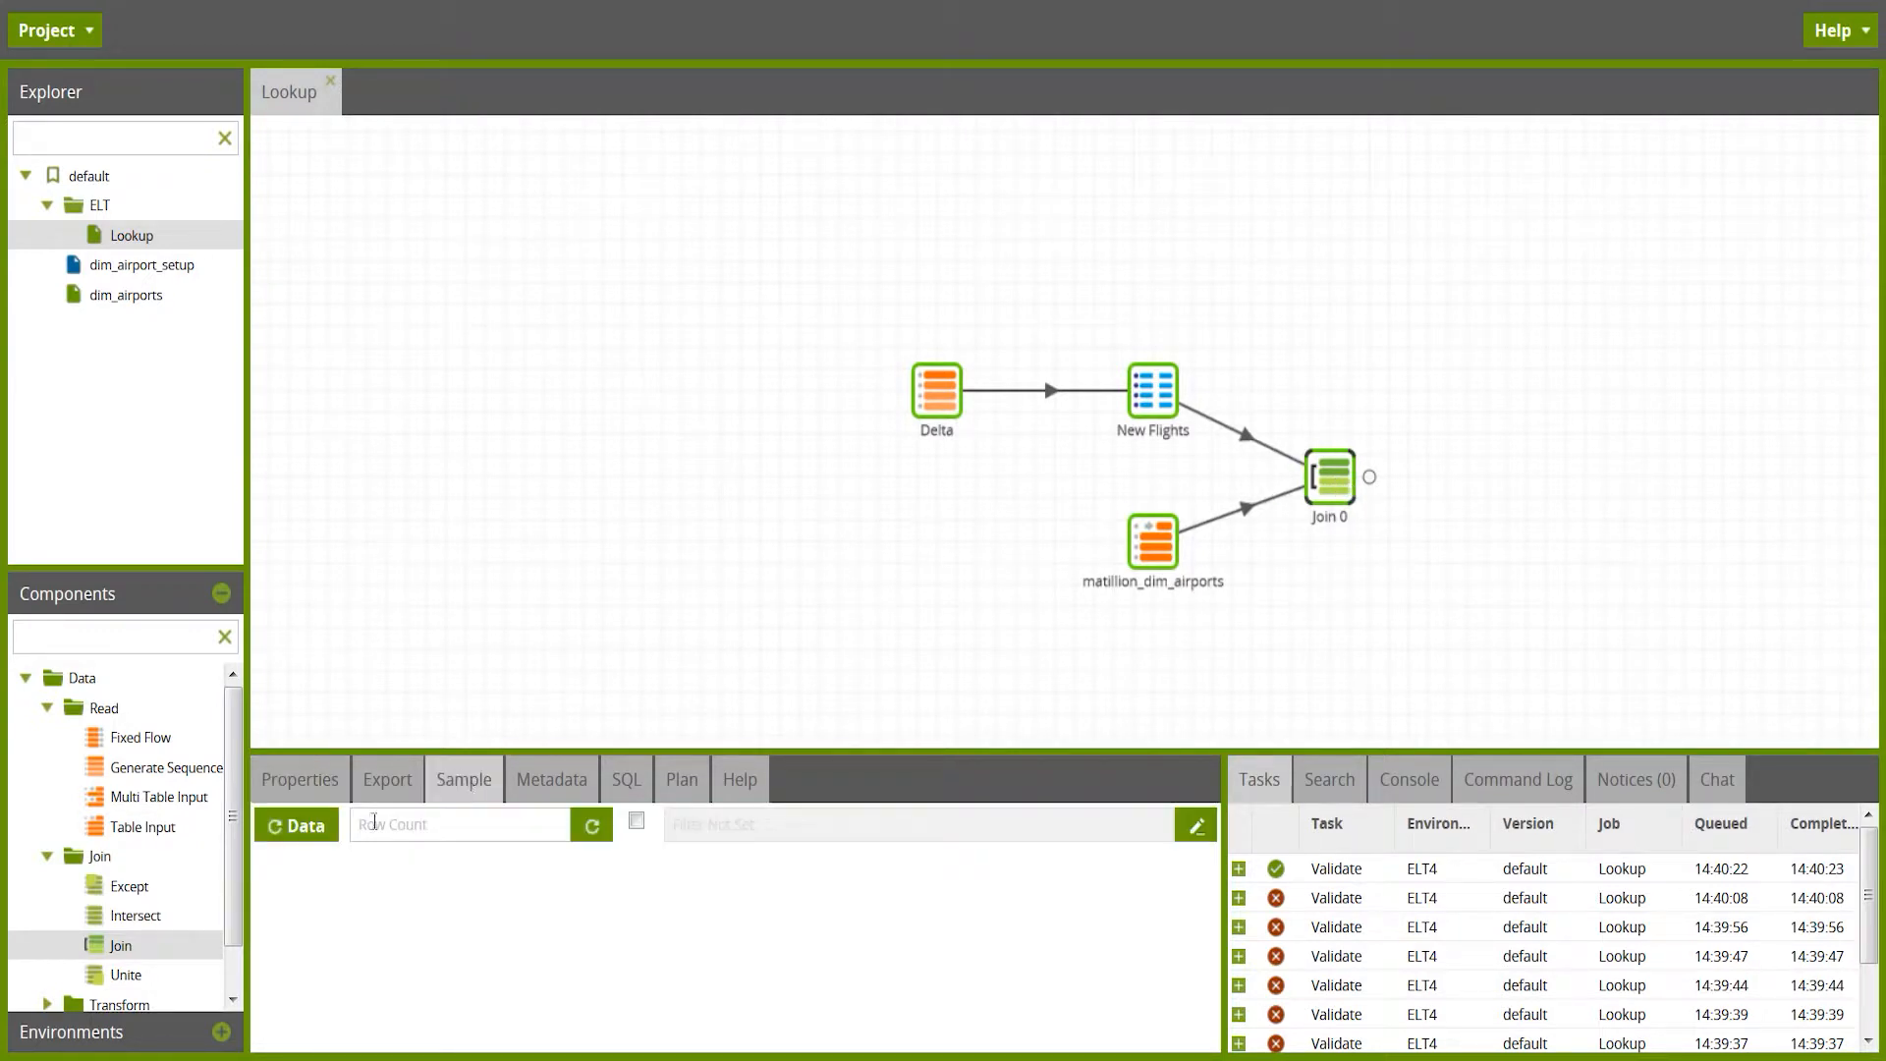
left_click(296, 825)
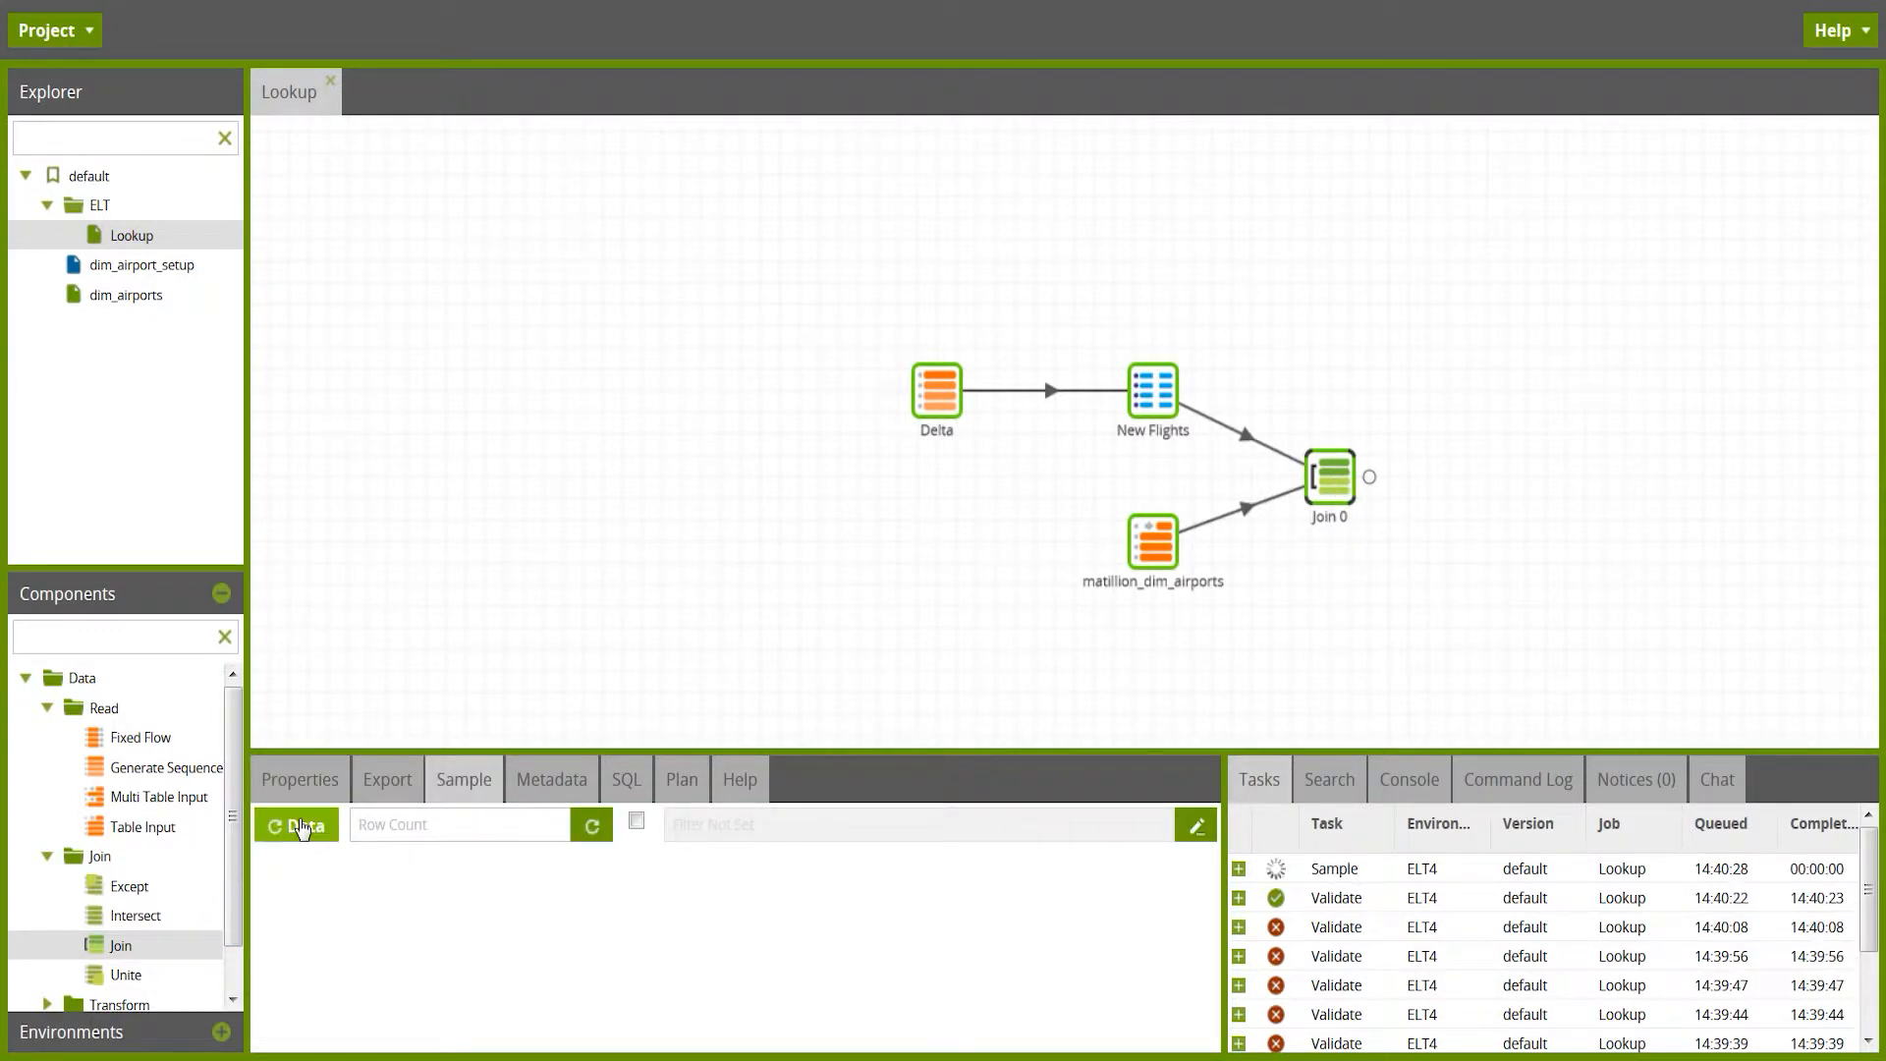
left_click(295, 824)
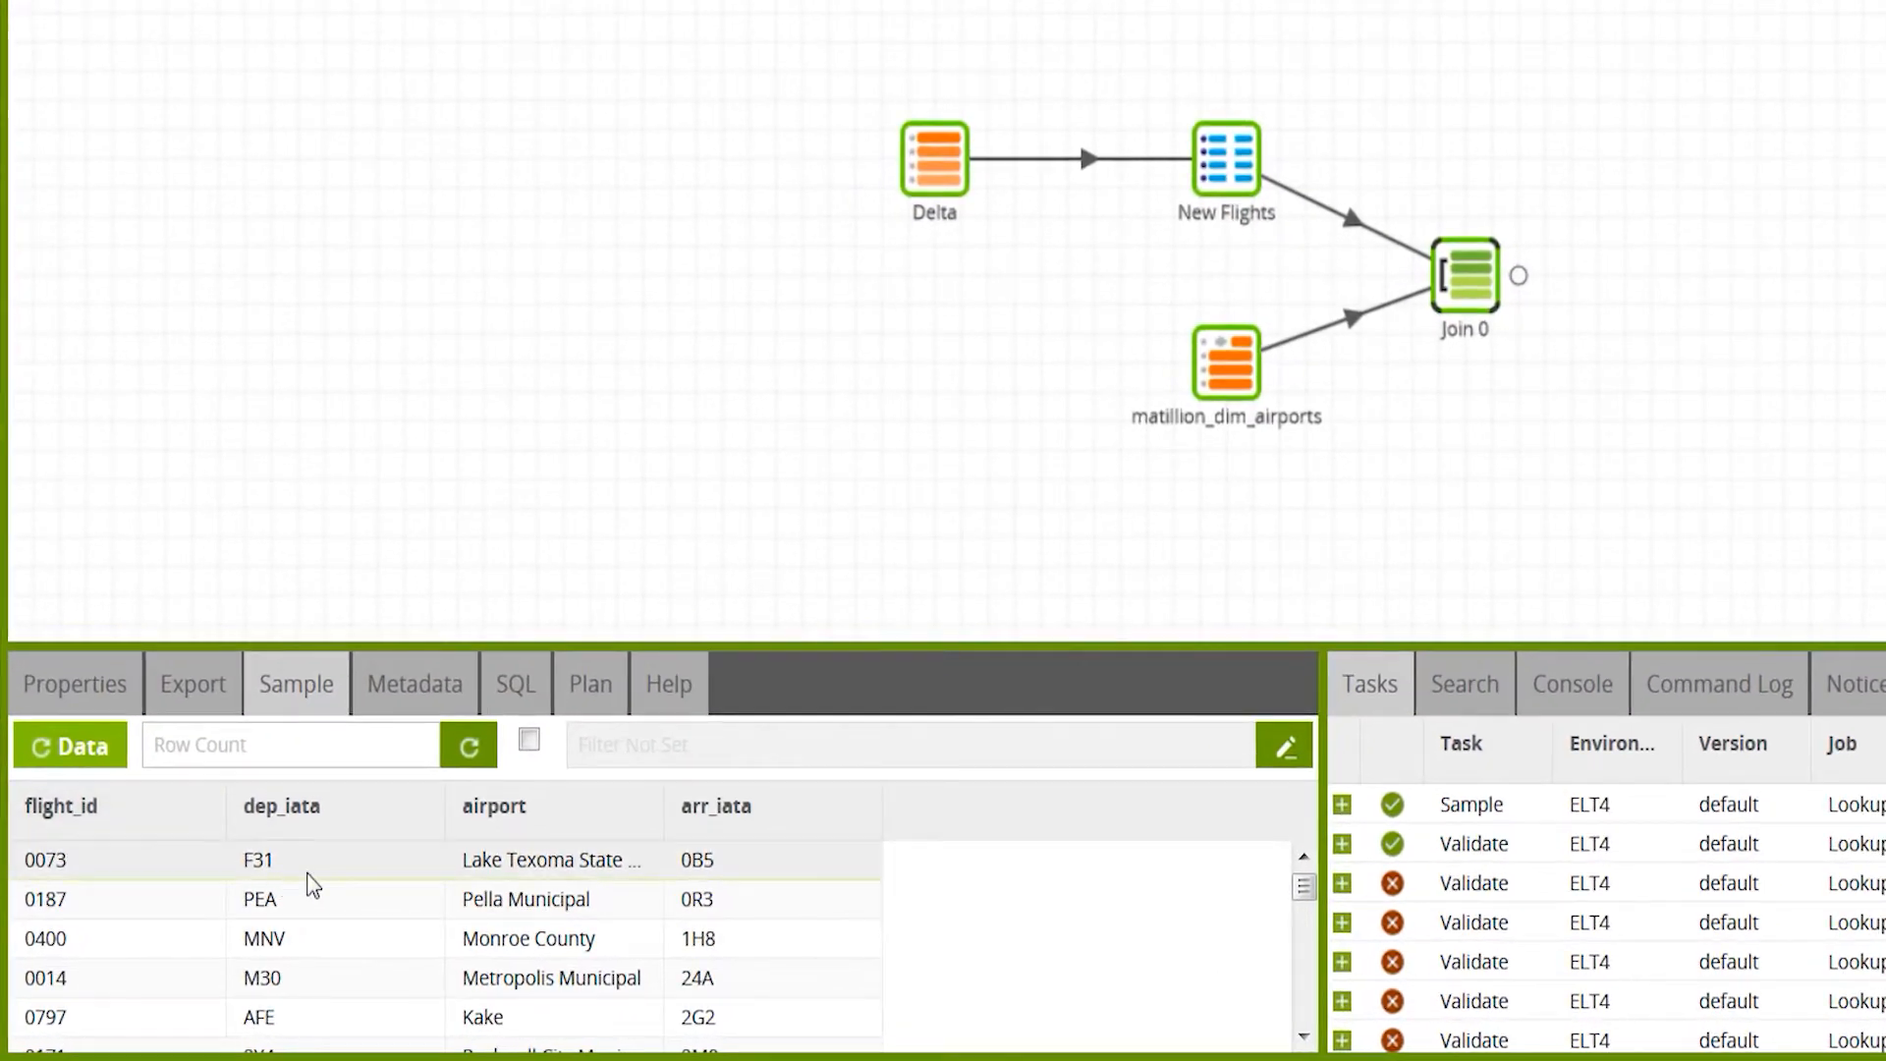
mouse_move(294, 875)
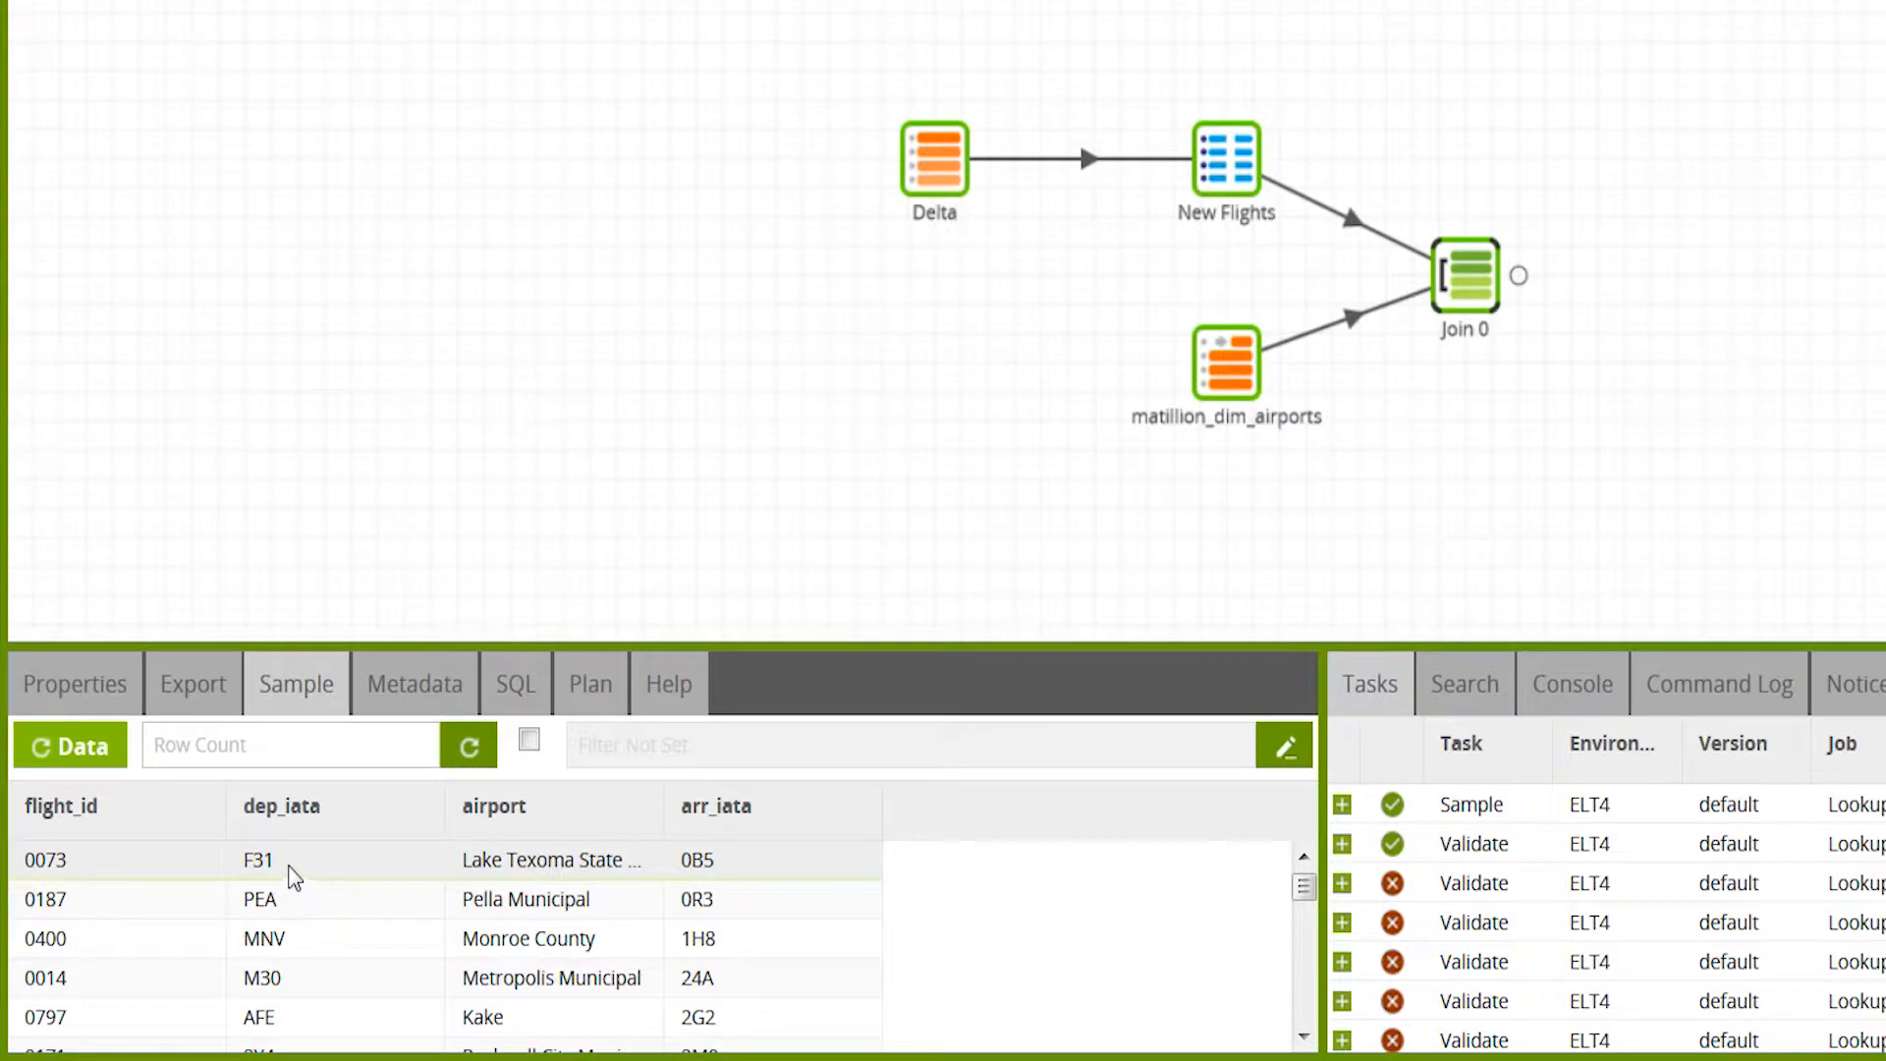
mouse_move(514, 874)
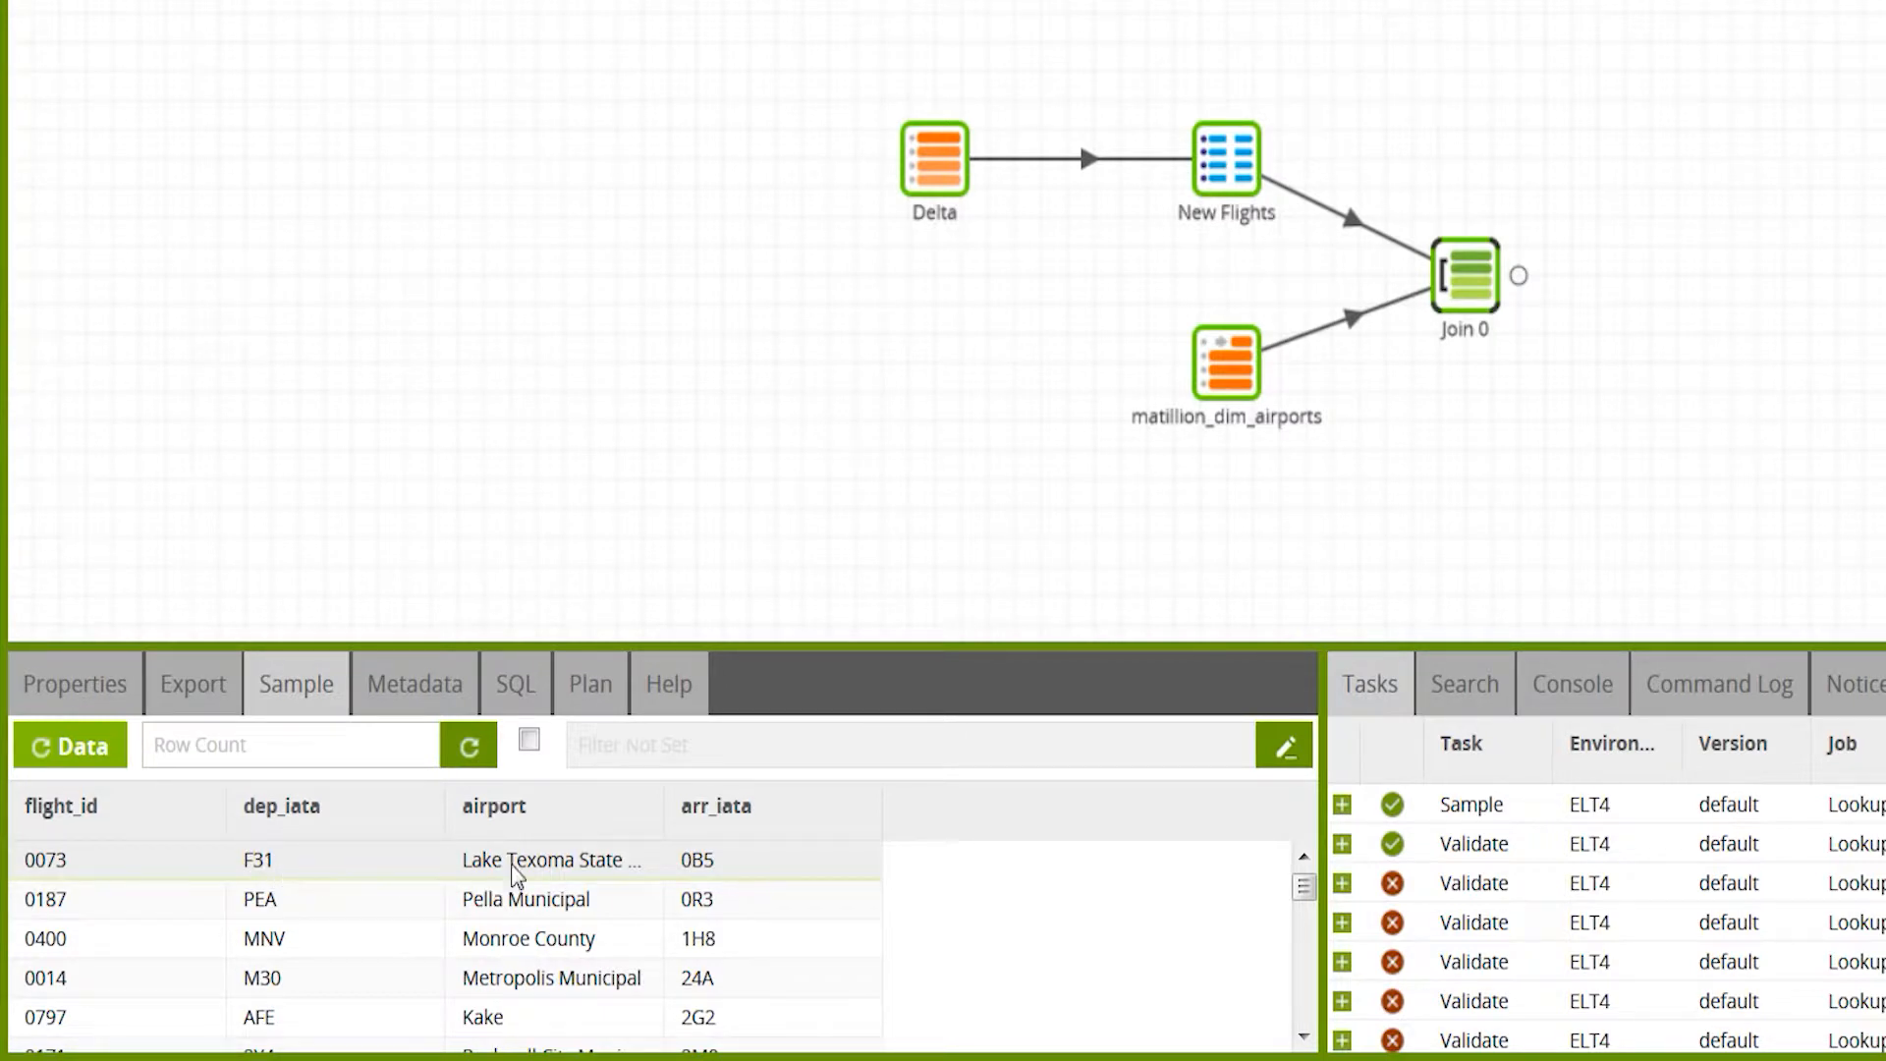
mouse_move(572, 875)
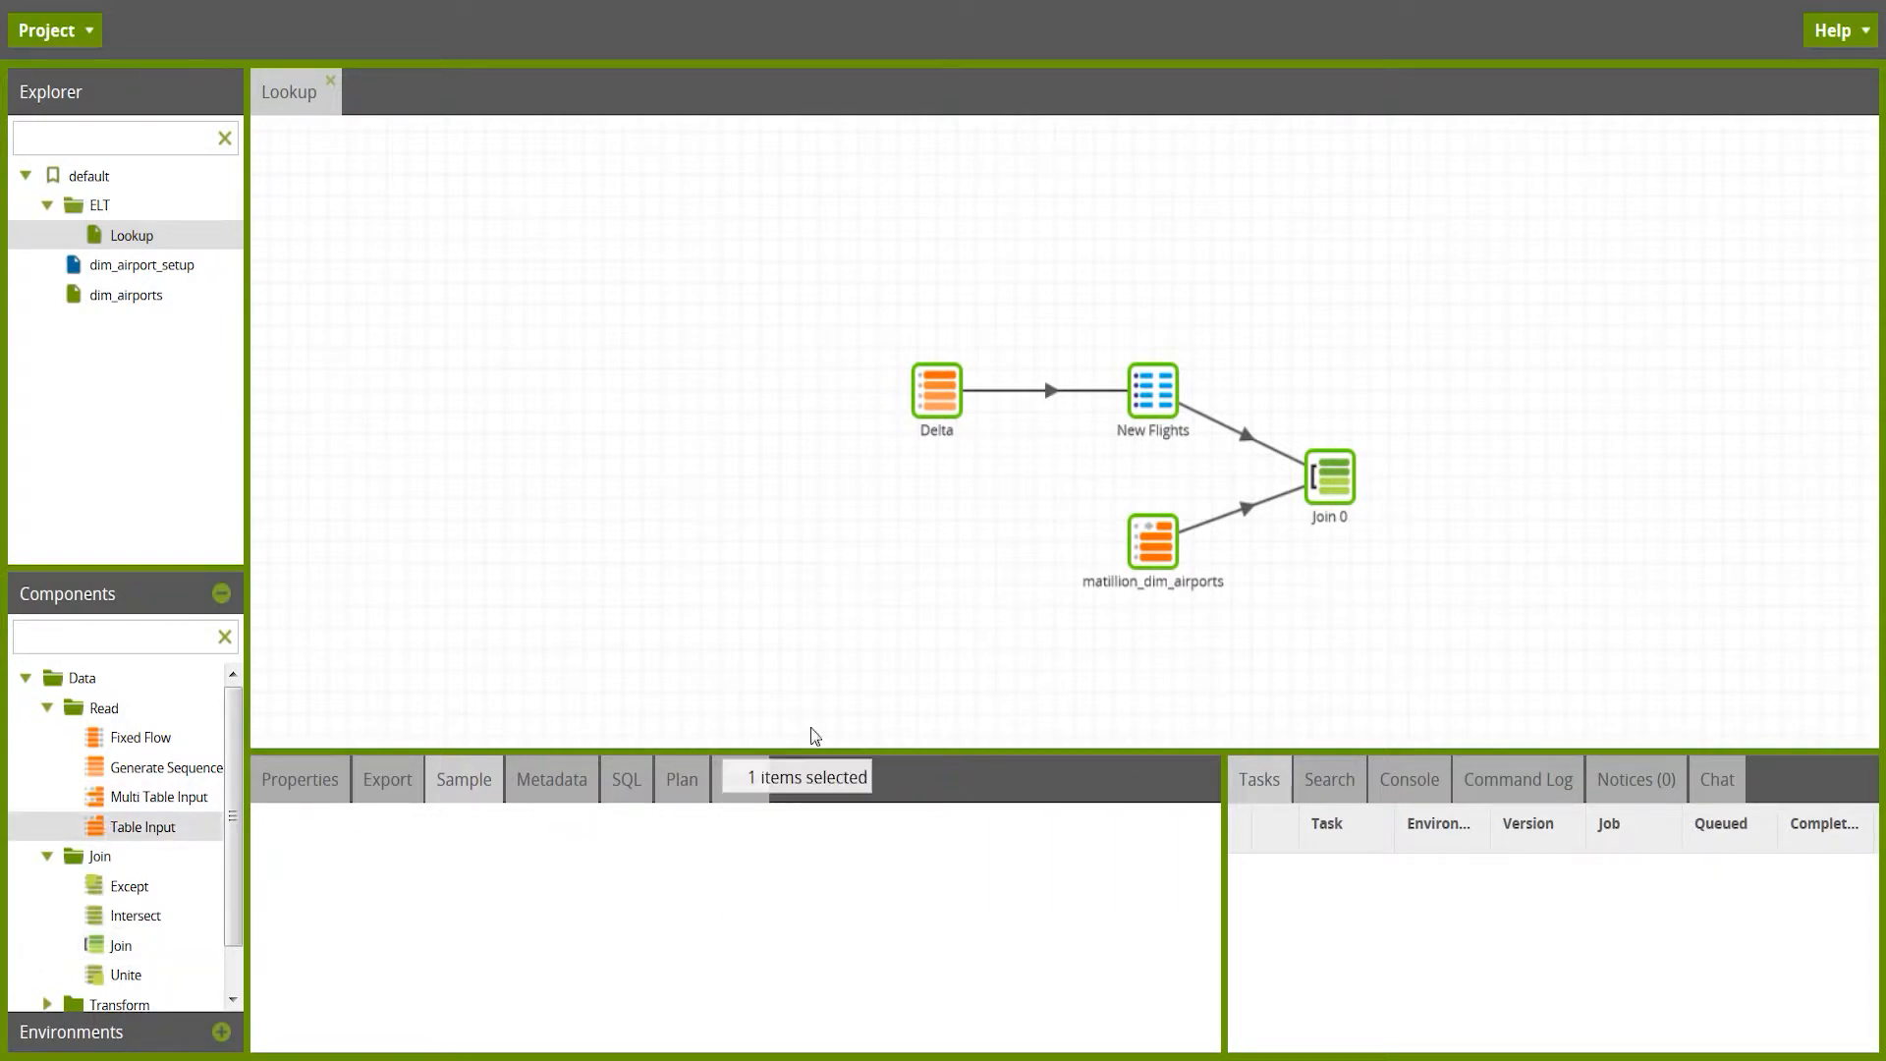
- Add a second matillion_dim_airports Table Input named 'matillion_dim_airports arr' with iata and airport columns
left_click_drag(142, 826, 1250, 637)
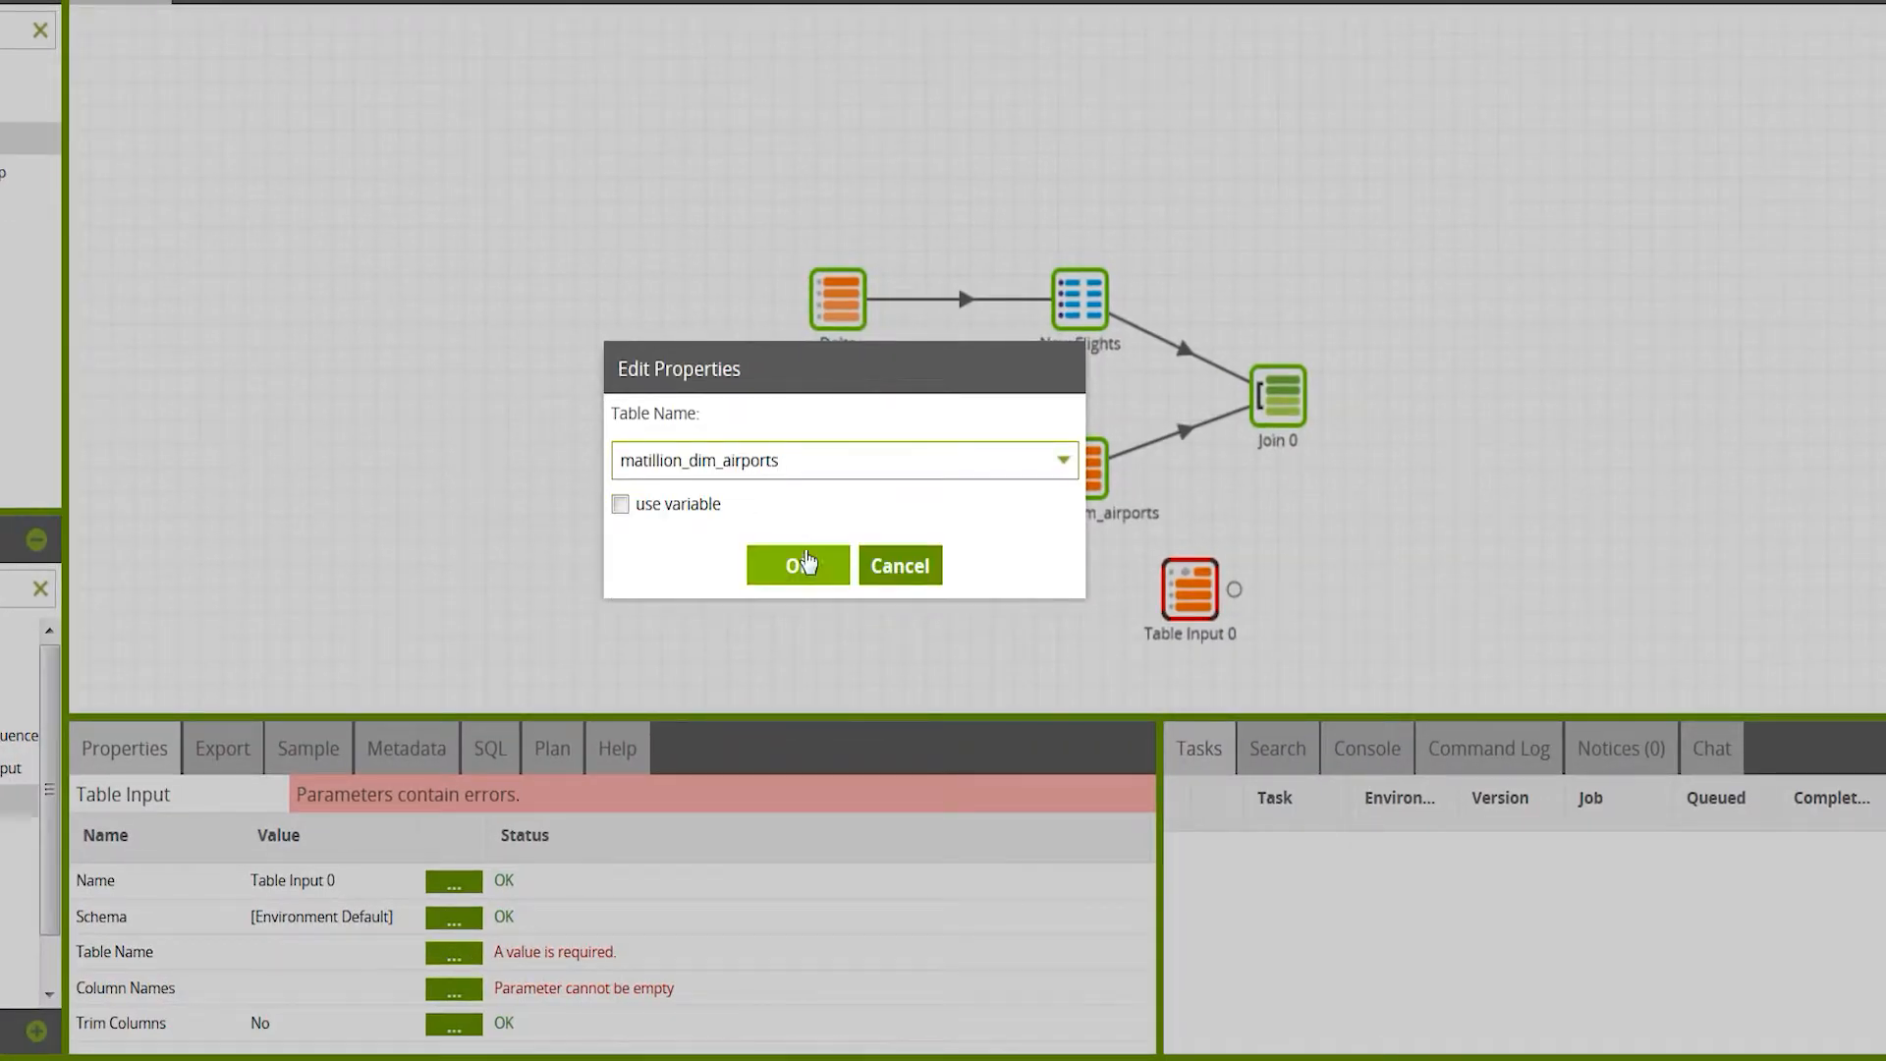
left_click(797, 565)
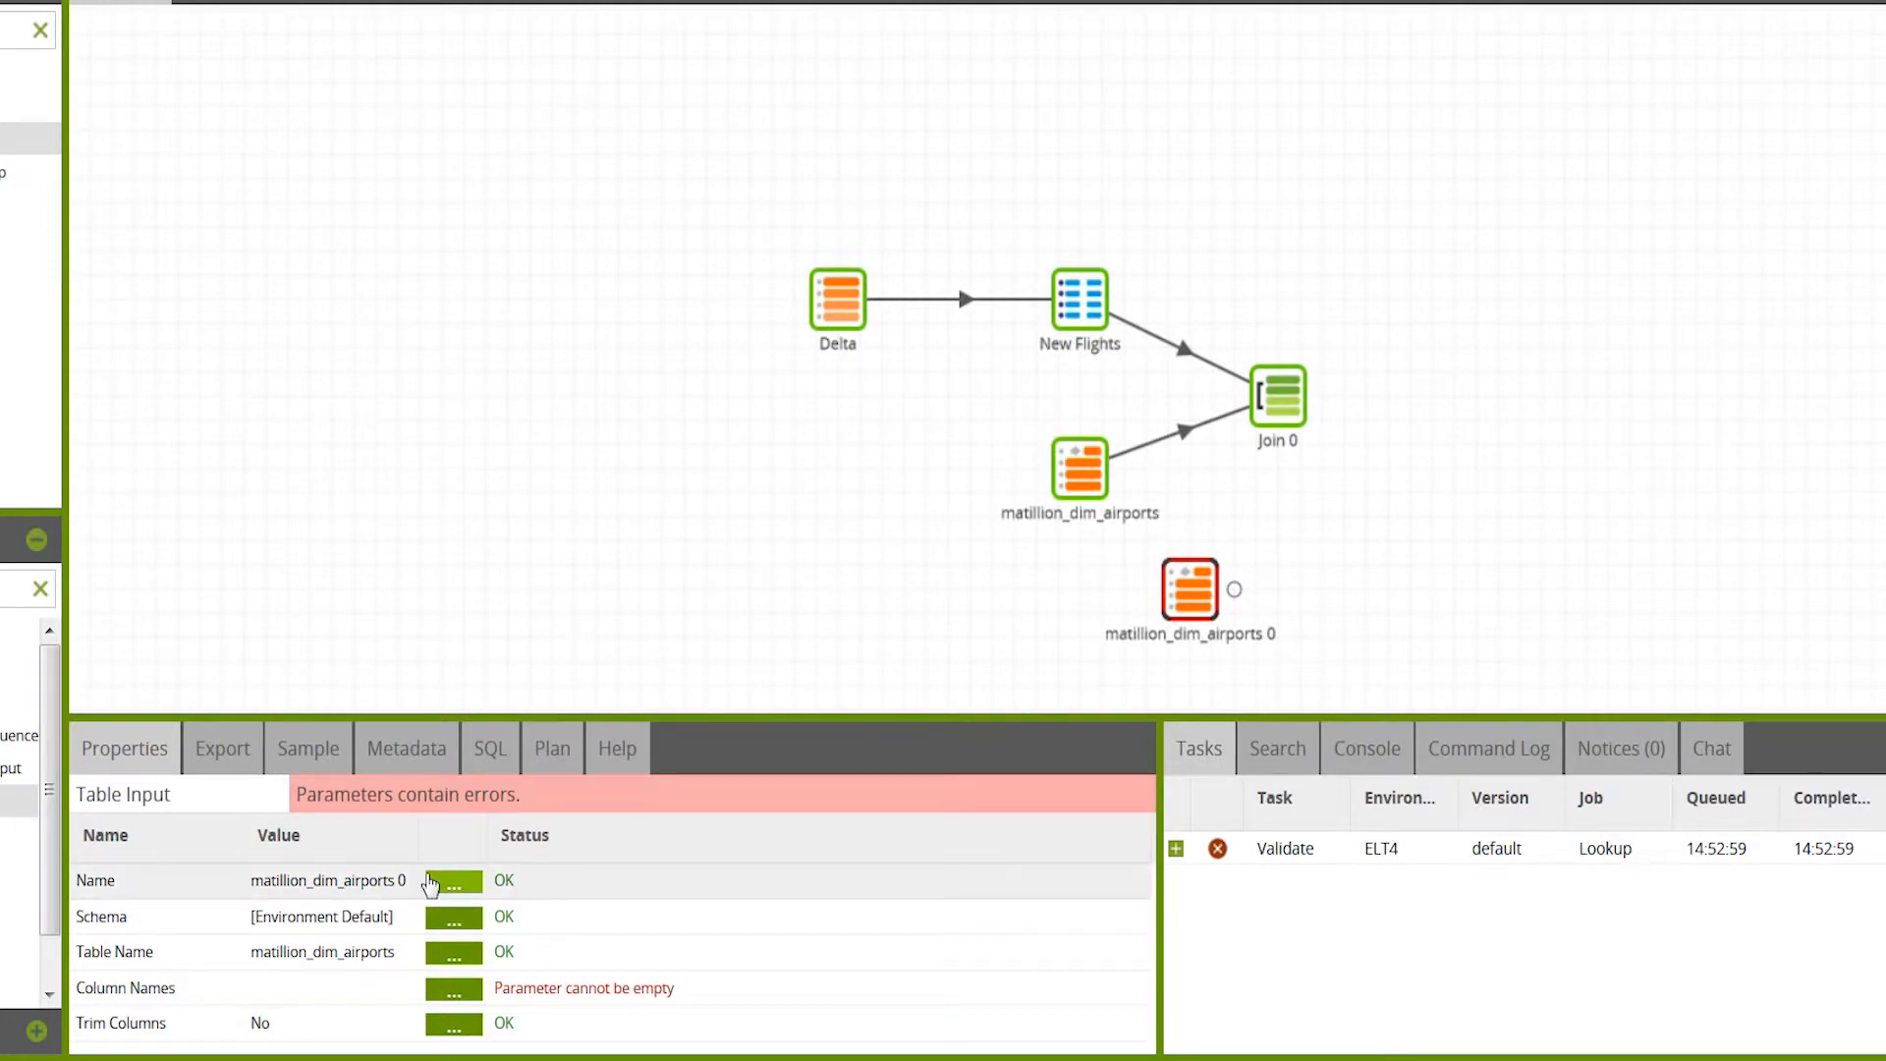
left_click(454, 880)
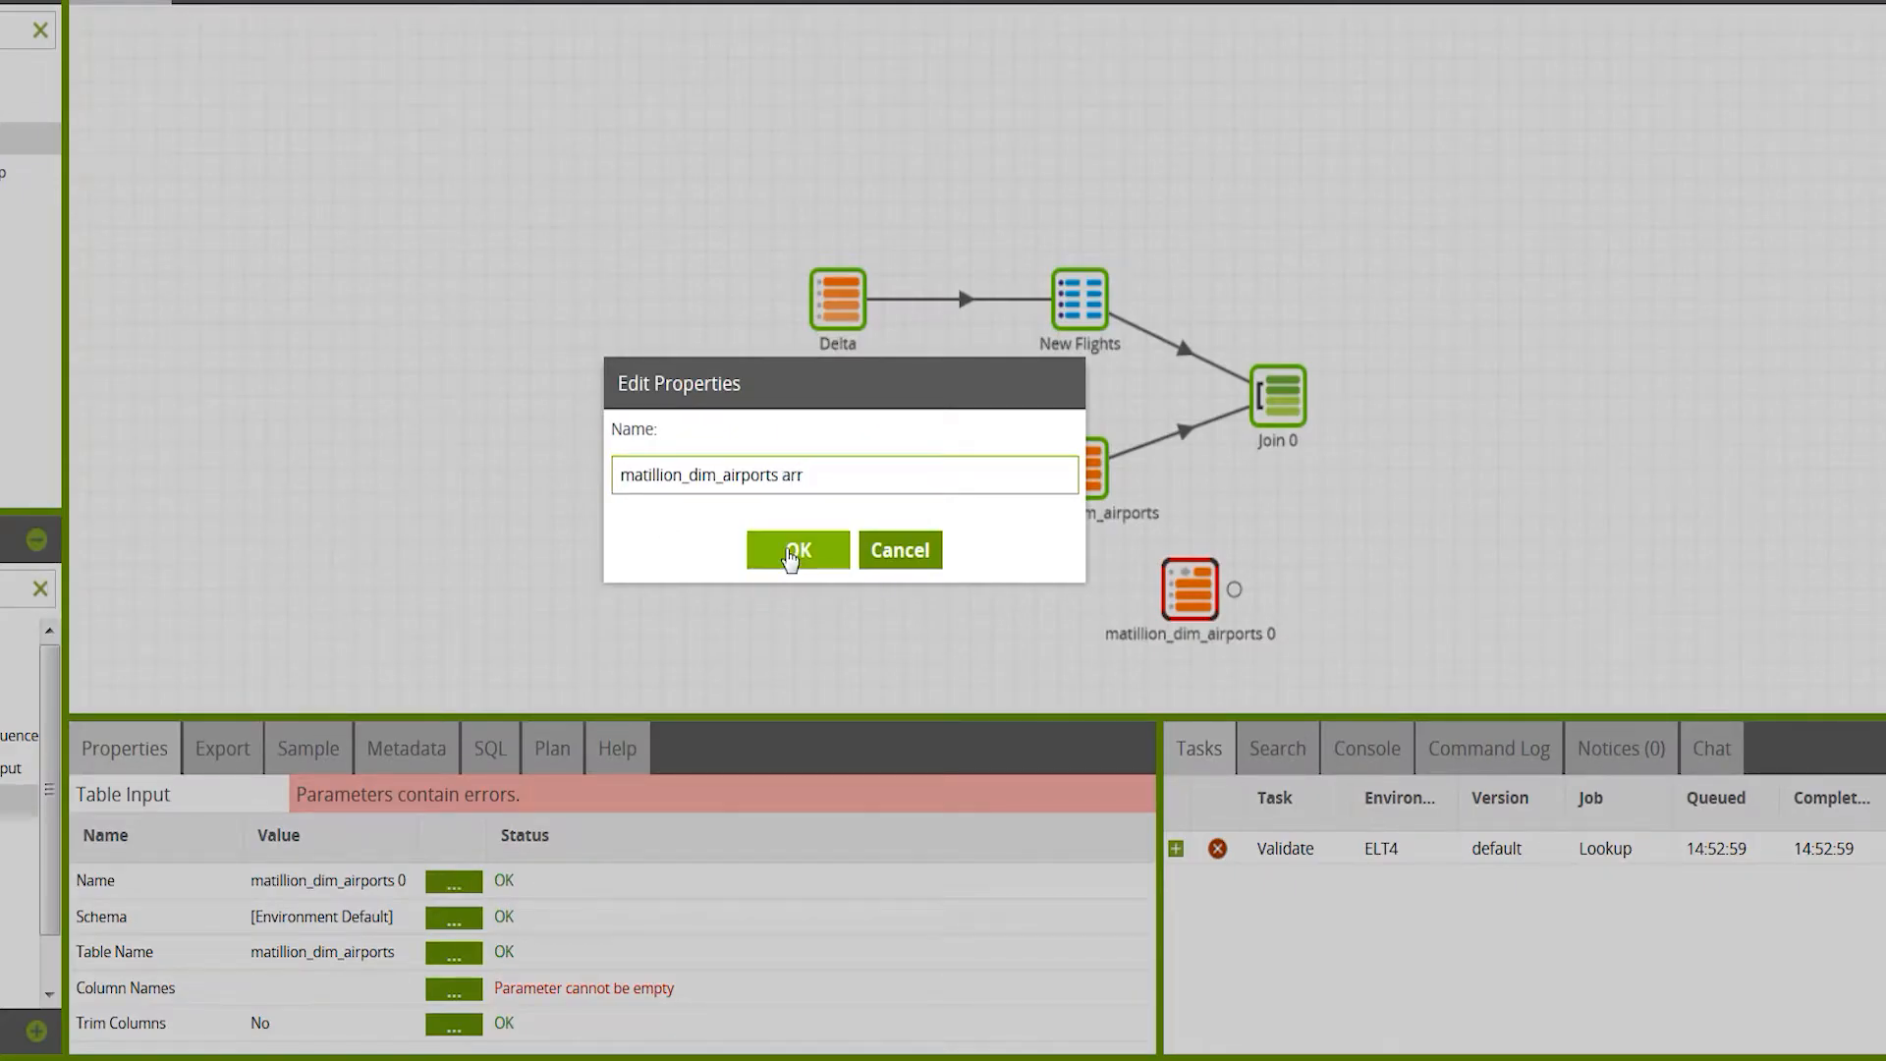
left_click(798, 550)
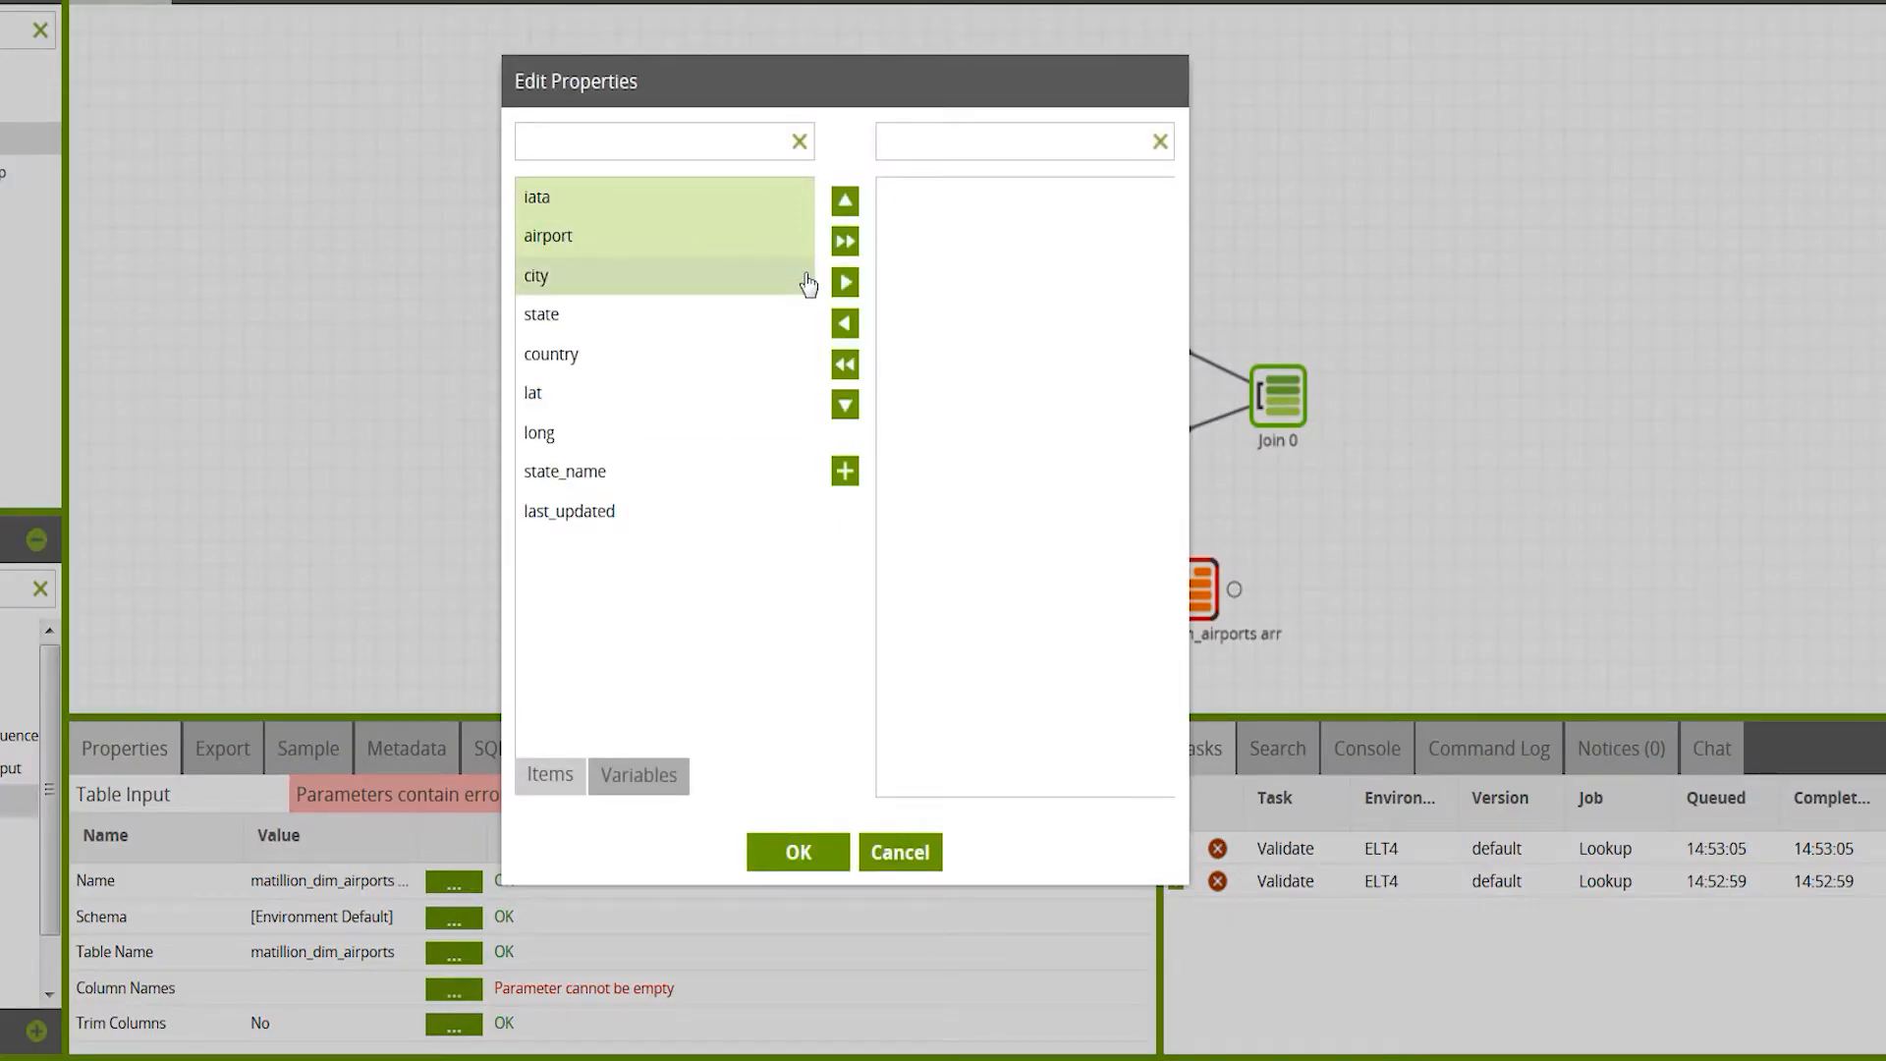
left_click(798, 852)
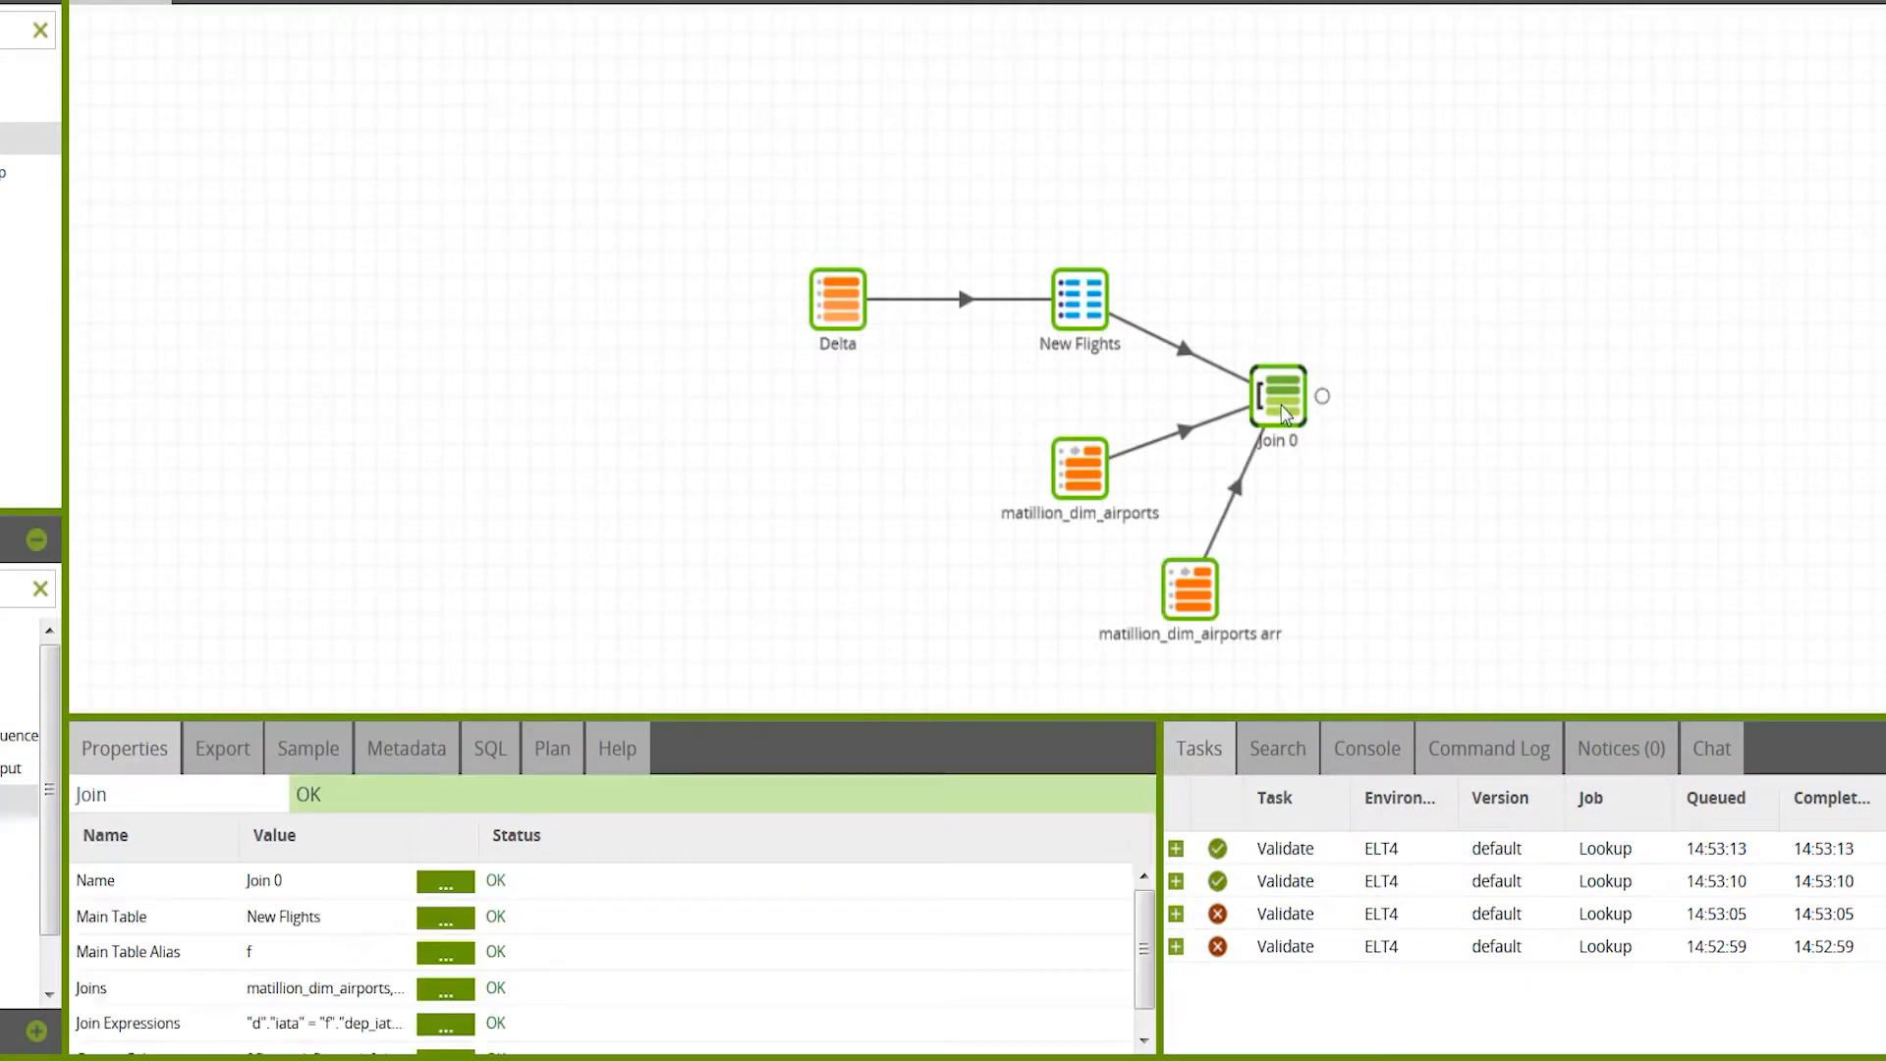
- Add an inner join to matillion_dim_airports arr with alias a in Join 0
scroll("down", 3)
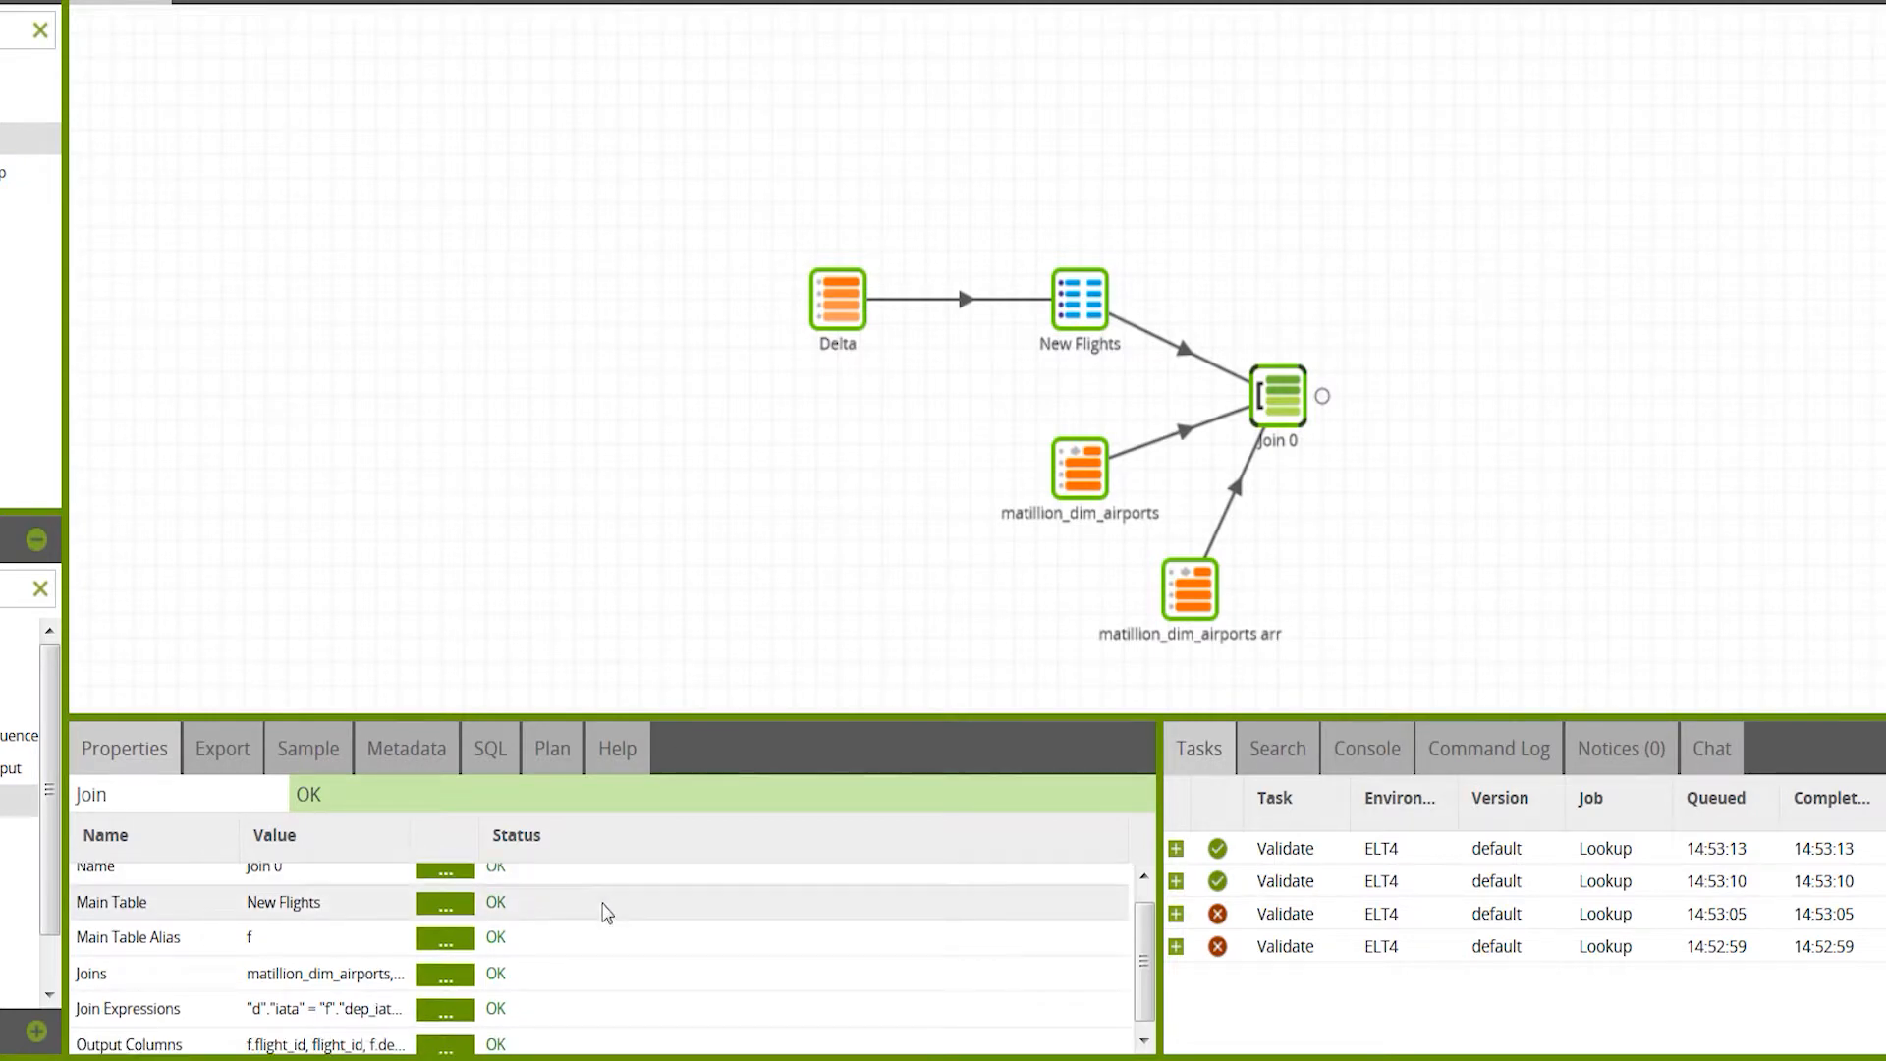
left_click(445, 973)
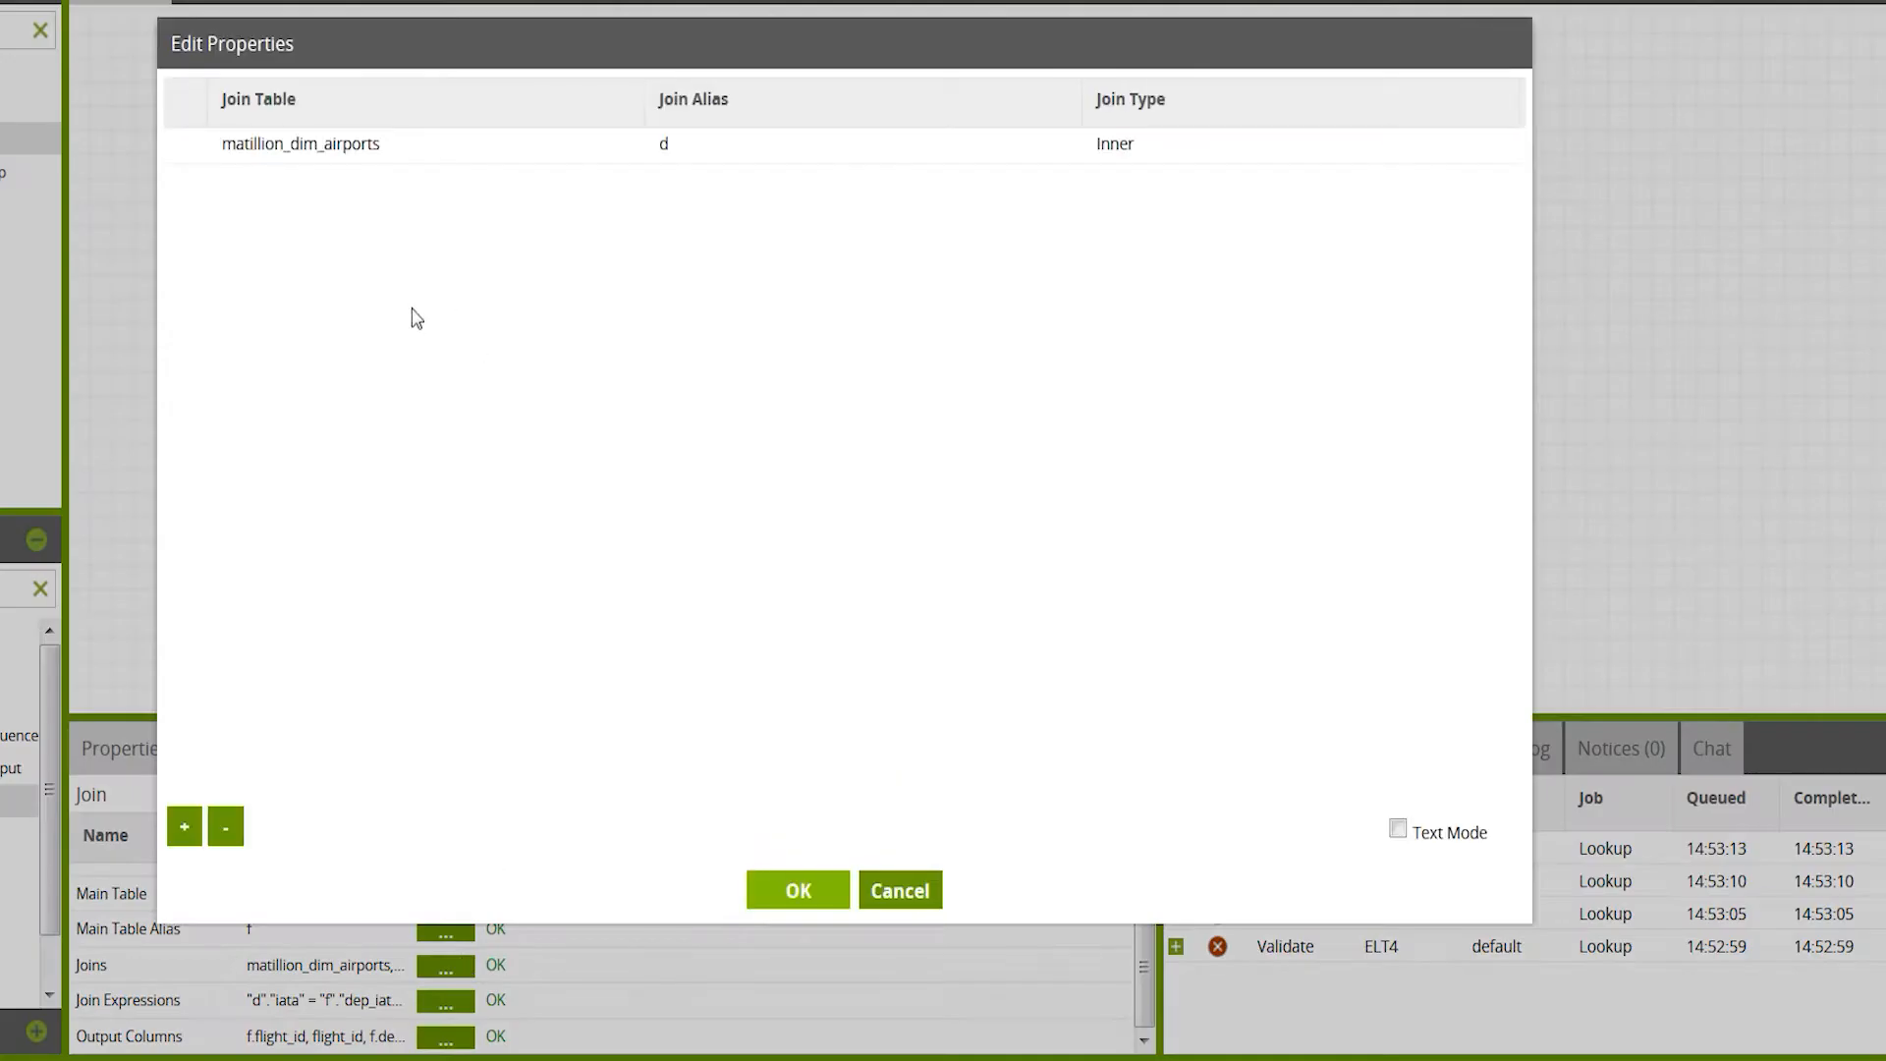
left_click(186, 825)
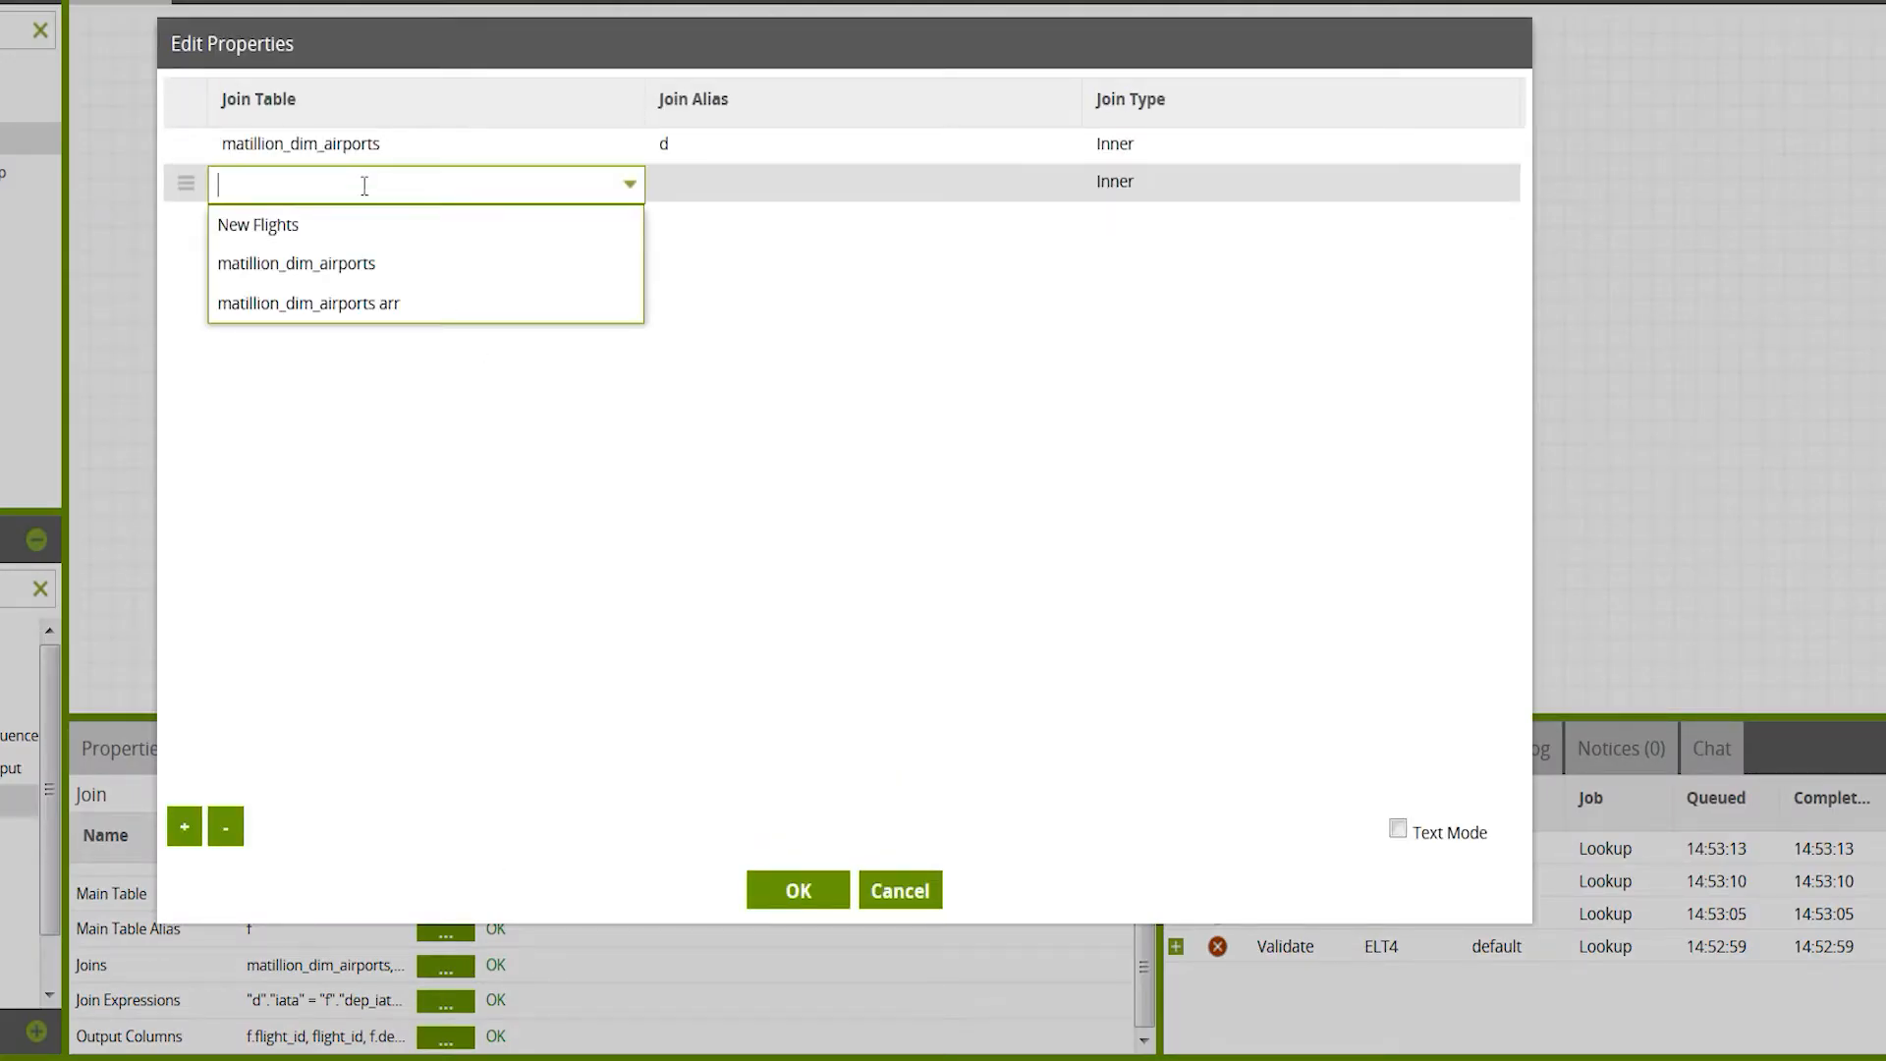
left_click(309, 303)
type("a")
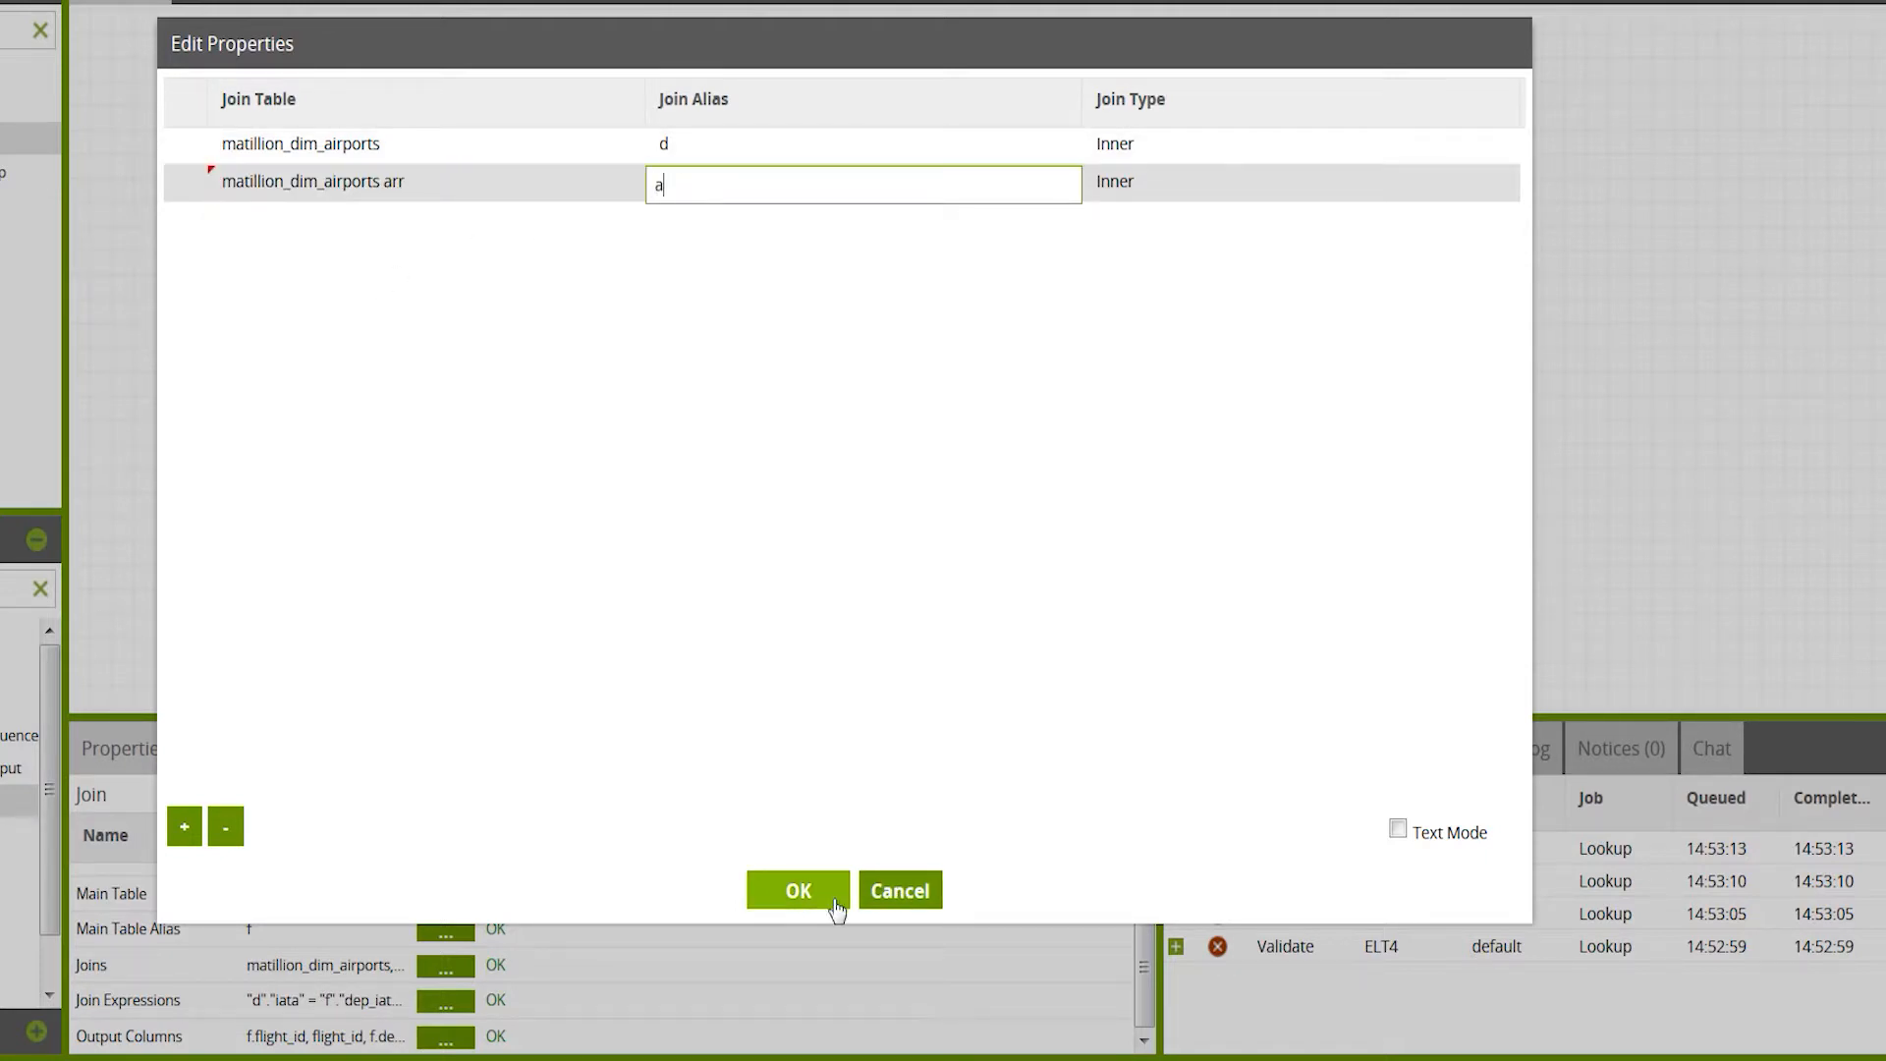
left_click(797, 890)
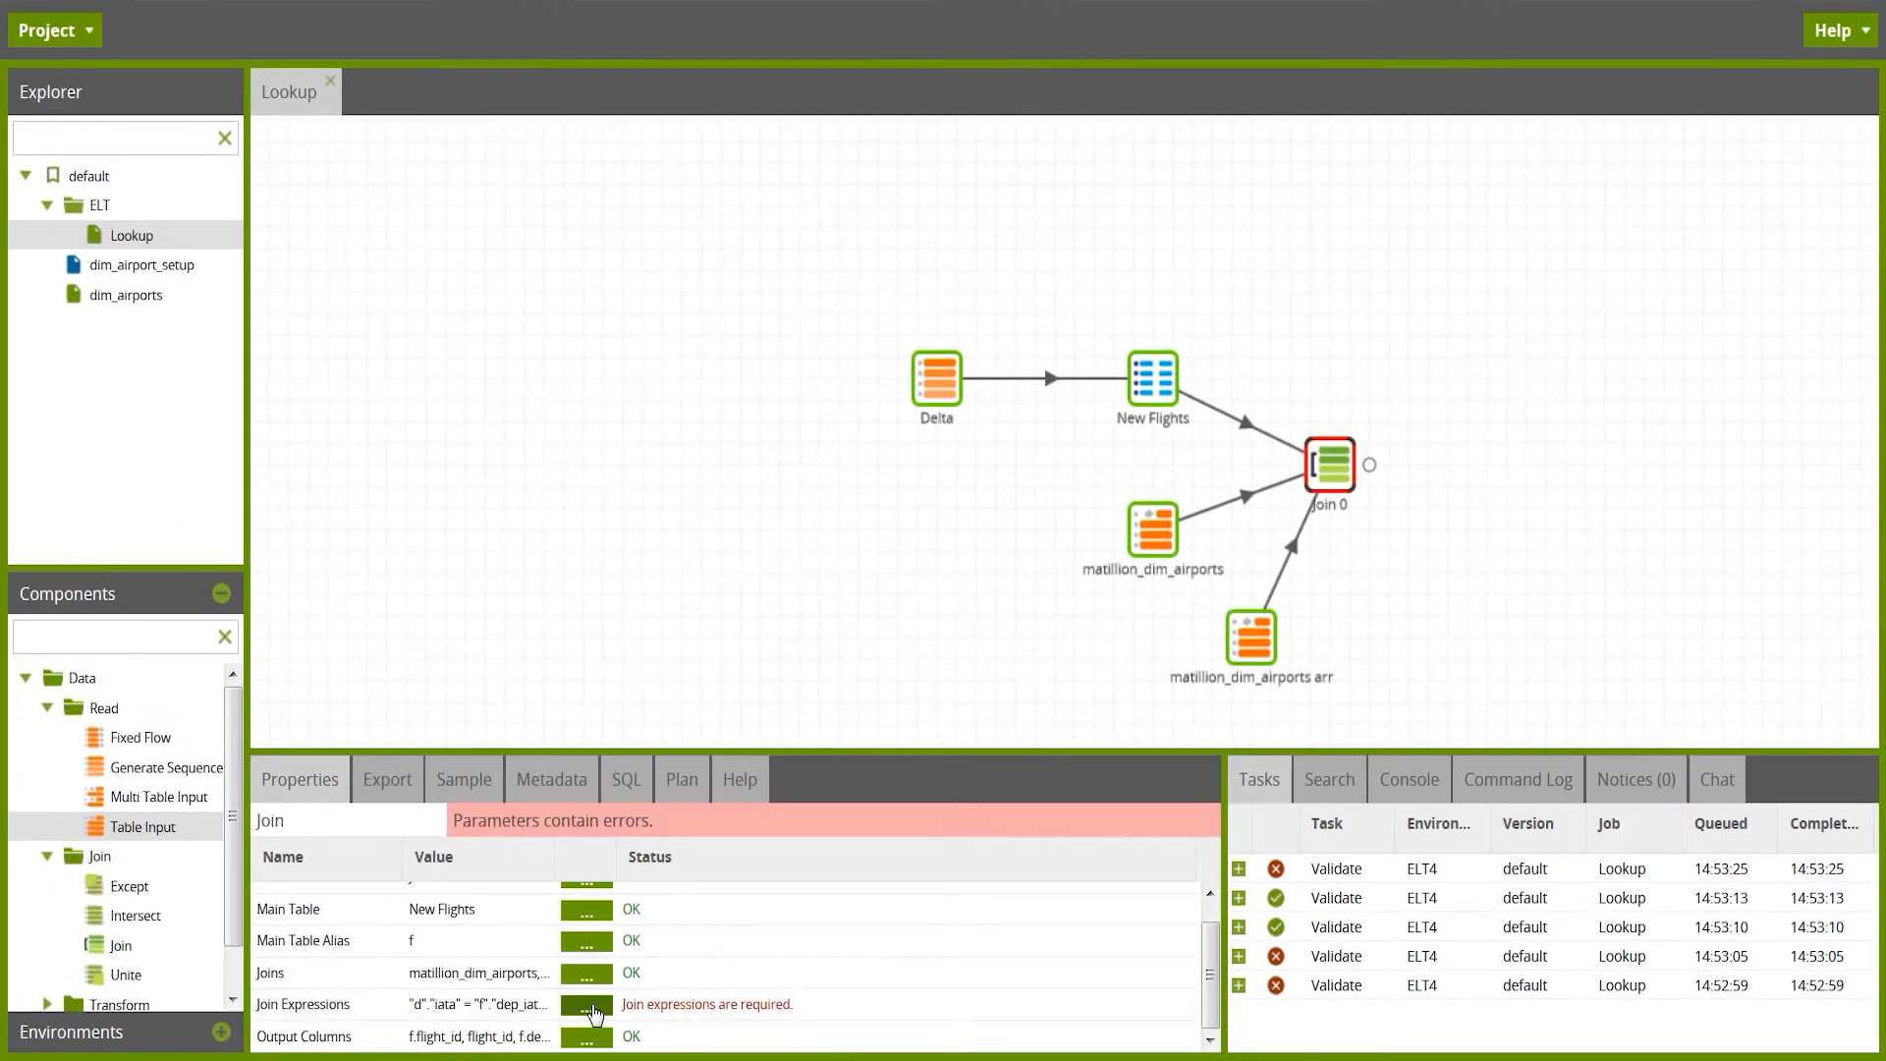
- Add the f_Inner_a join expression "a"."iata" = "f"."arr_iata" to Join 0
left_click(583, 1004)
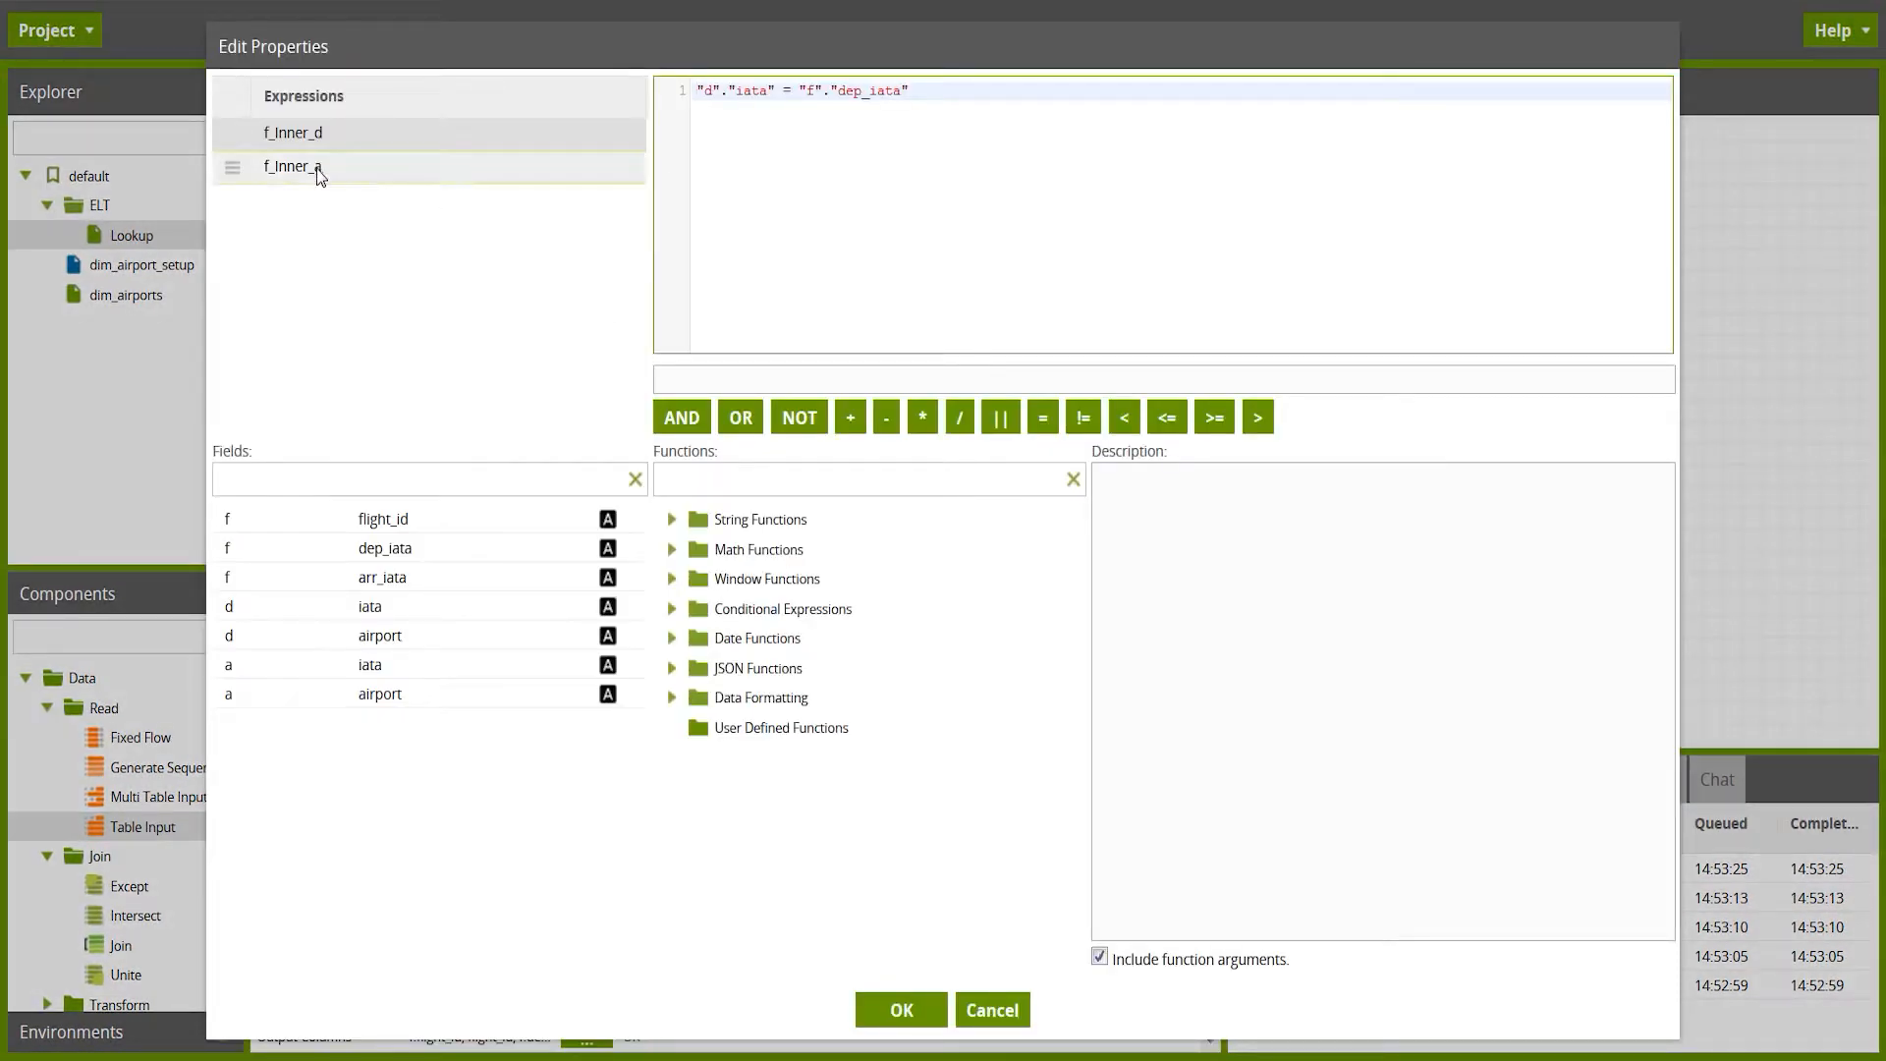
left_click(292, 166)
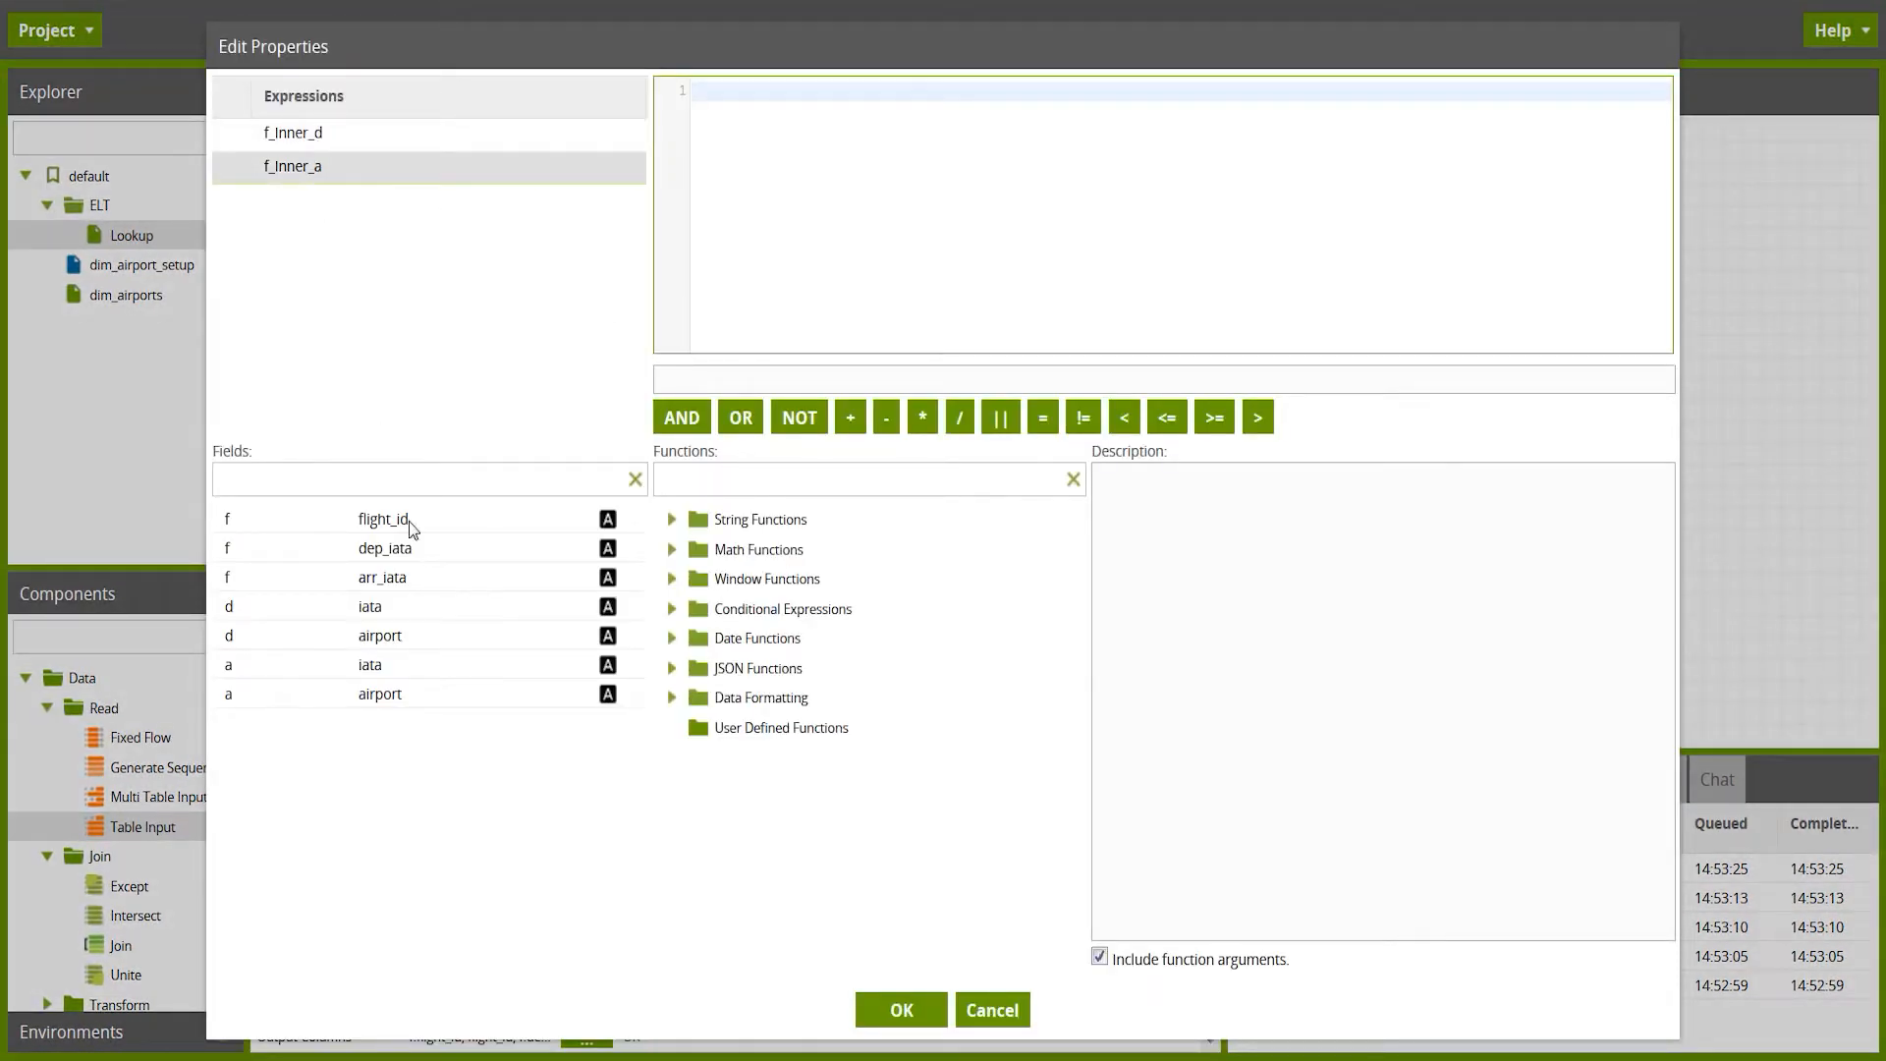
double_click(370, 664)
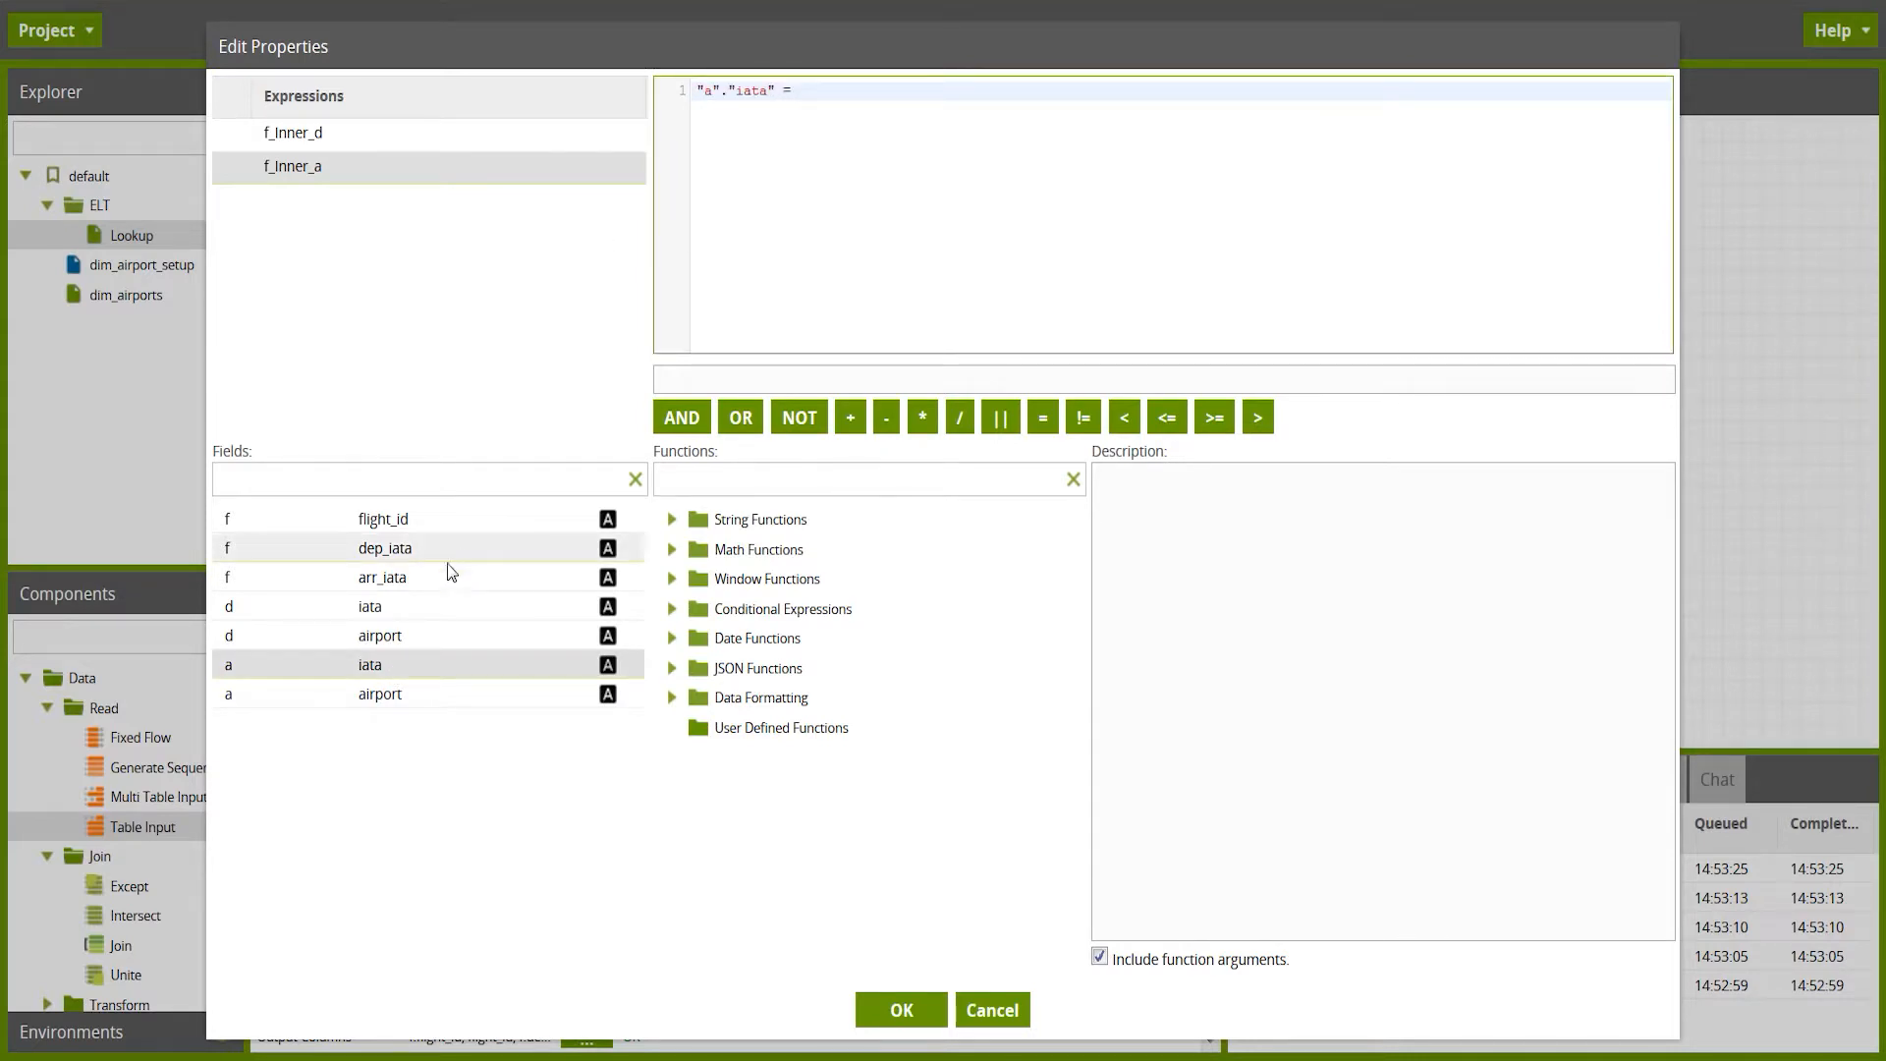
double_click(382, 577)
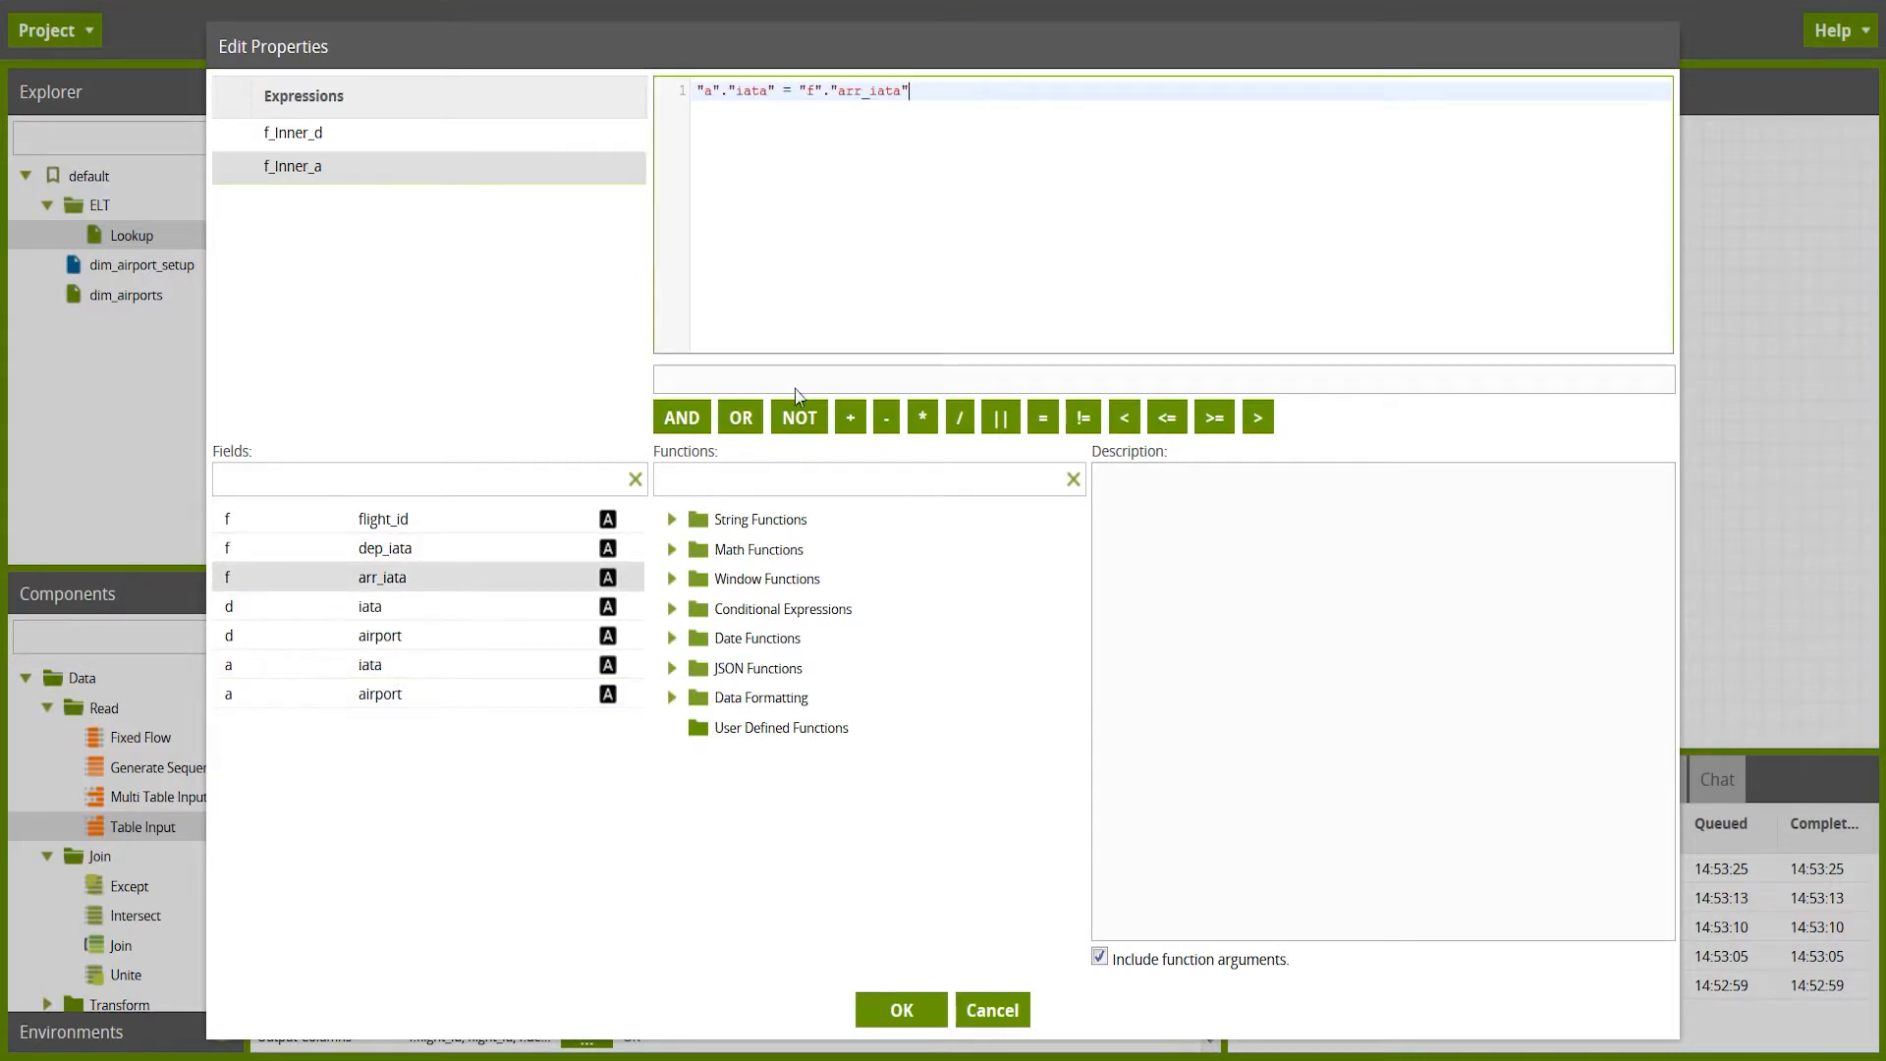
left_click(901, 1010)
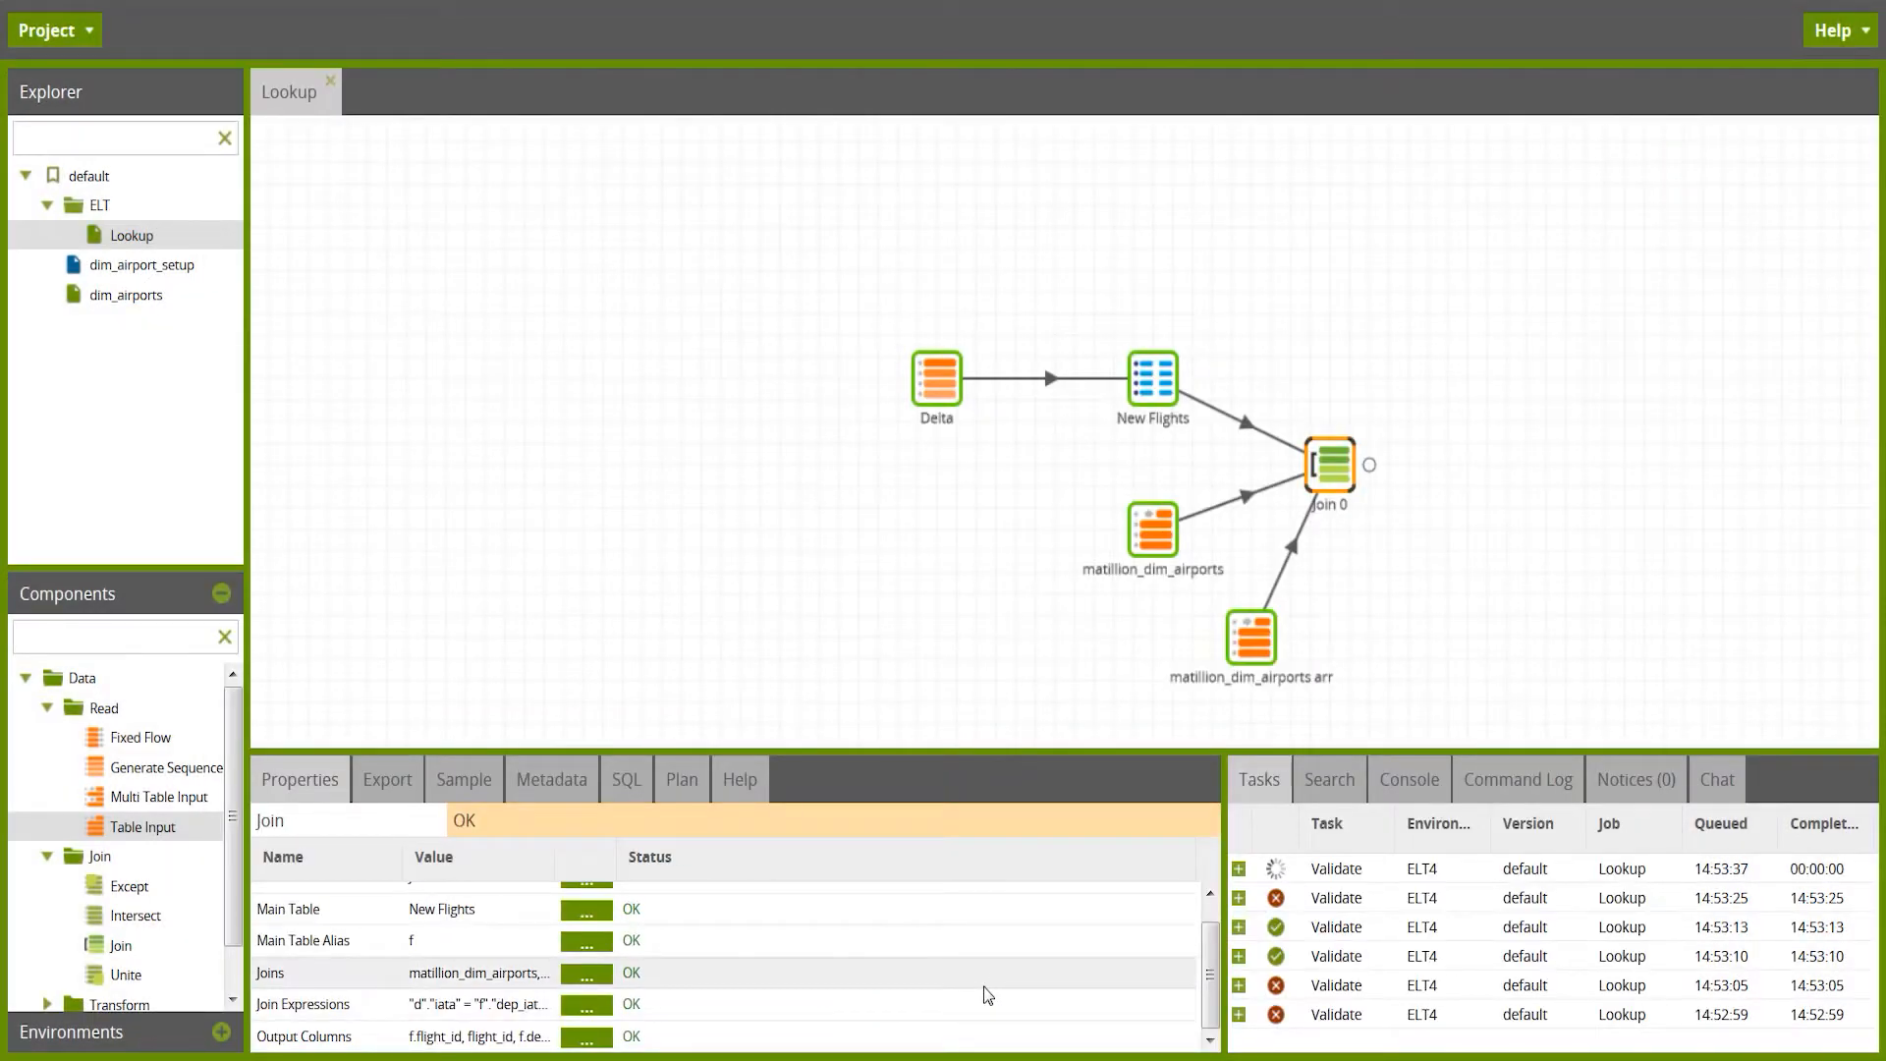
- Map Join 0's output columns: d.airport as airport_dep, a.airport as airport_arr
left_click(583, 1036)
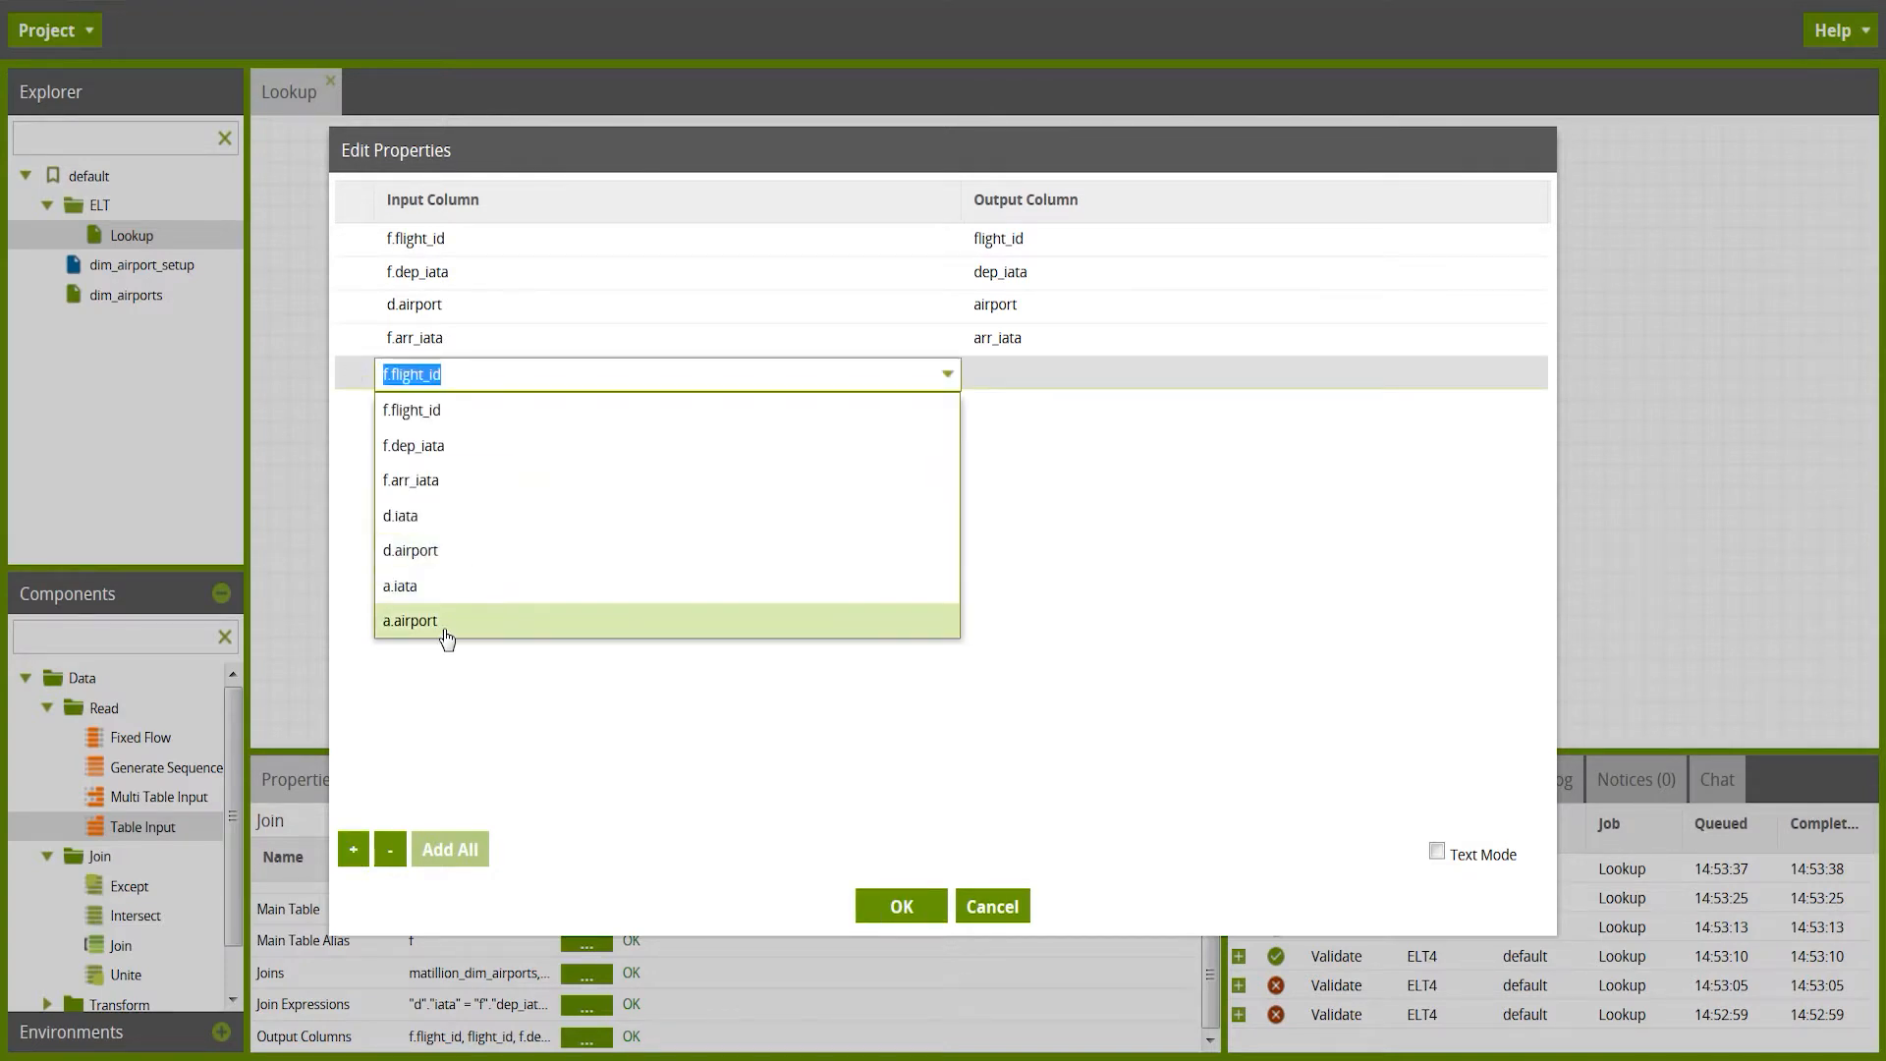
left_click(409, 621)
type("airport_arr")
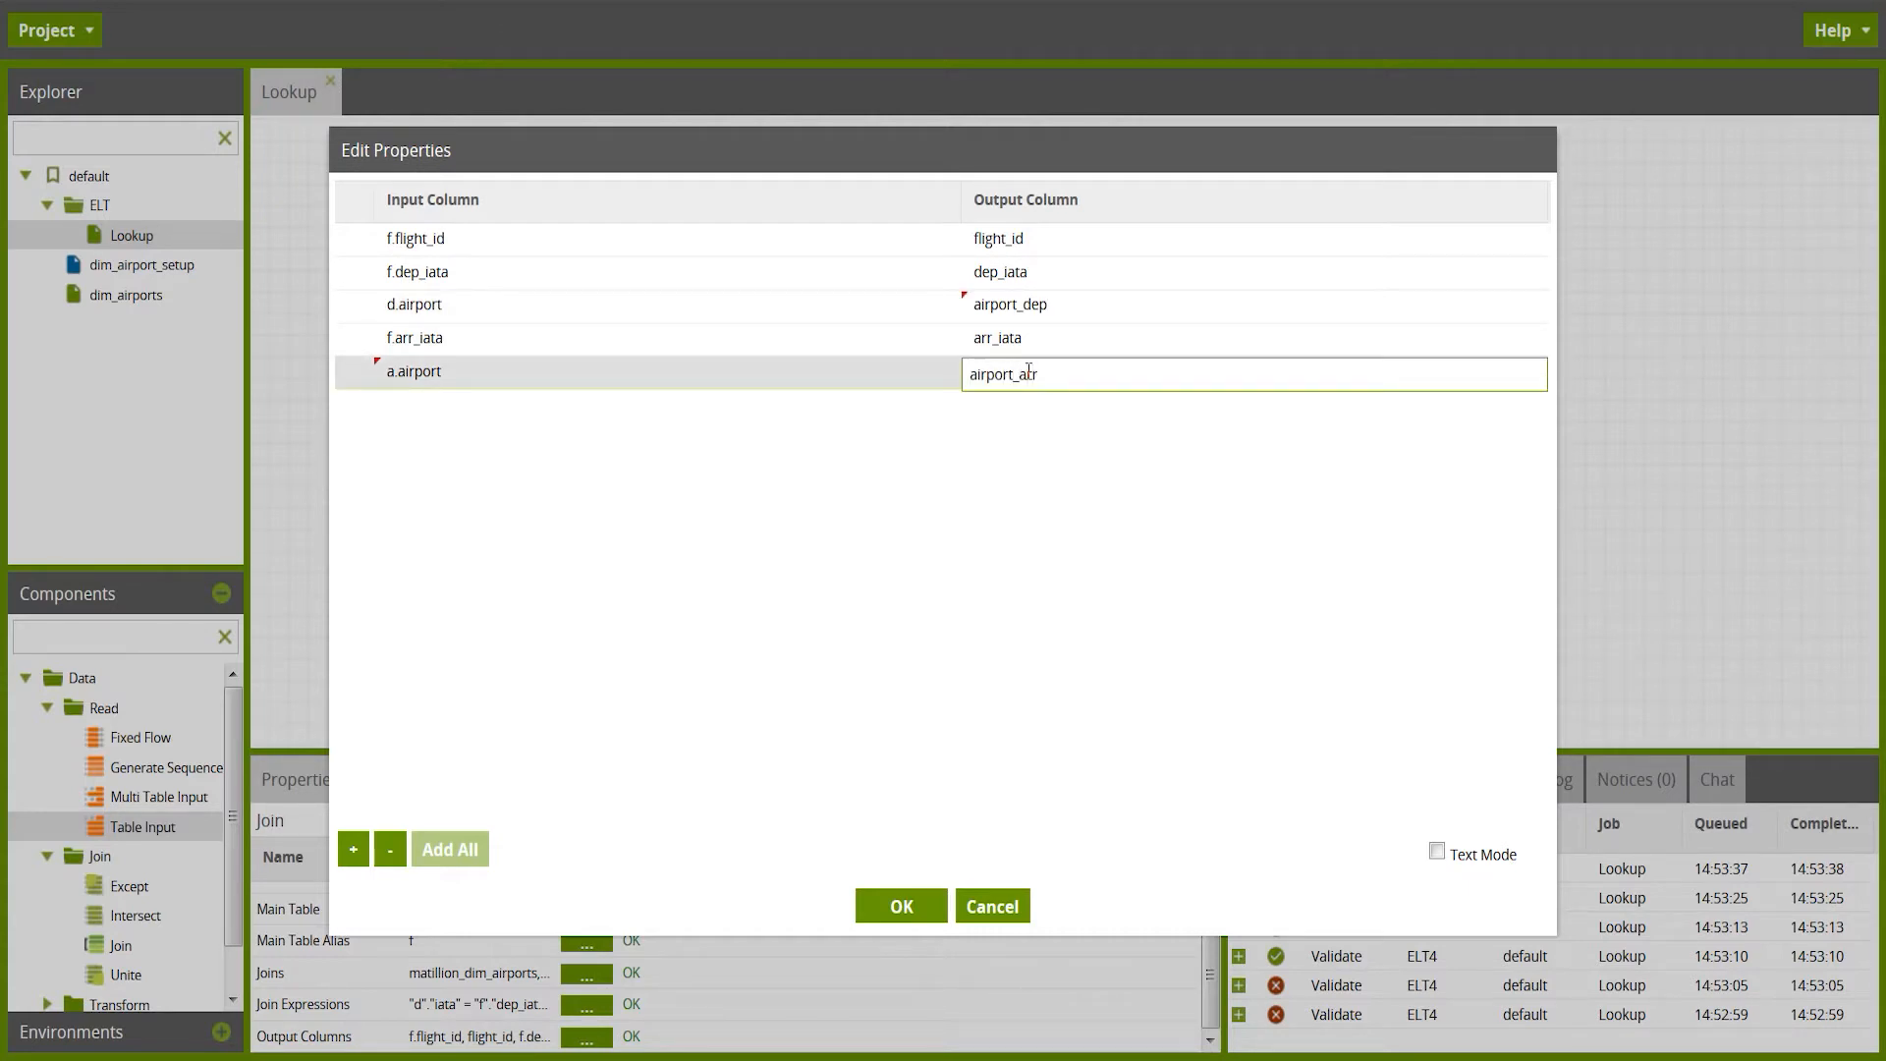
left_click(901, 906)
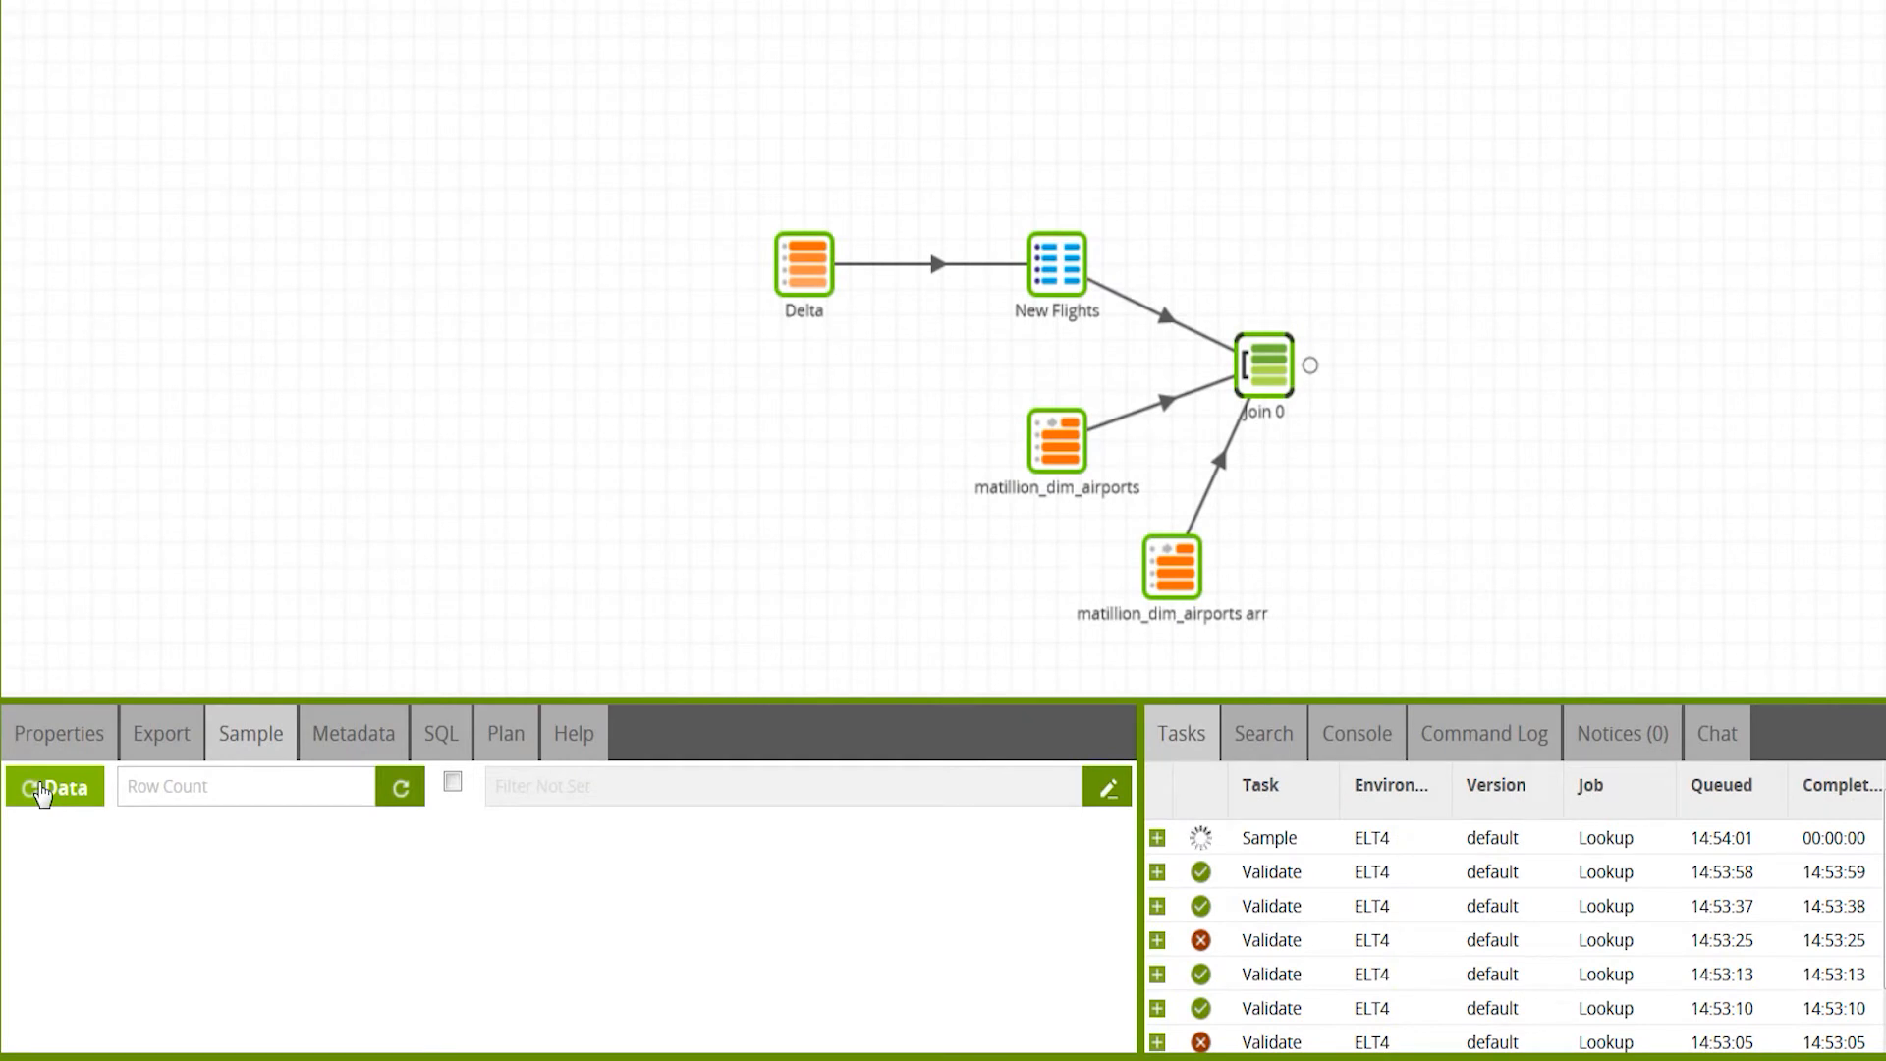
- Load Join 0's sample rows showing flight_id, dep_iata, airport_dep, arr_iata and airport_arr
left_click(54, 786)
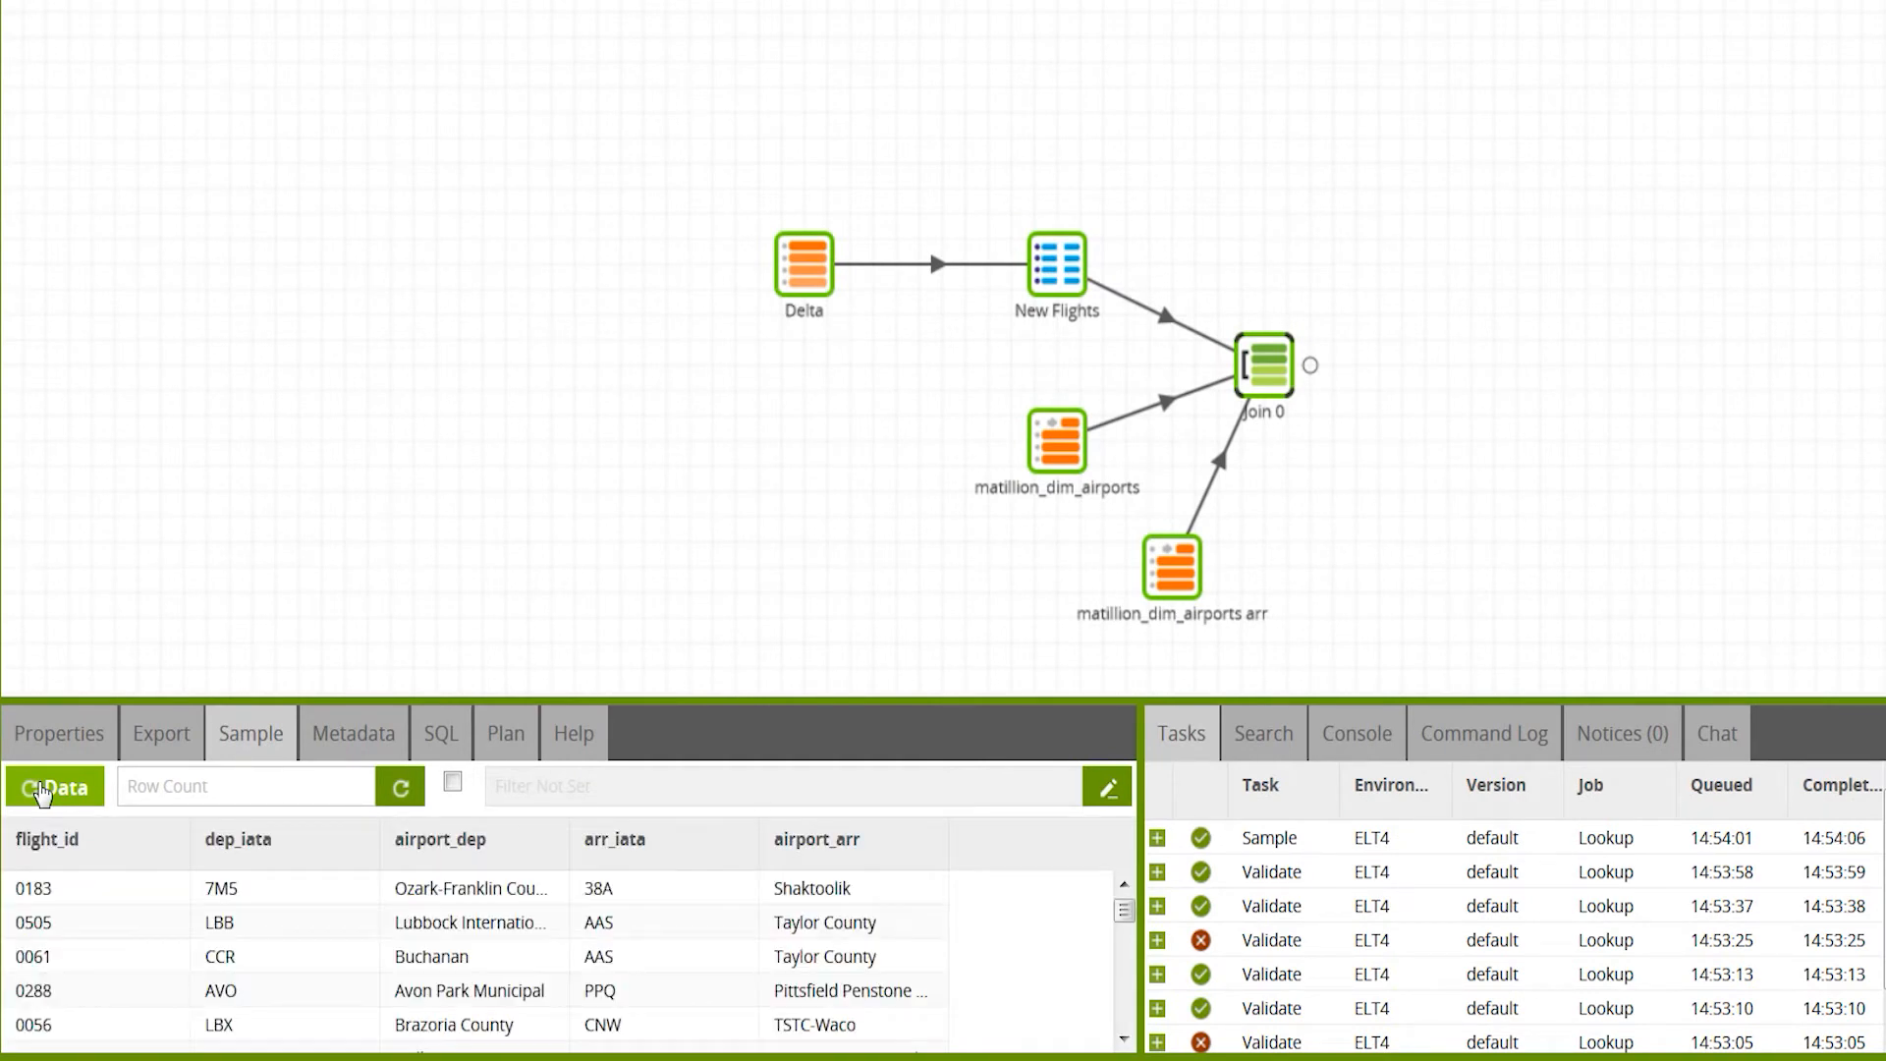
mouse_move(86, 888)
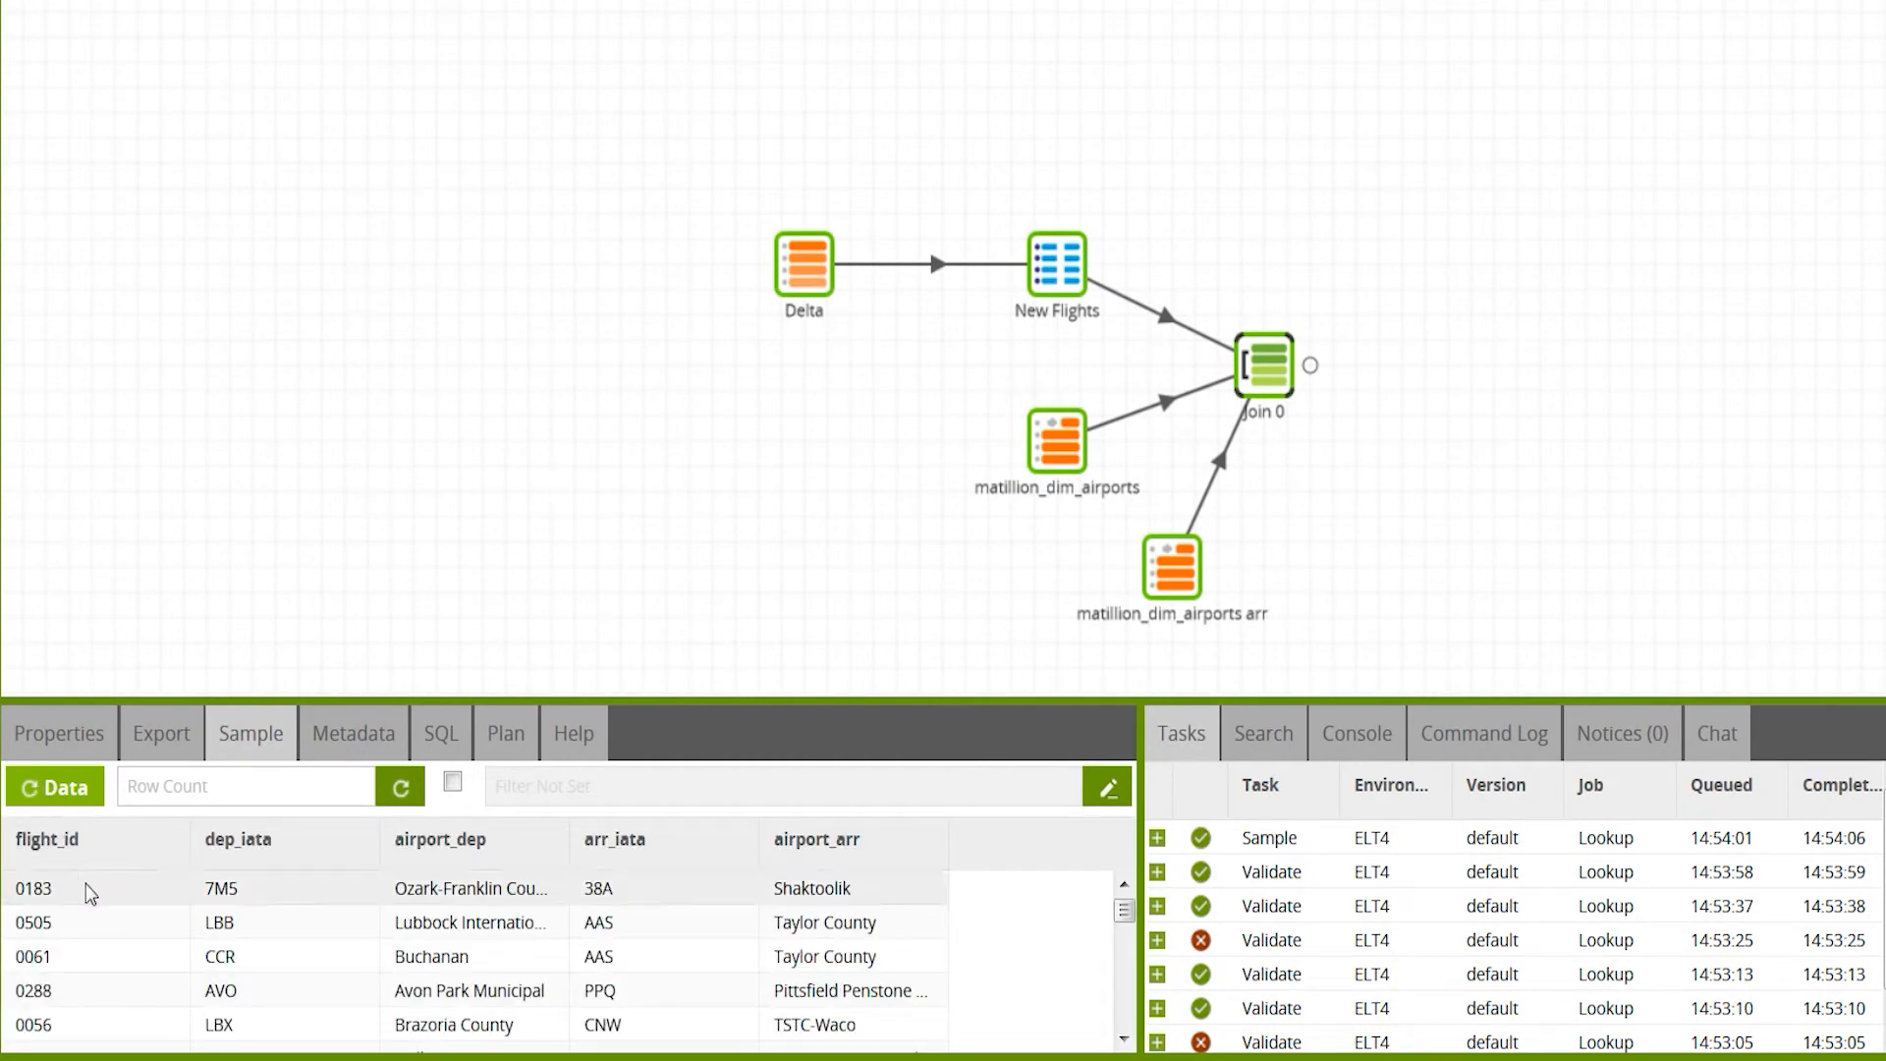
mouse_move(394, 895)
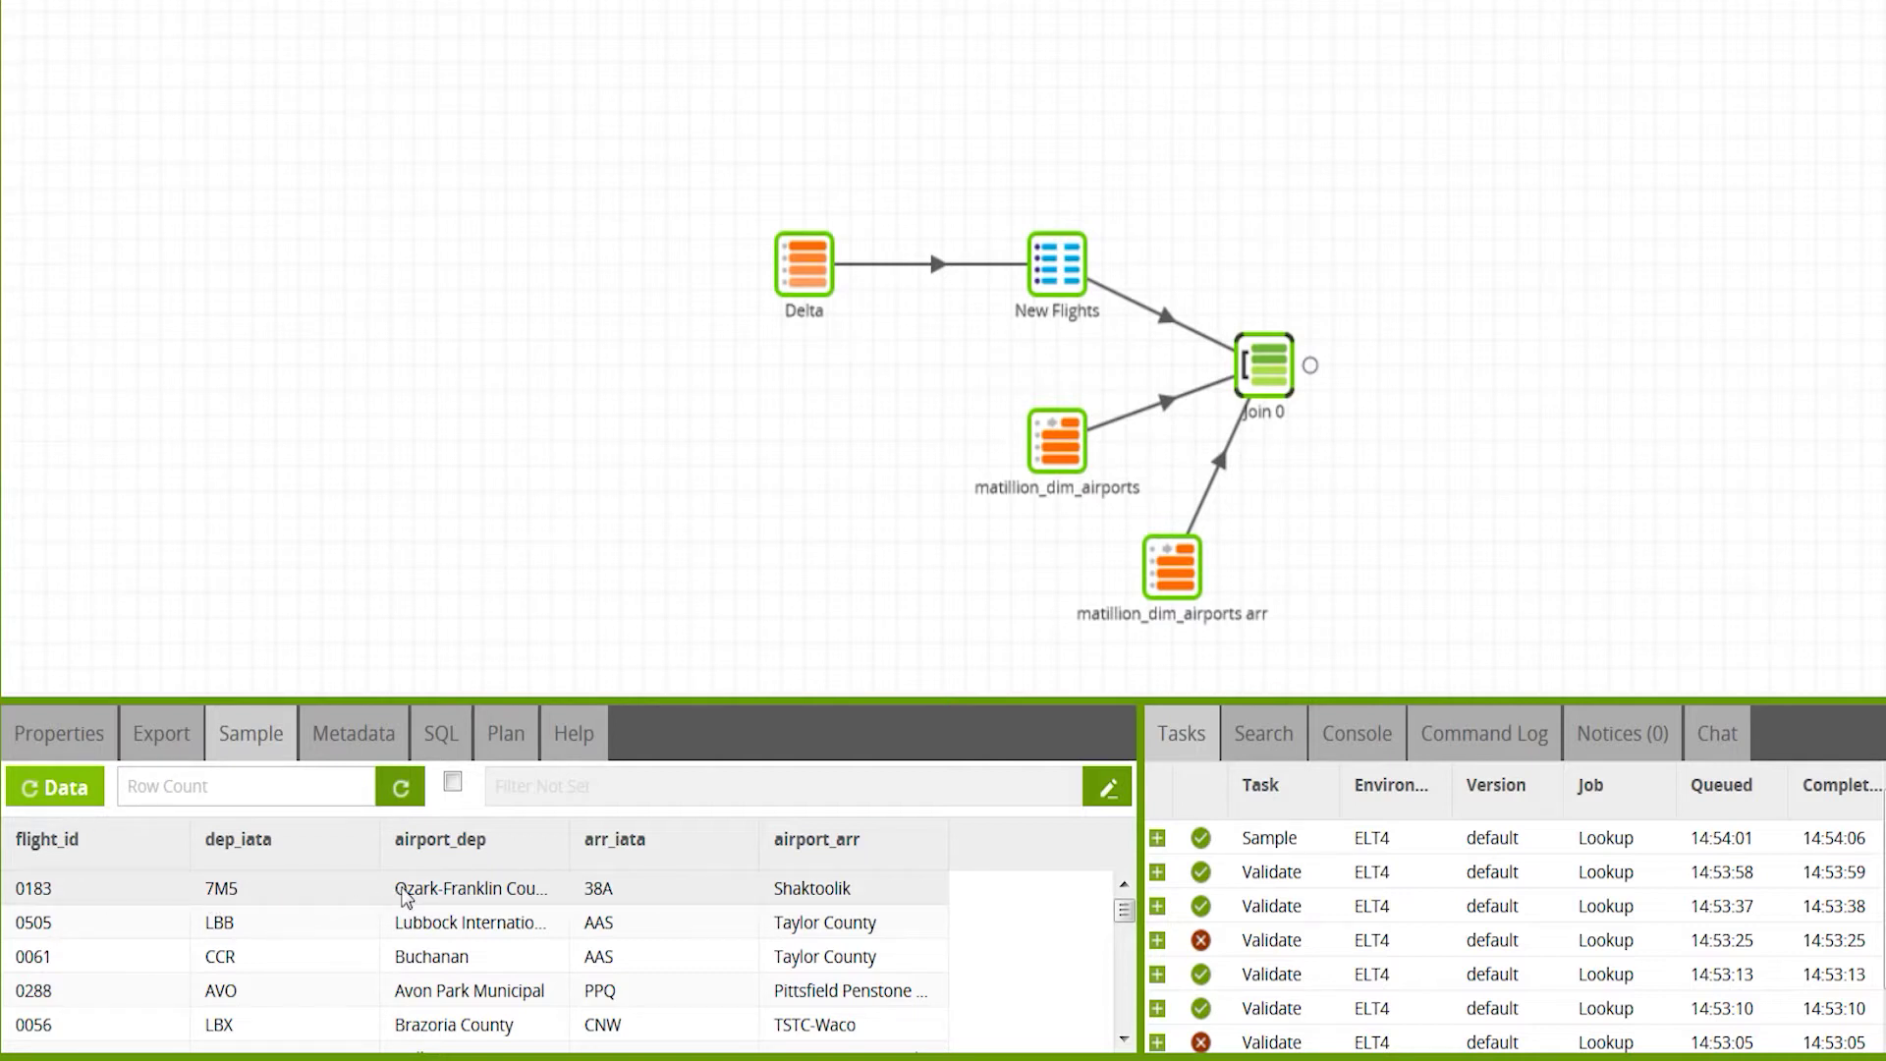
mouse_move(788, 905)
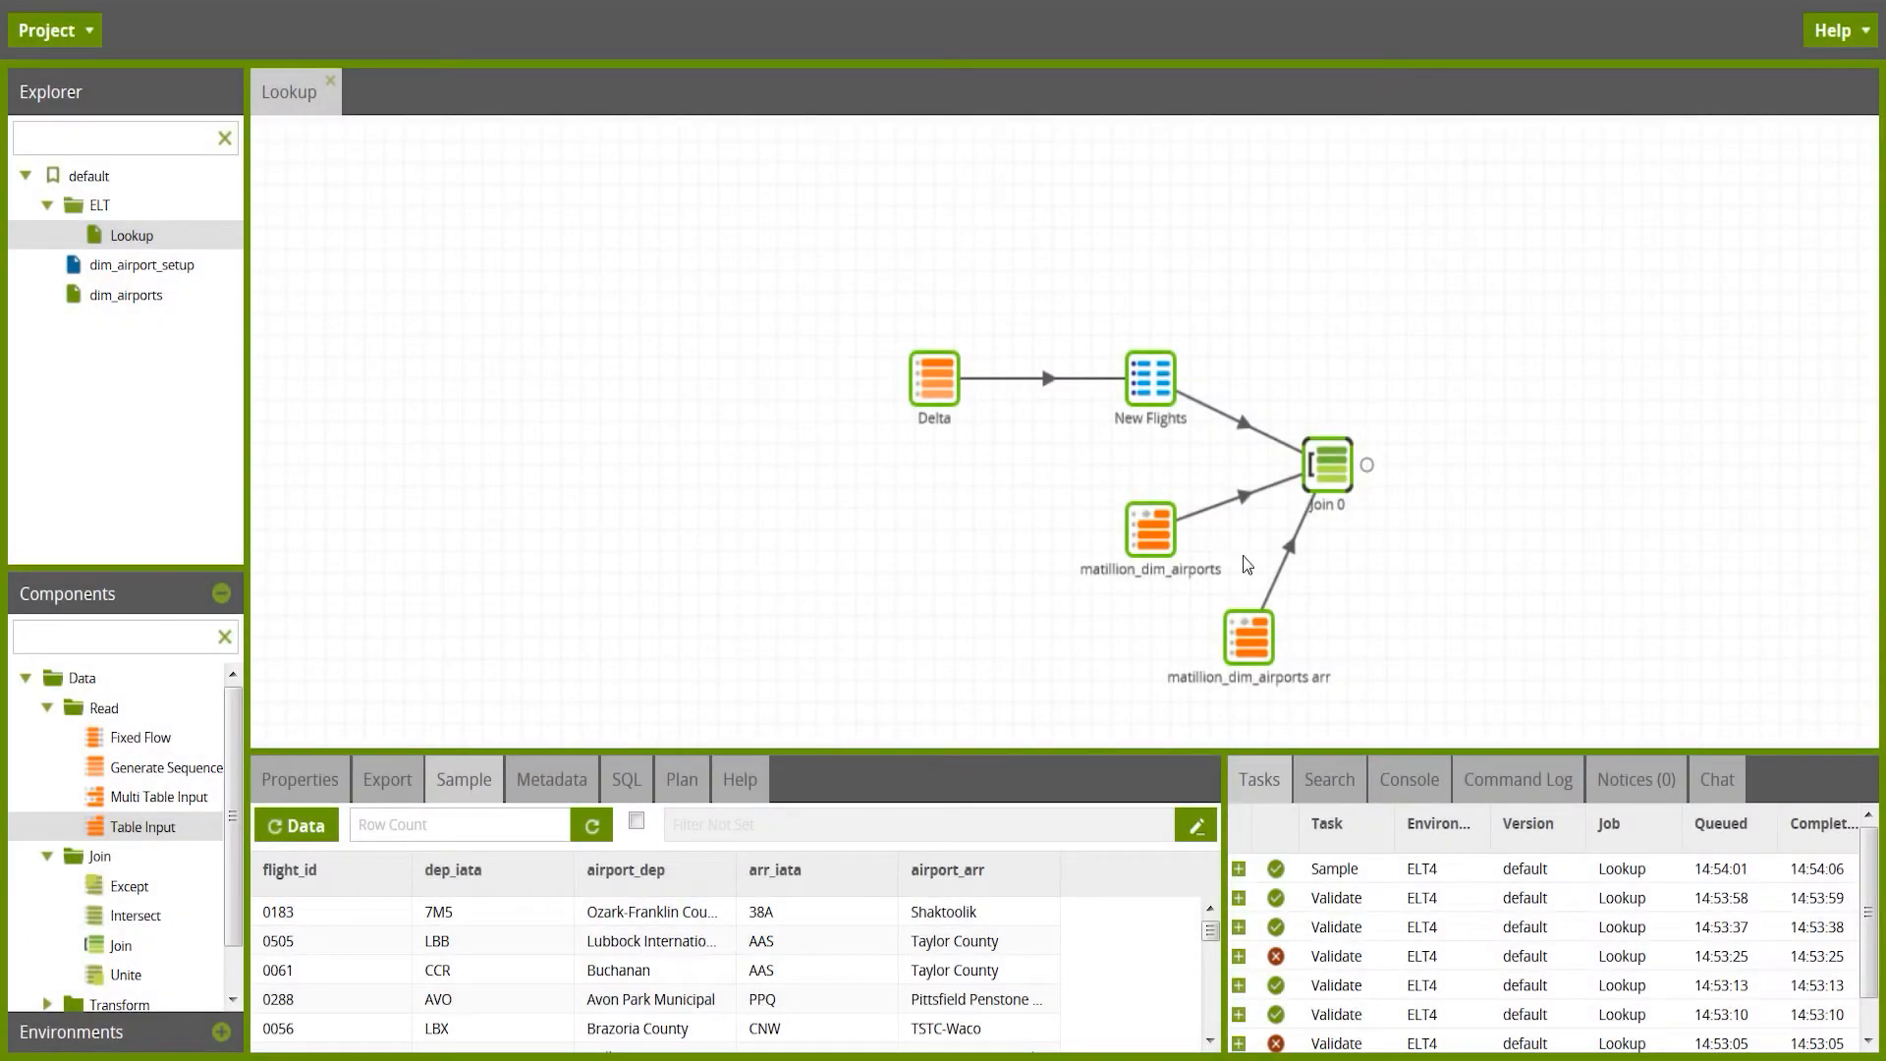
mouse_move(1246, 566)
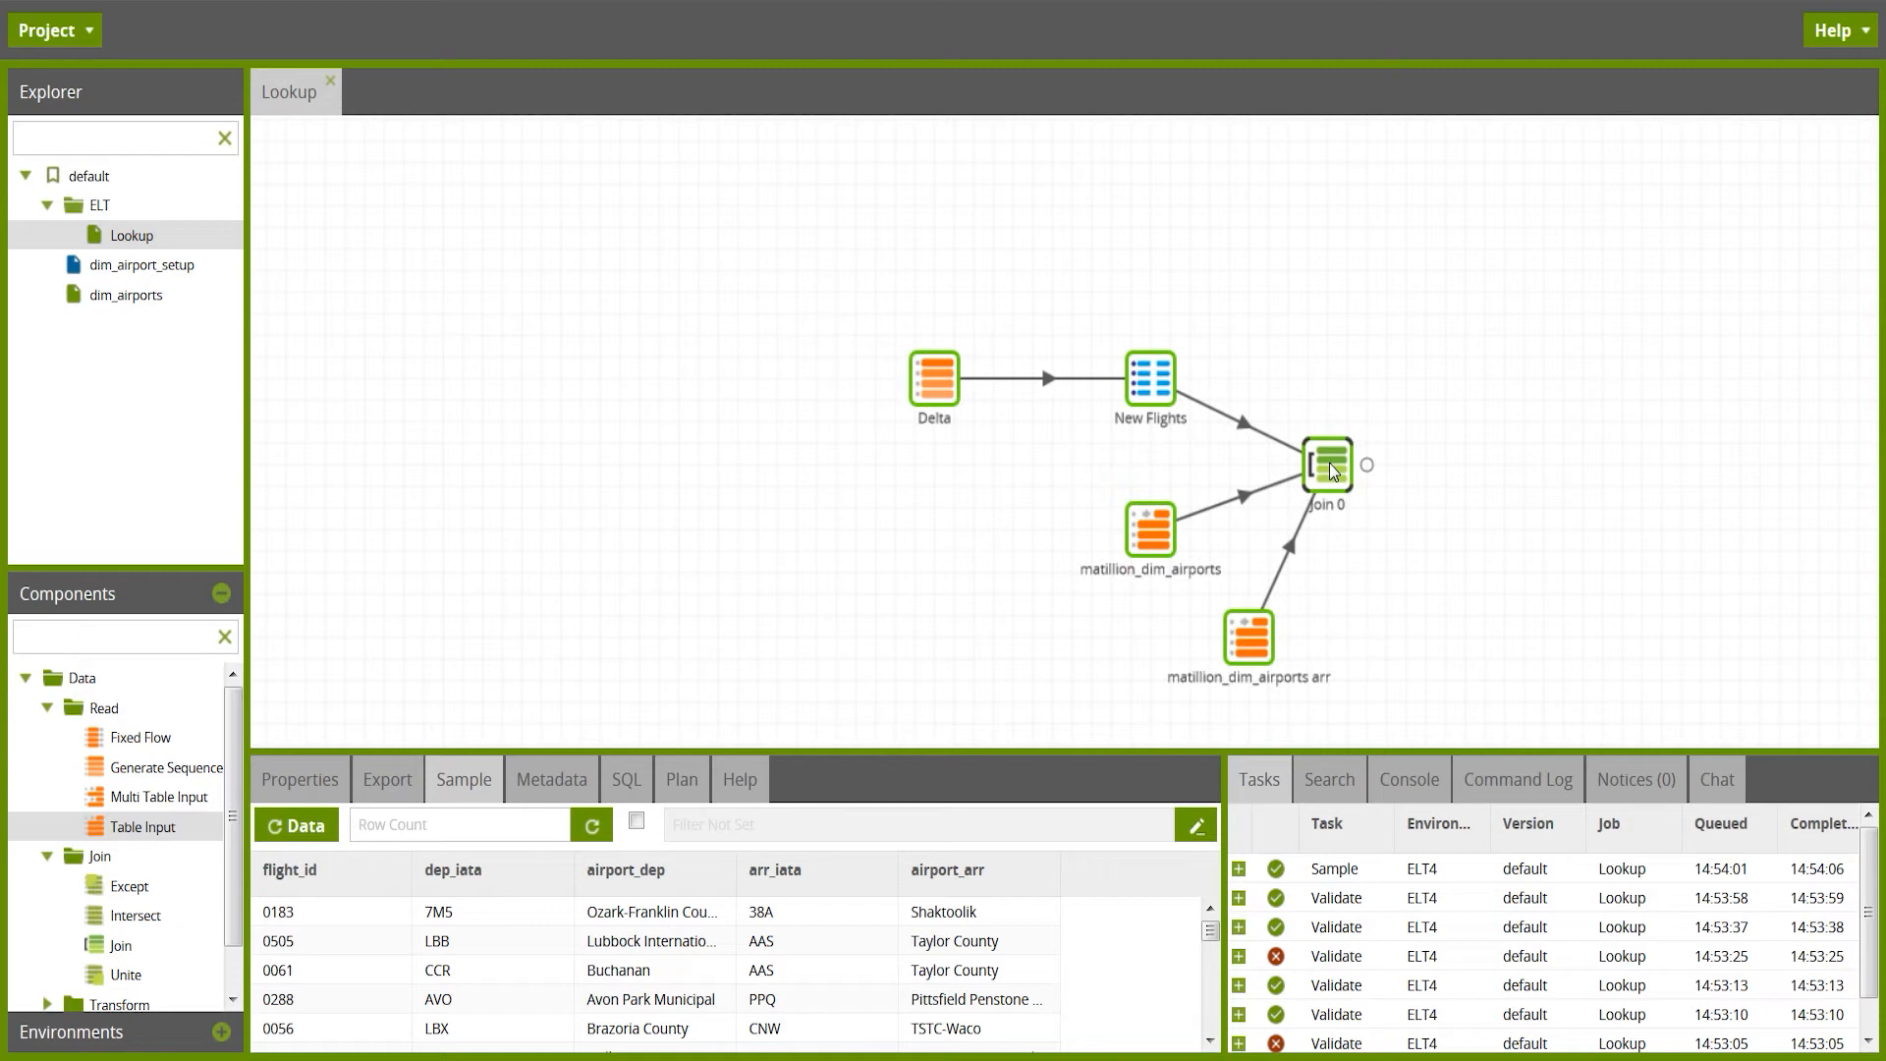
mouse_move(1153, 528)
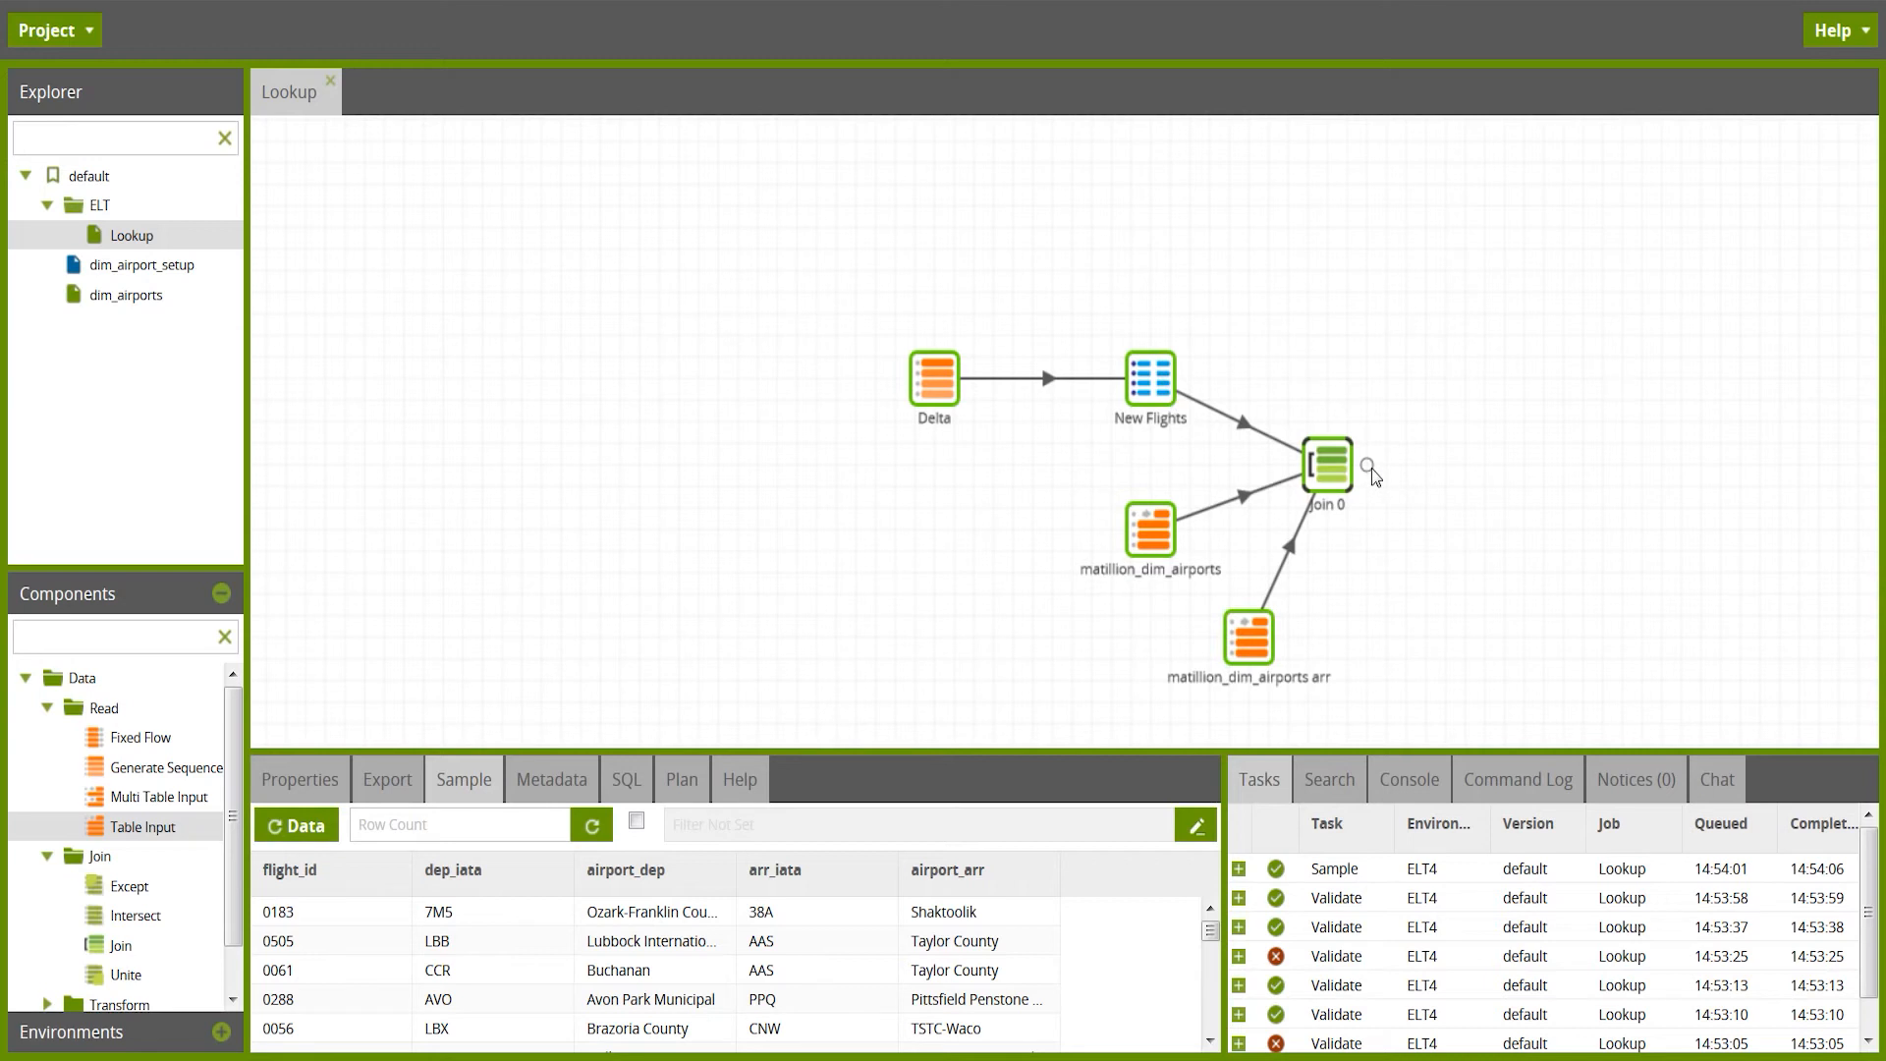
left_click_drag(1365, 467, 1461, 478)
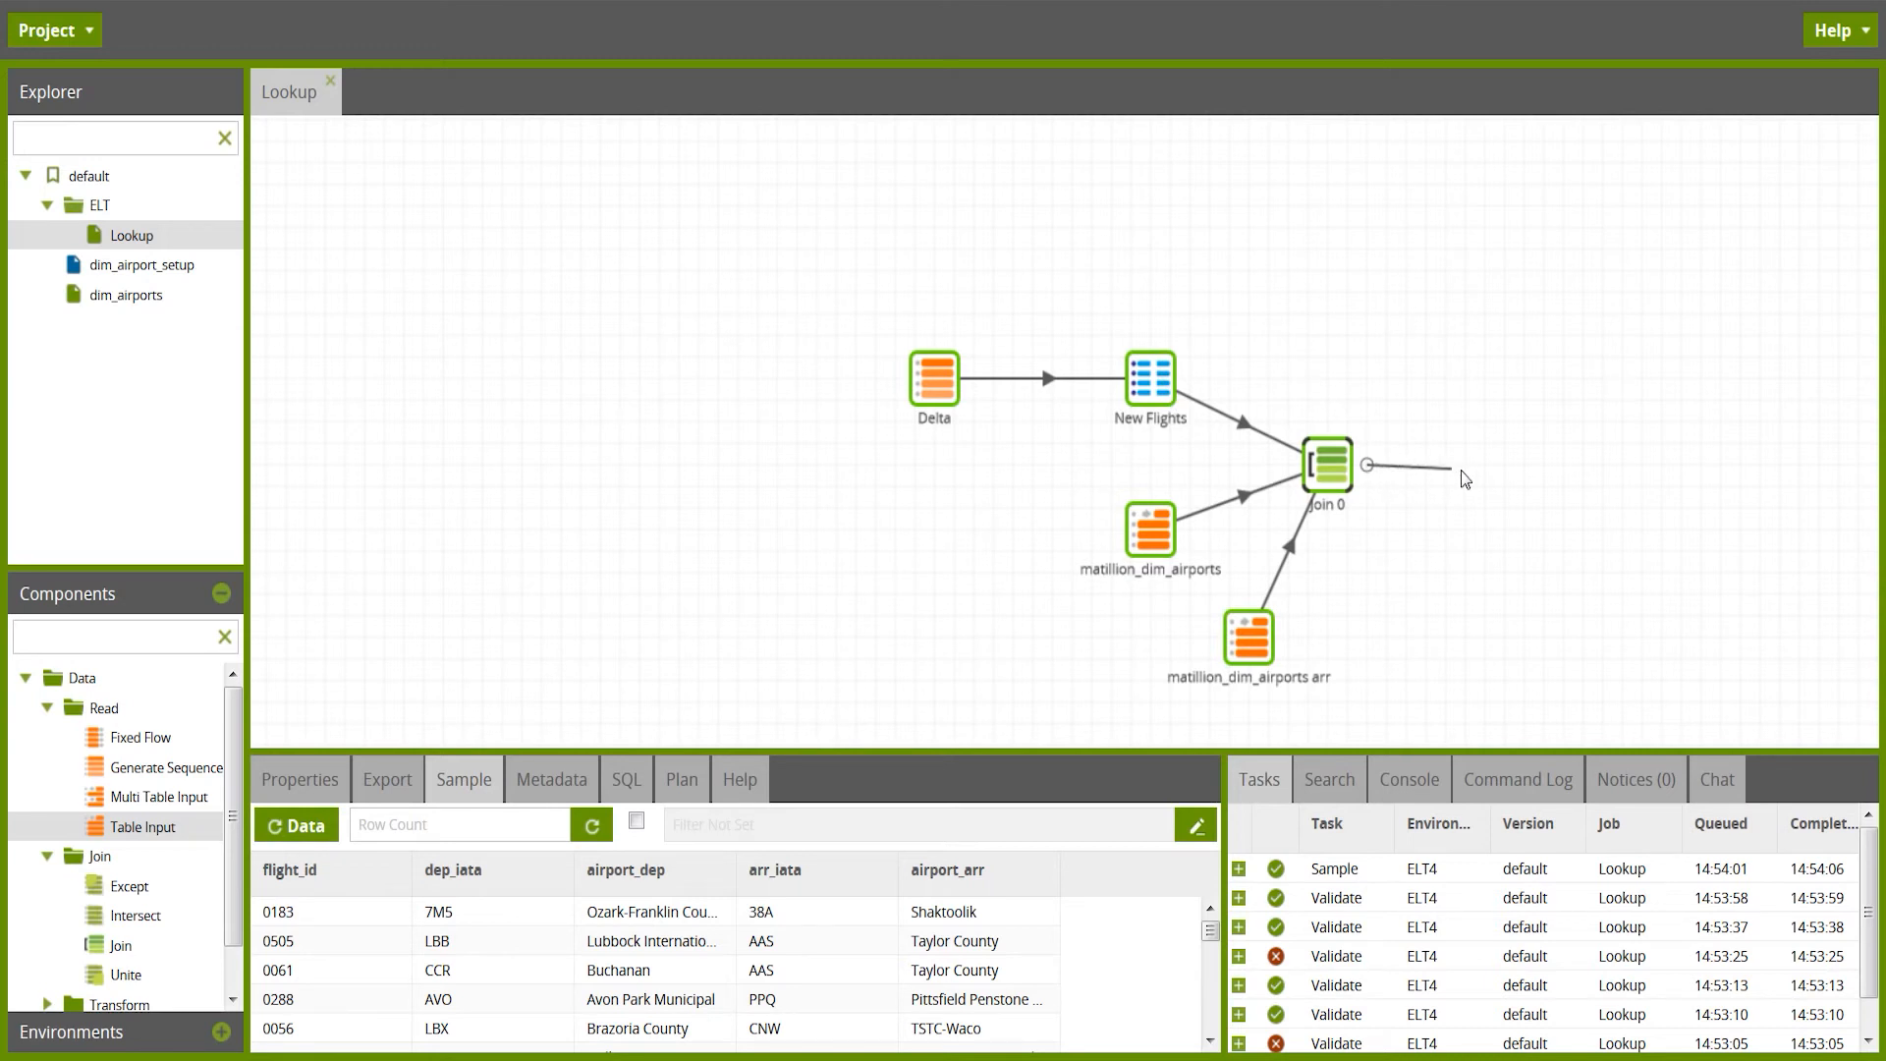